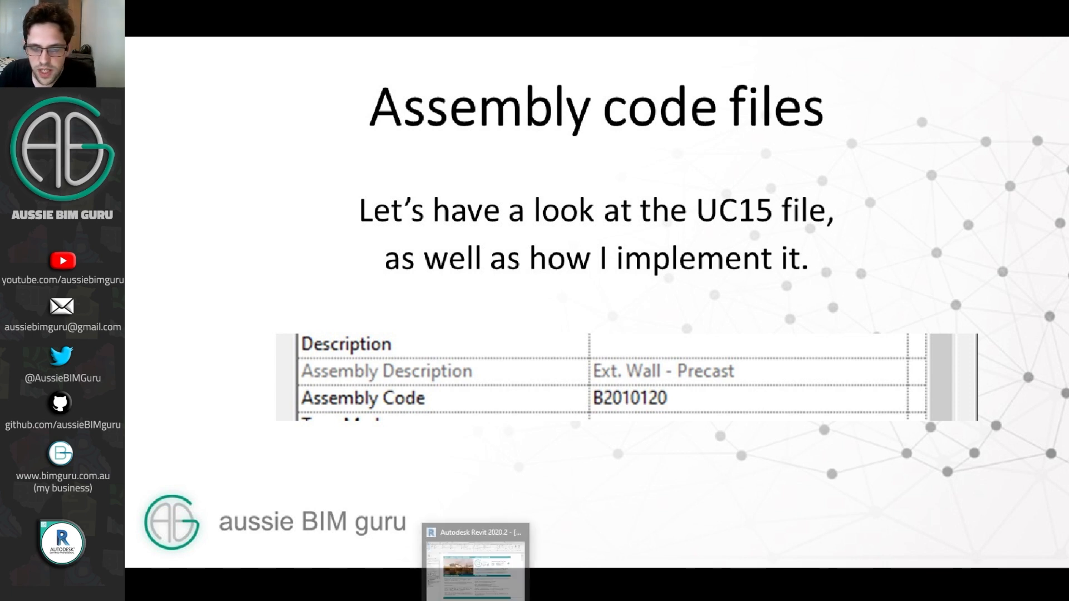
# Switch from PowerPoint to Revit's BG03 sample project home sheet.
pyautogui.click(475, 559)
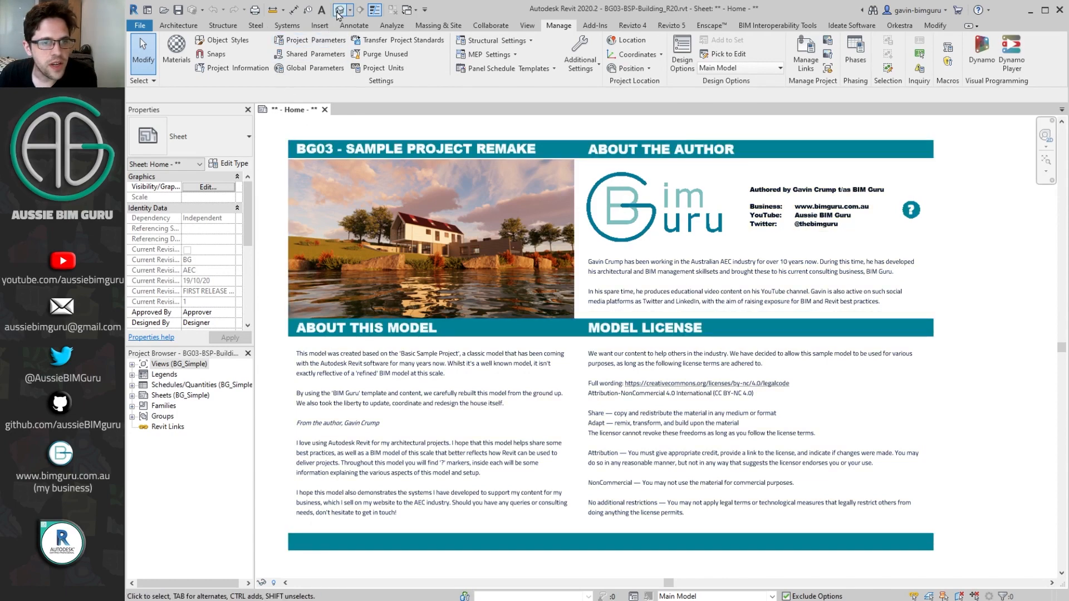
# Select the metal roof and check its Ss_30_10_30_45 code in the Ss Systems list.
pyautogui.click(352, 109)
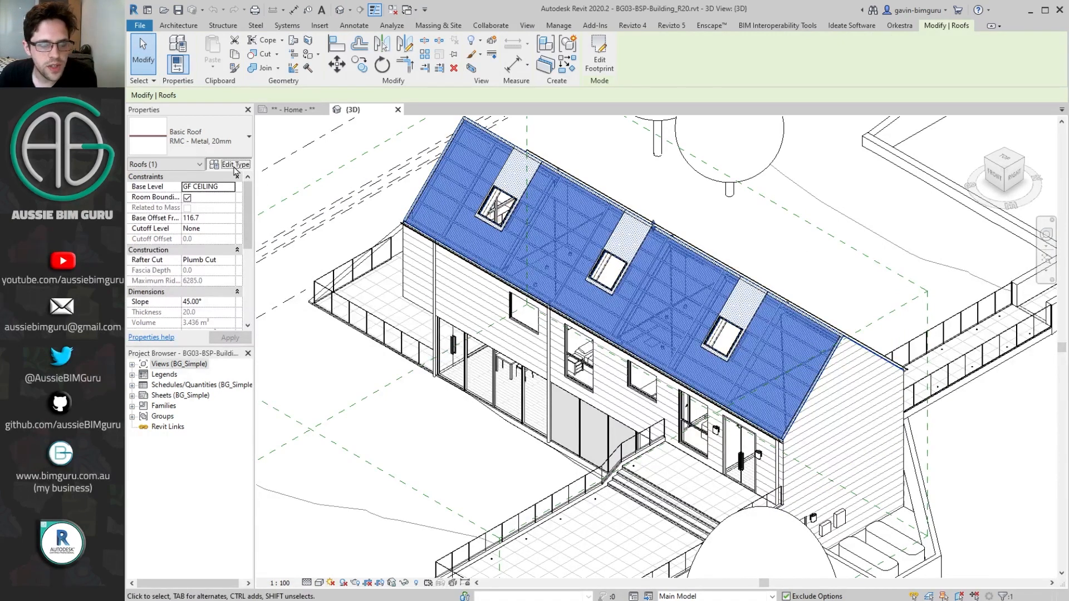
pyautogui.click(233, 164)
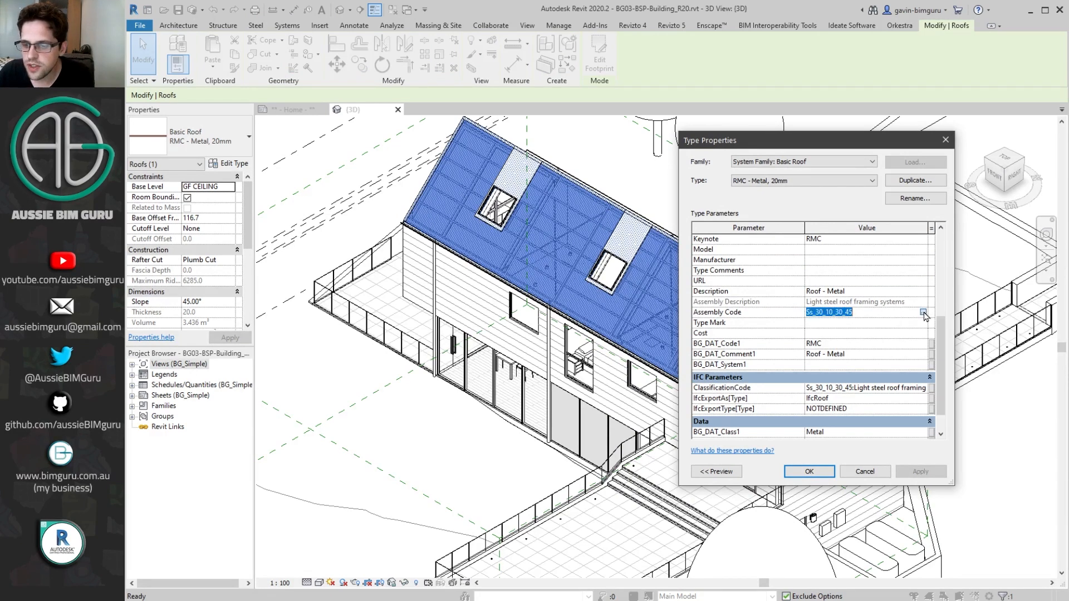
pyautogui.click(924, 314)
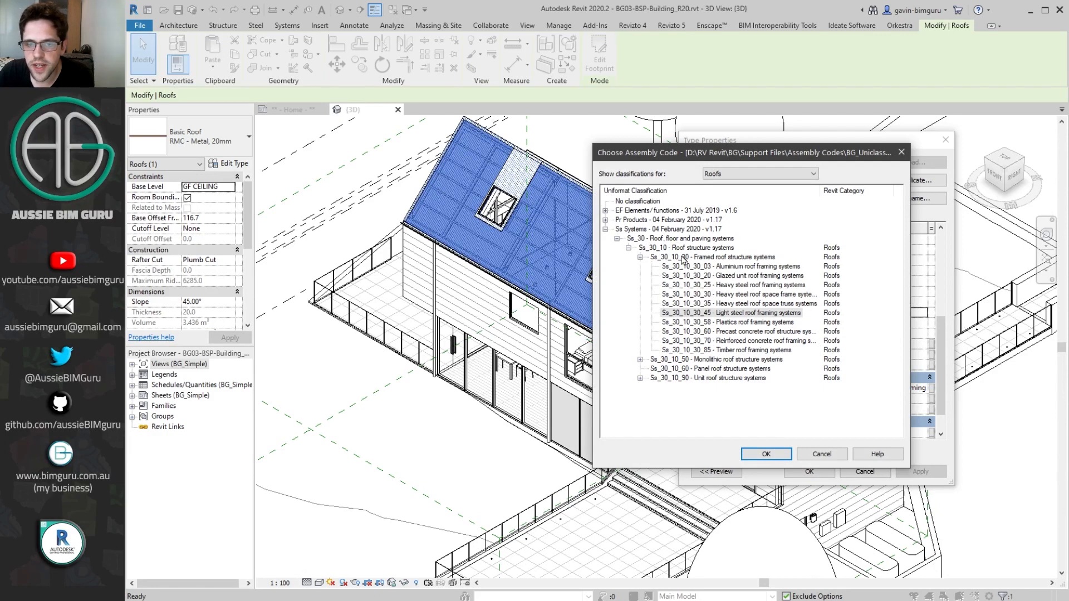
pyautogui.moveTo(721, 190)
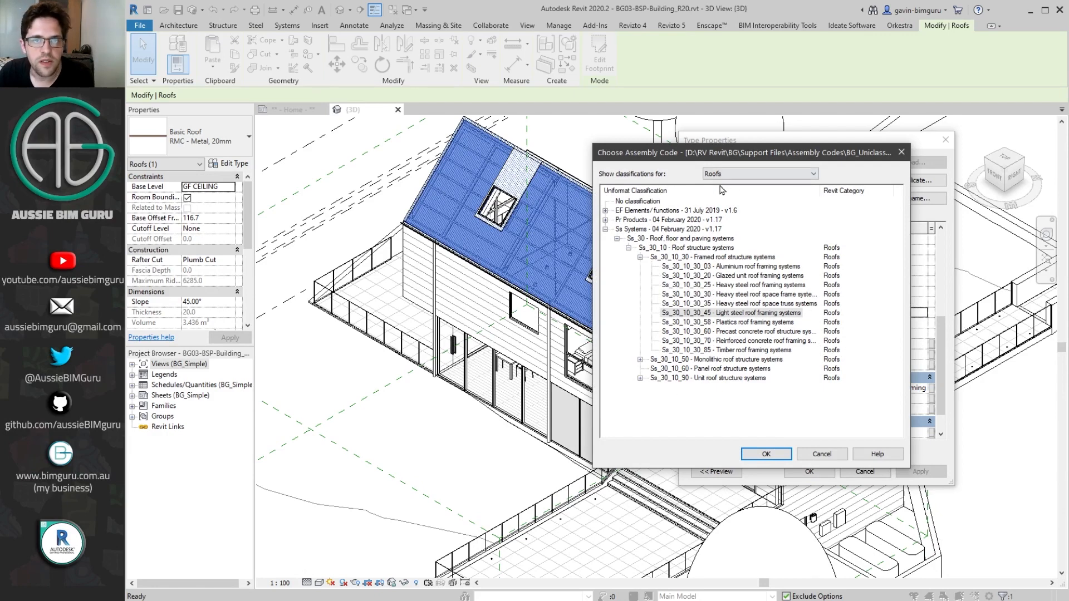
pyautogui.moveTo(741, 235)
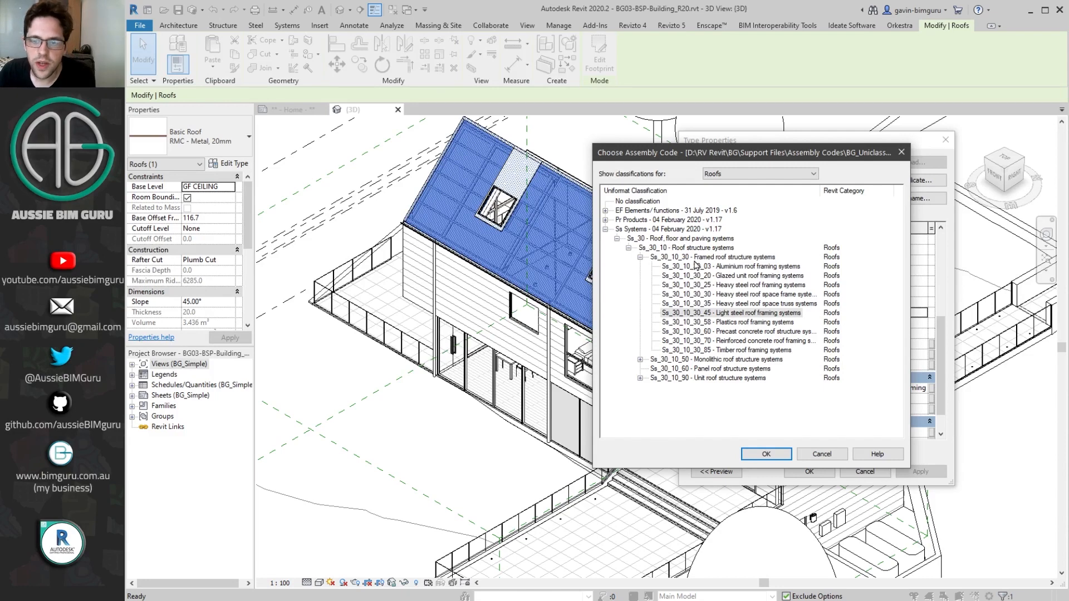
pyautogui.click(731, 312)
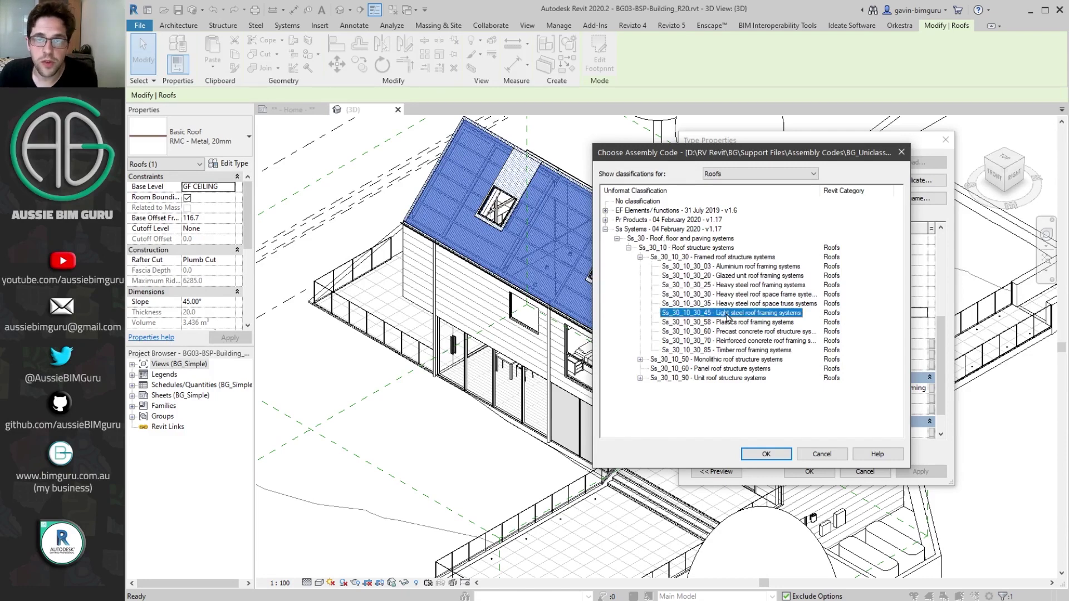
pyautogui.click(668, 228)
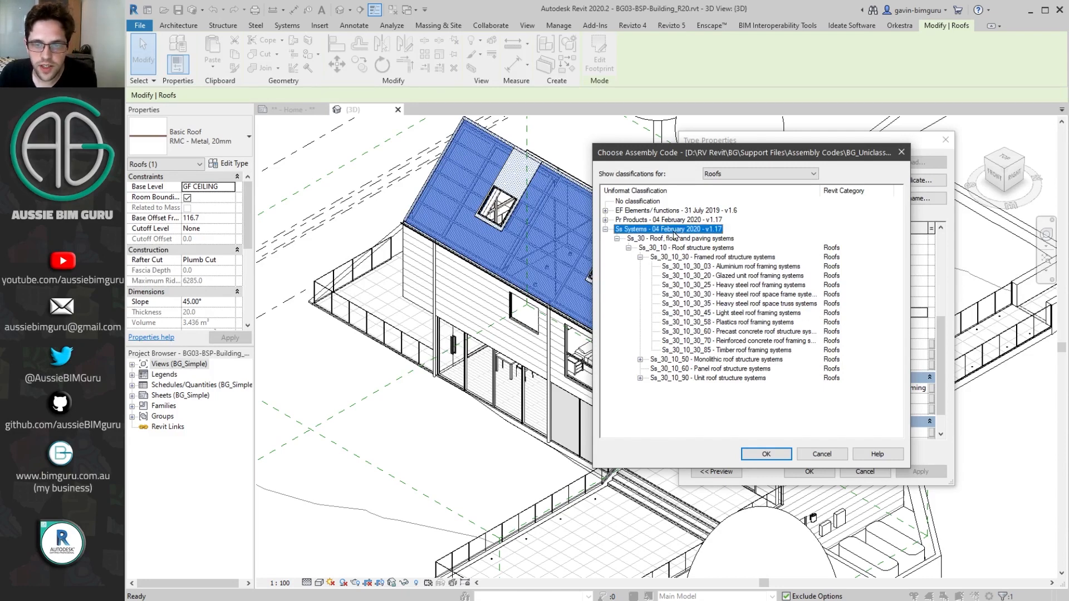
pyautogui.click(765, 453)
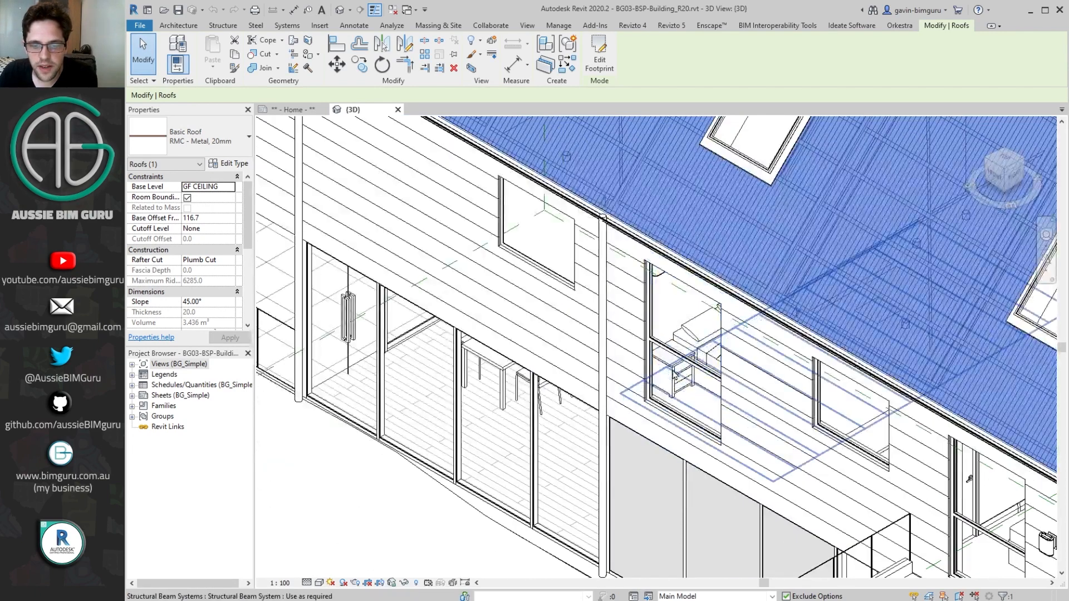
pyautogui.click(542, 419)
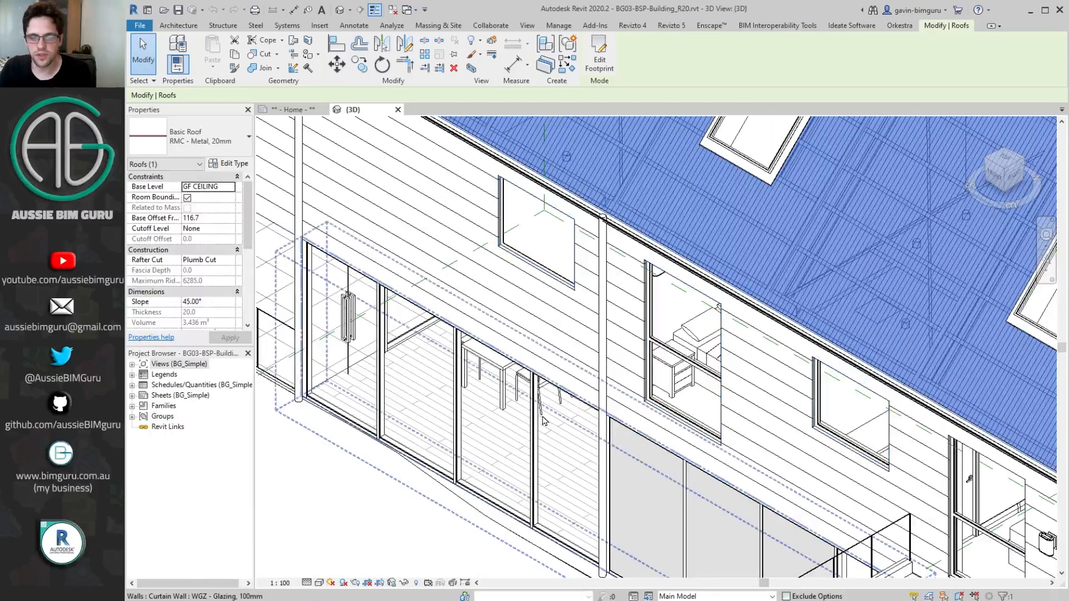
pyautogui.click(496, 371)
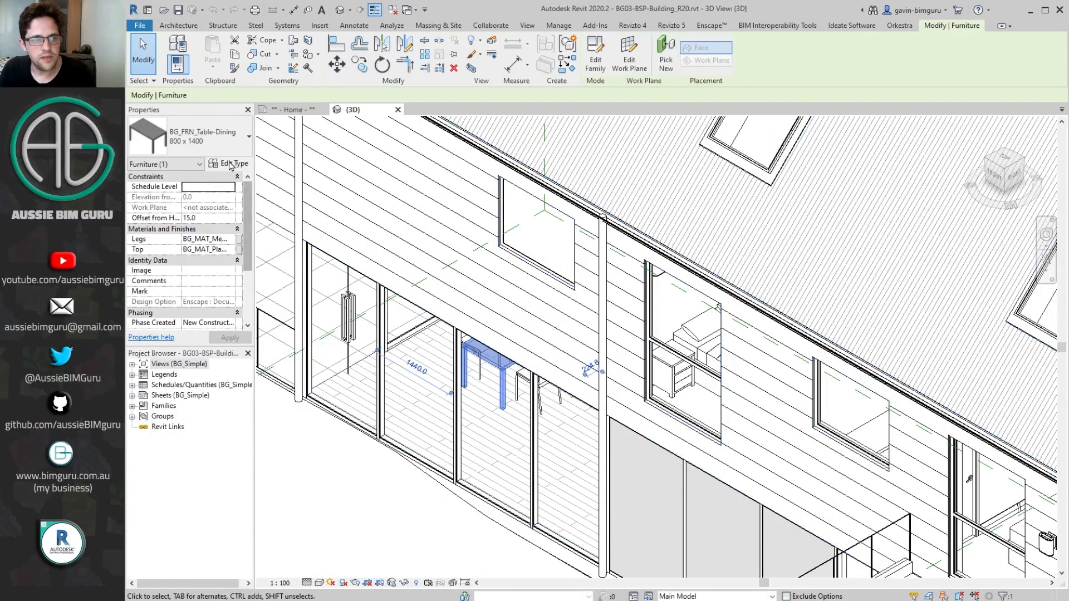
pyautogui.click(234, 163)
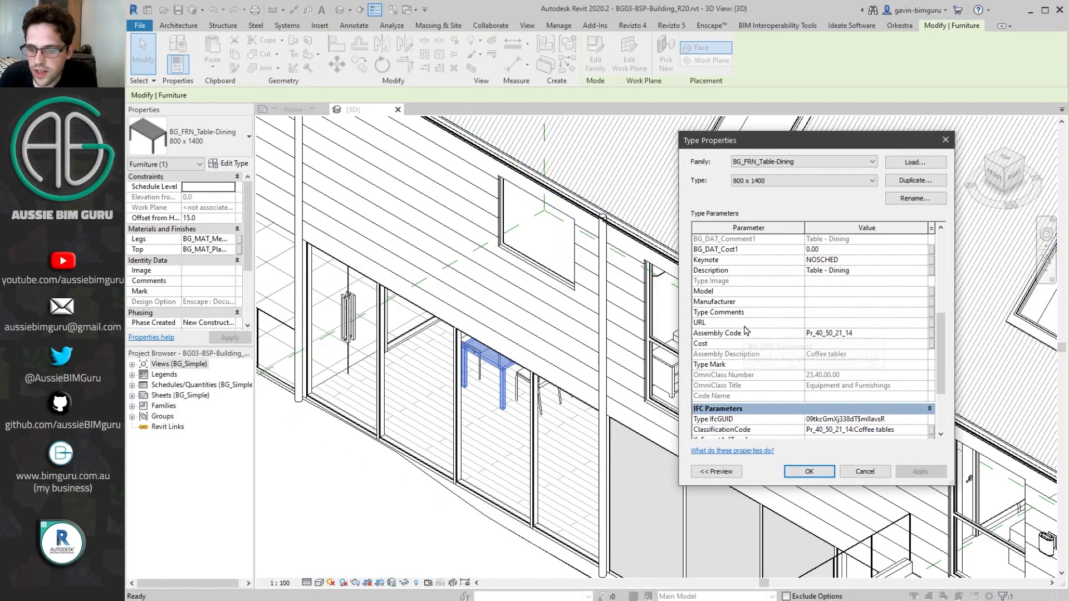
pyautogui.moveTo(869, 341)
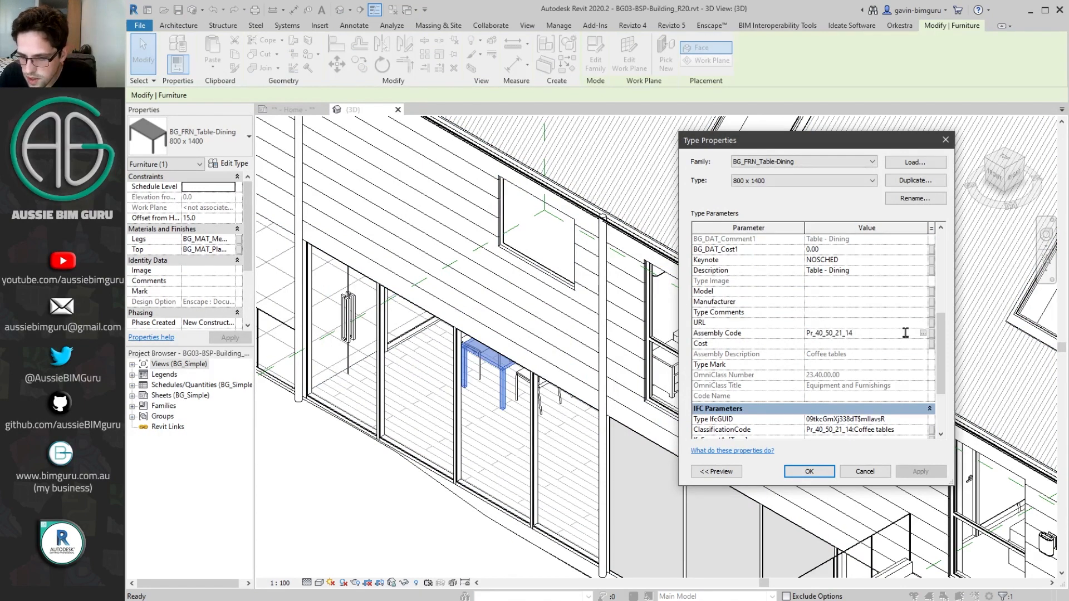
pyautogui.moveTo(863, 346)
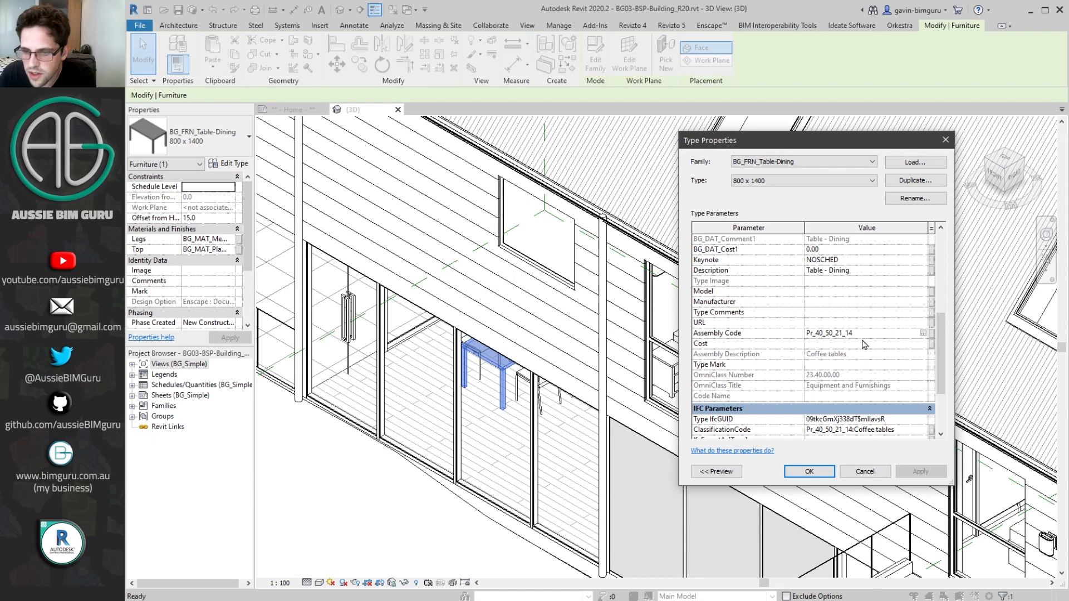
pyautogui.moveTo(831, 377)
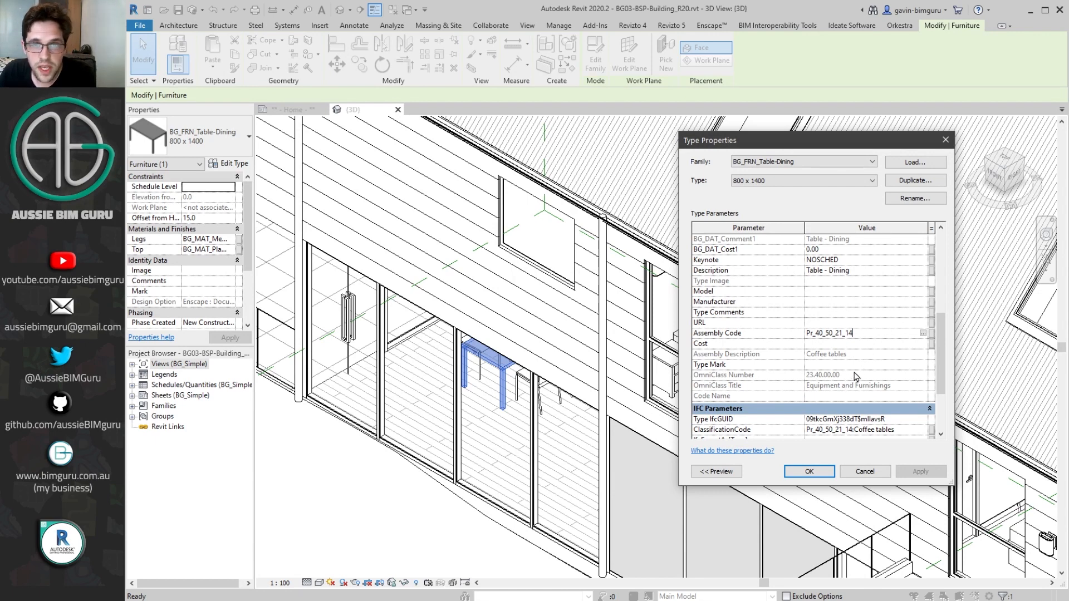
pyautogui.click(808, 471)
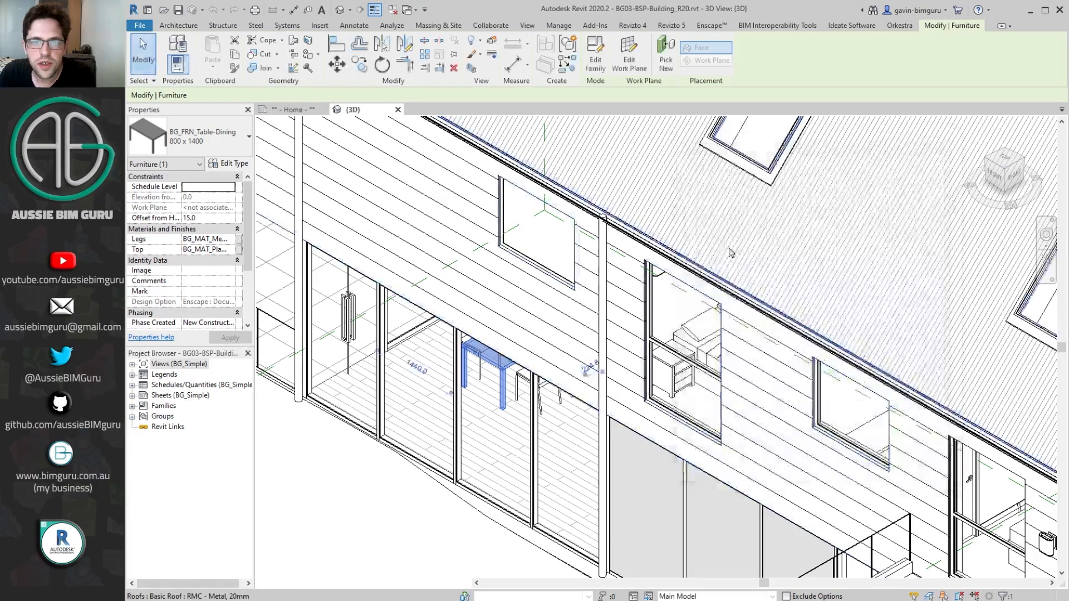
pyautogui.click(594, 54)
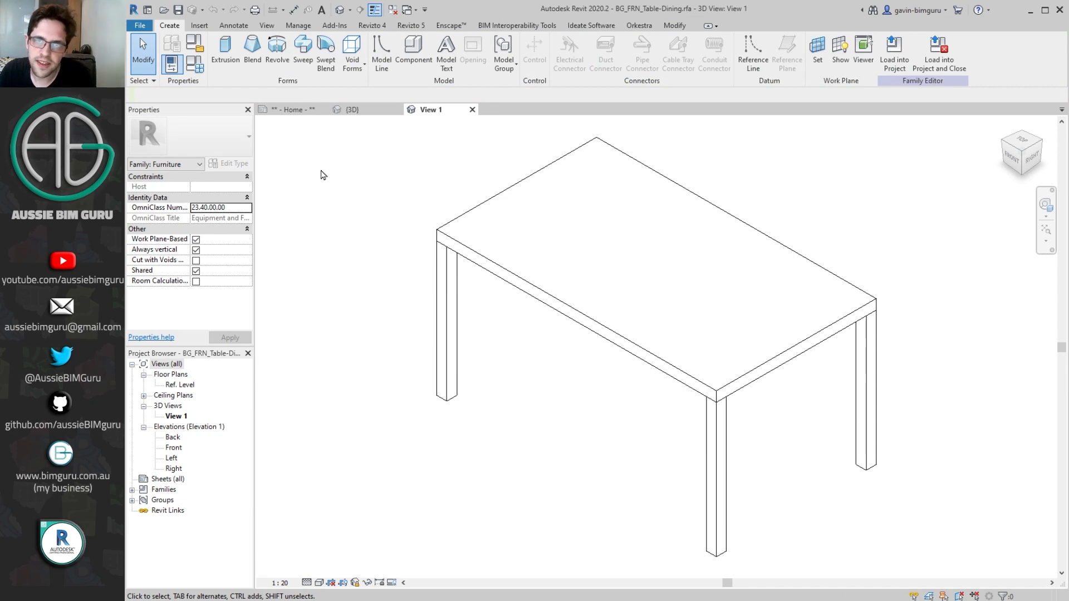
pyautogui.moveTo(429, 184)
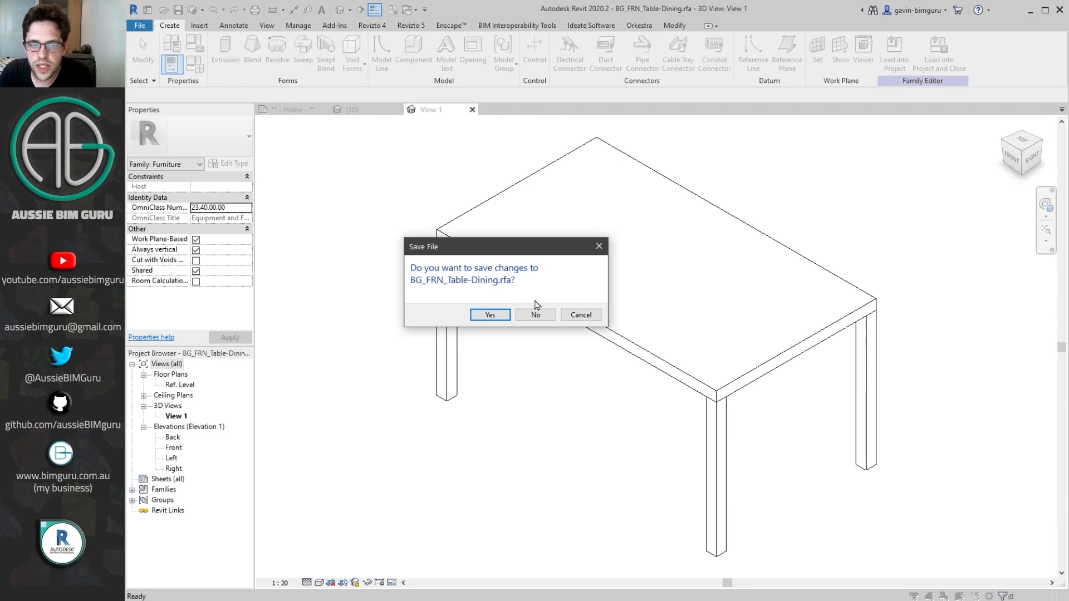
pyautogui.click(535, 314)
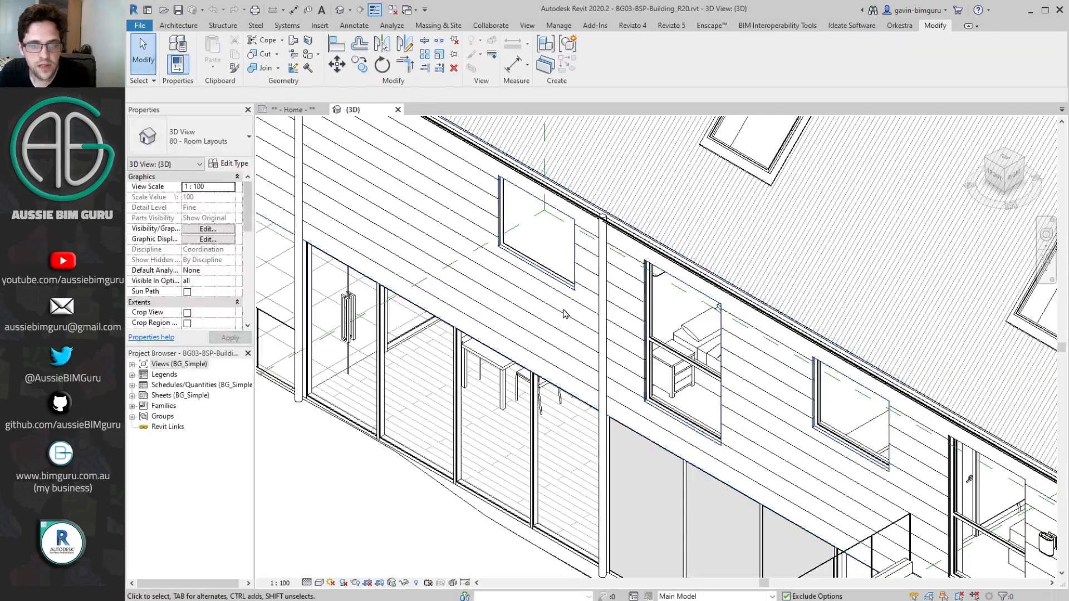
# Create a multi-category schedule with Assembly Code and Assembly Description fields.
pyautogui.click(527, 25)
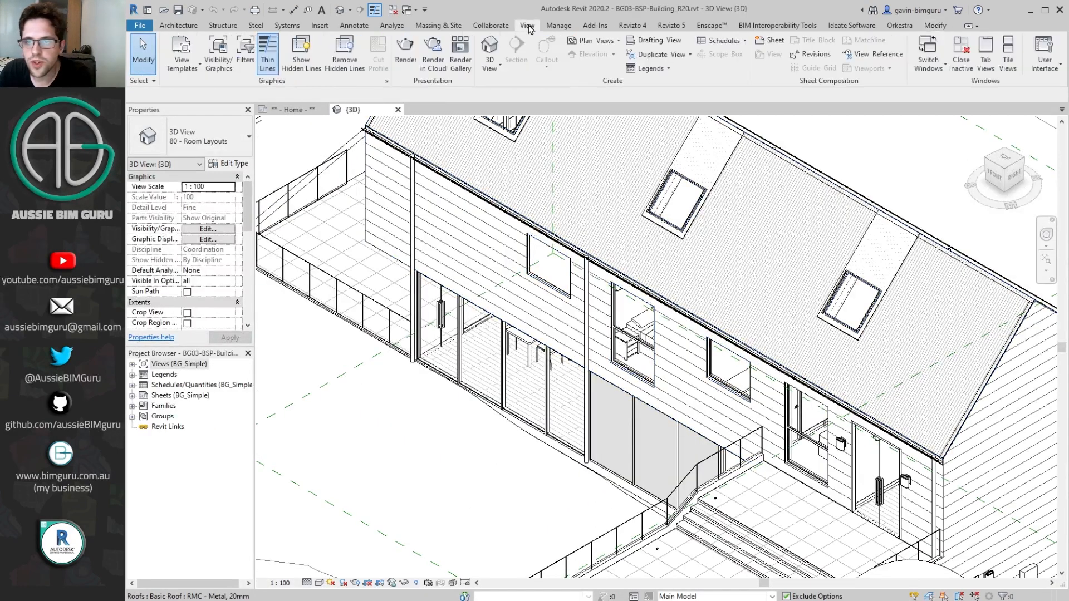
pyautogui.click(720, 40)
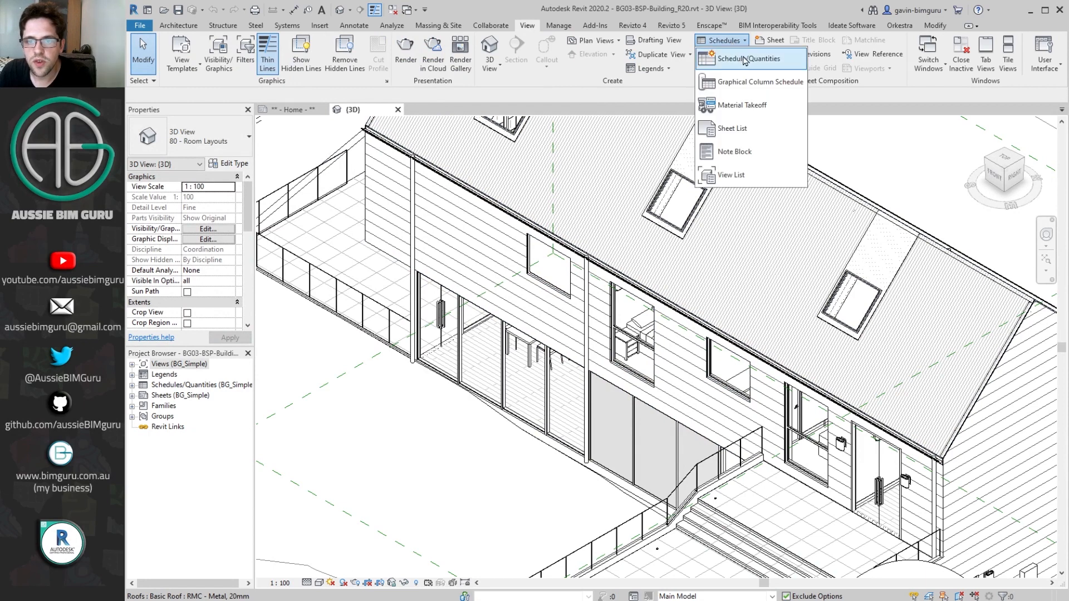
pyautogui.click(744, 57)
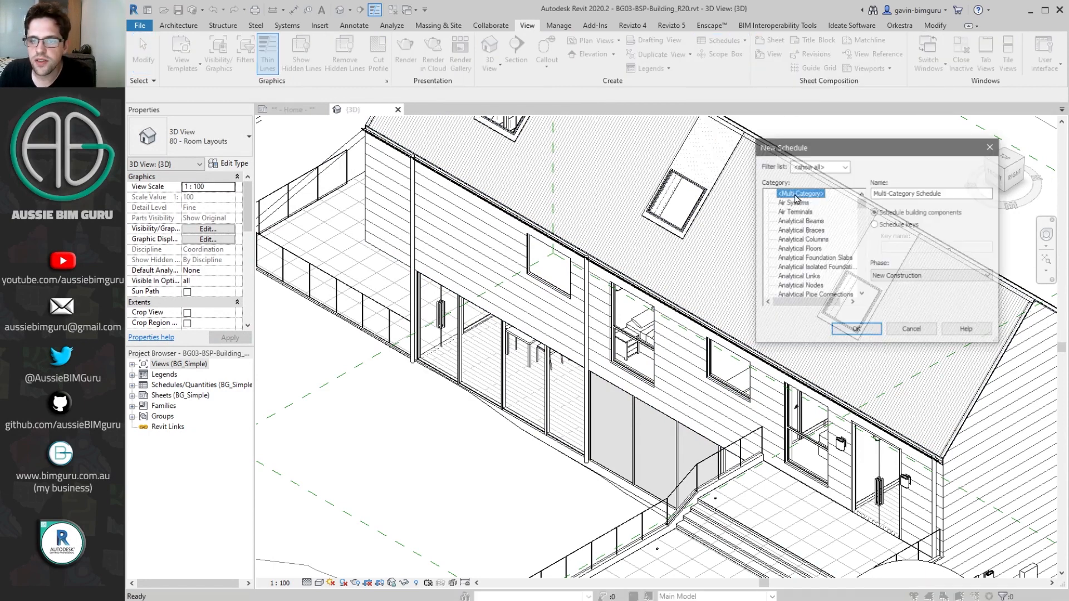
pyautogui.click(856, 329)
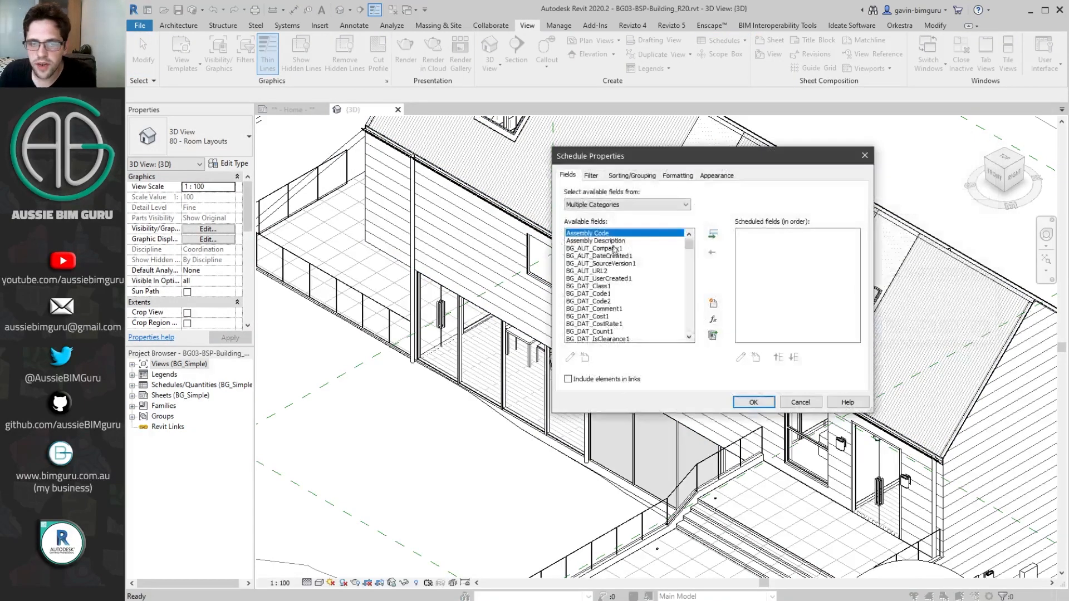
pyautogui.click(712, 234)
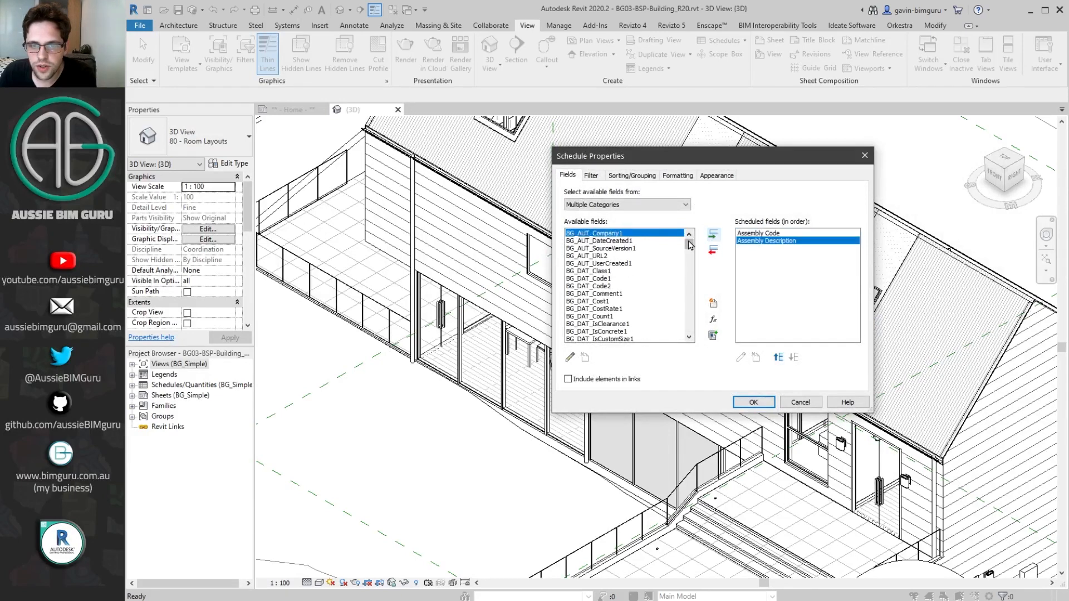
pyautogui.click(800, 401)
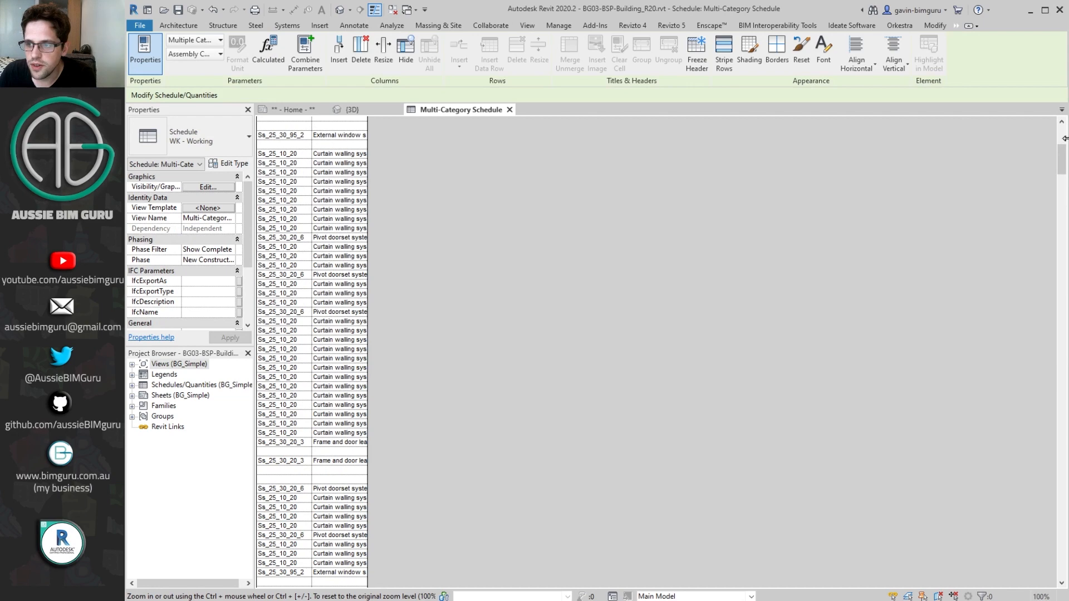
# Highlight an uncoded schedule row's lighting fixture in the 3D model.
pyautogui.scroll(-3)
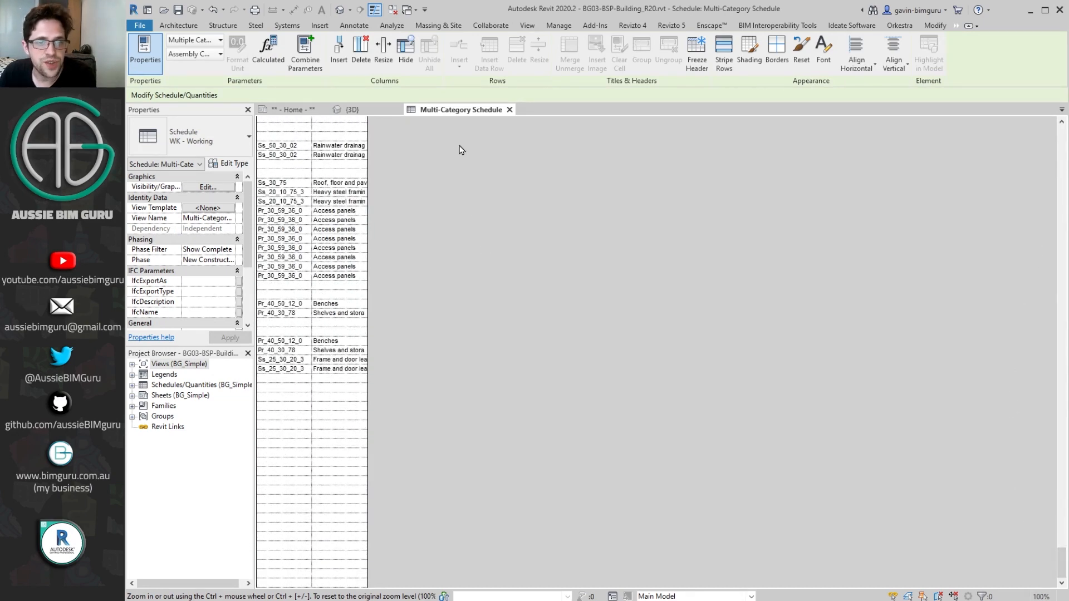
pyautogui.click(284, 387)
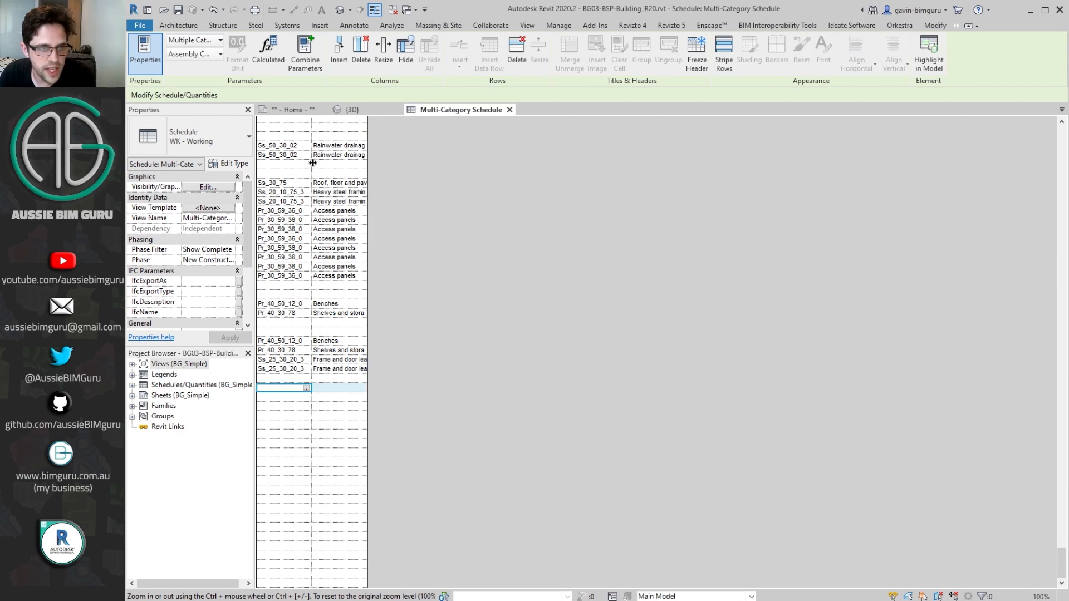
pyautogui.click(351, 109)
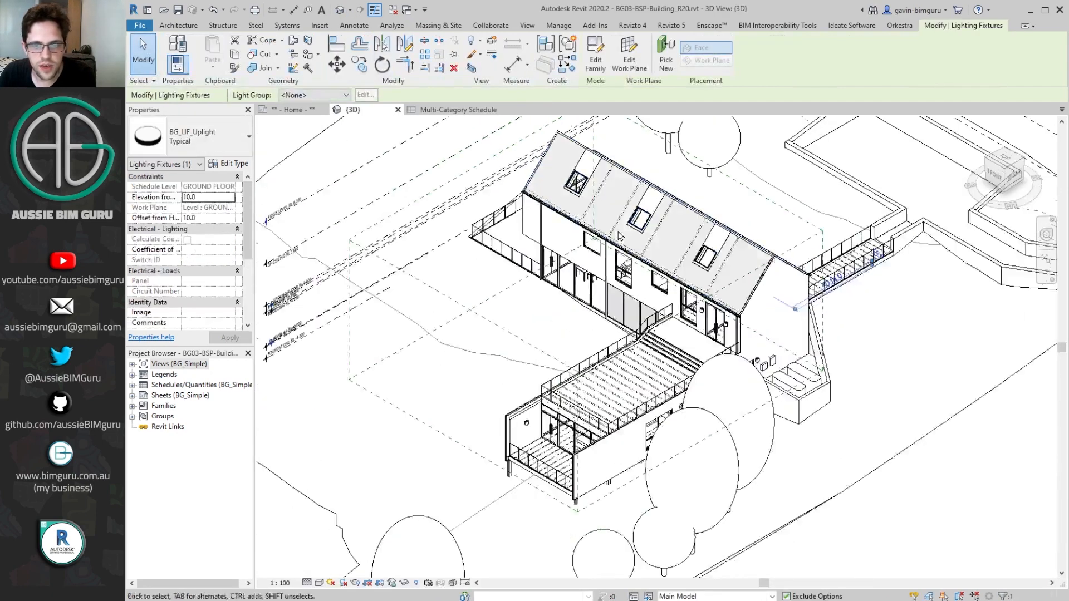
pyautogui.moveTo(675, 335)
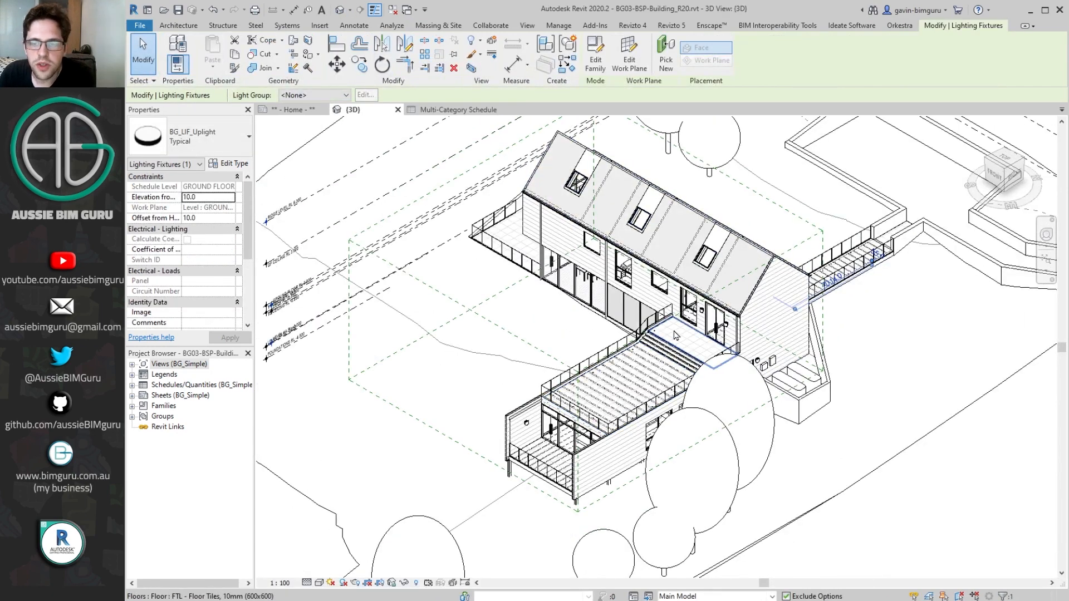
pyautogui.moveTo(674, 335)
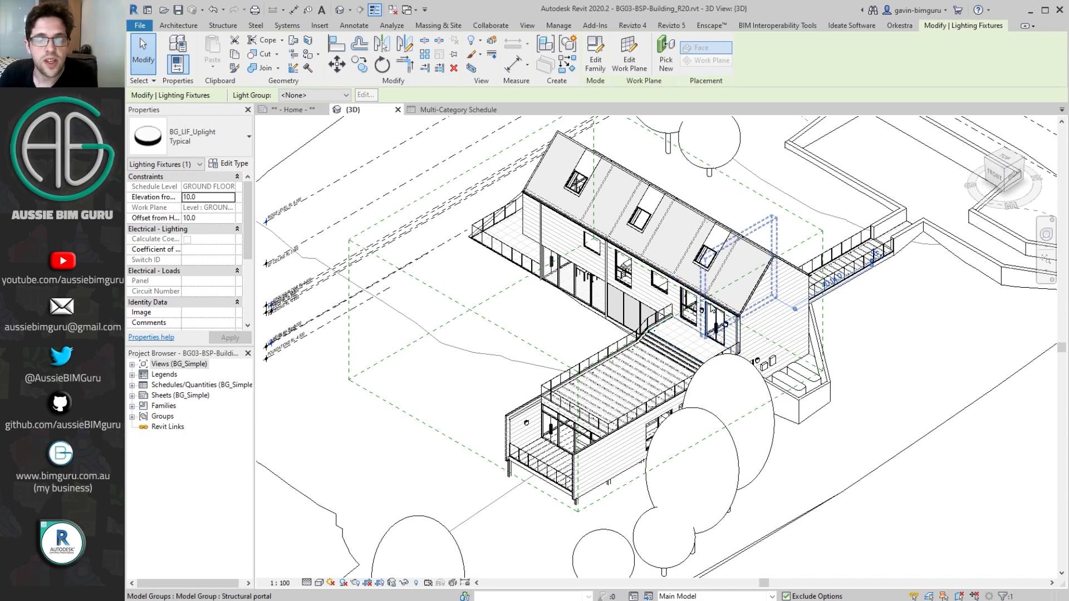
pyautogui.click(732, 270)
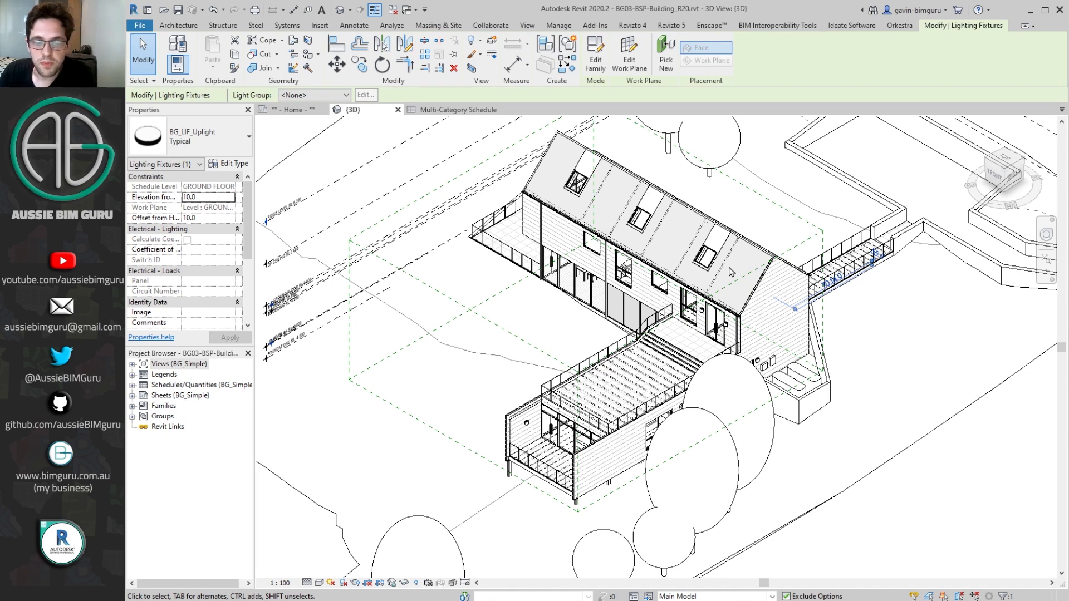
pyautogui.moveTo(727, 267)
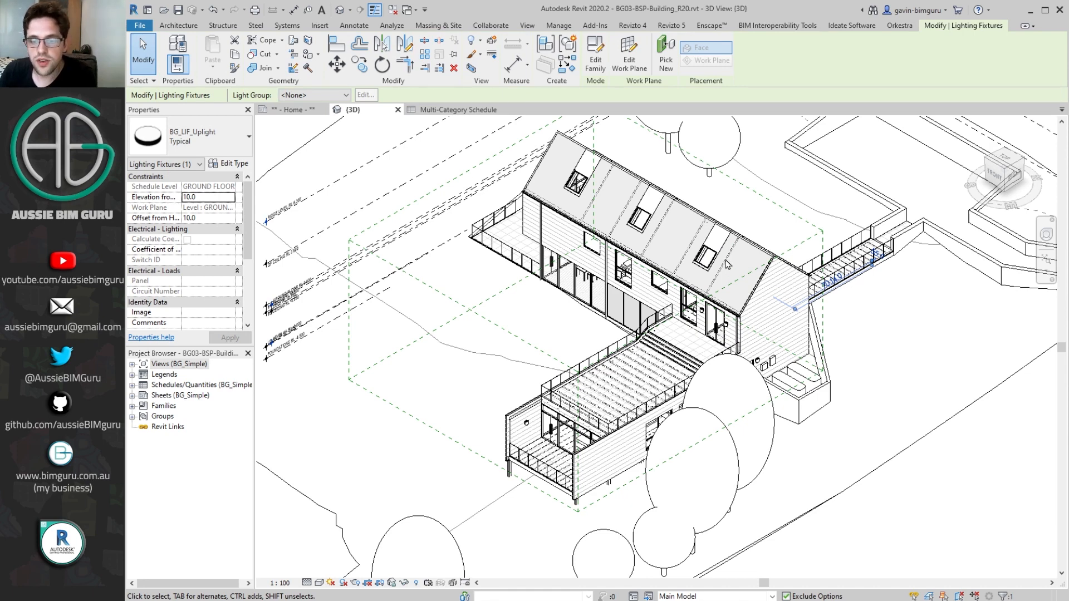
pyautogui.moveTo(874, 324)
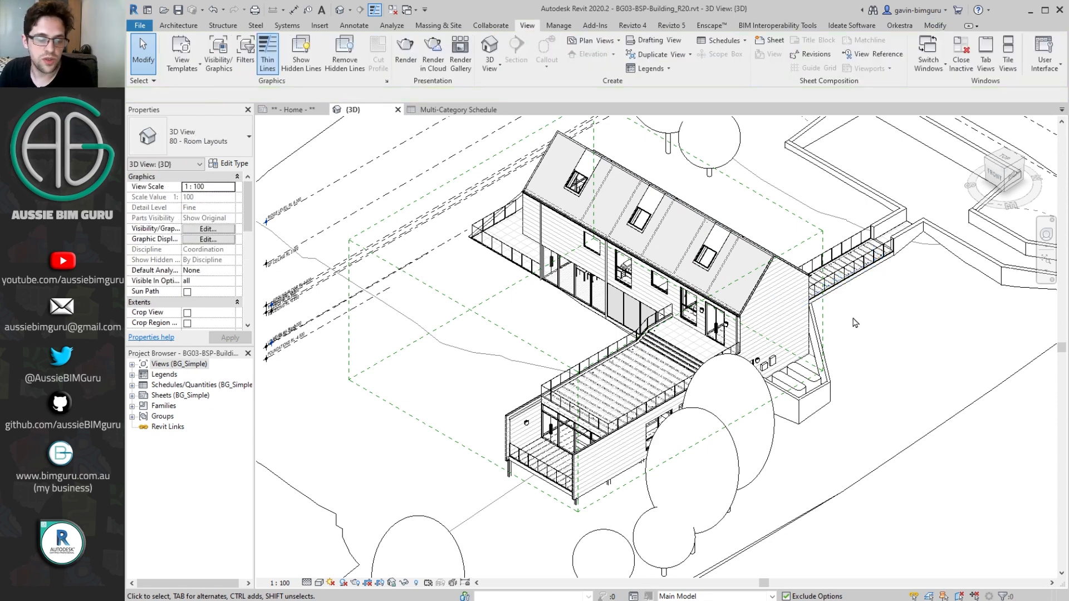
pyautogui.moveTo(881, 362)
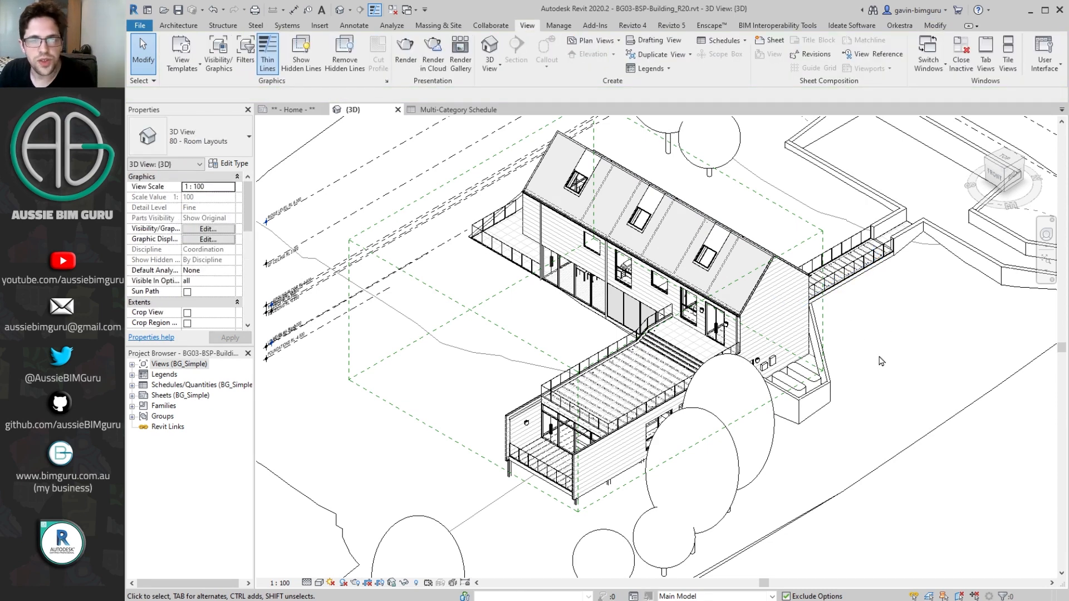
pyautogui.click(713, 324)
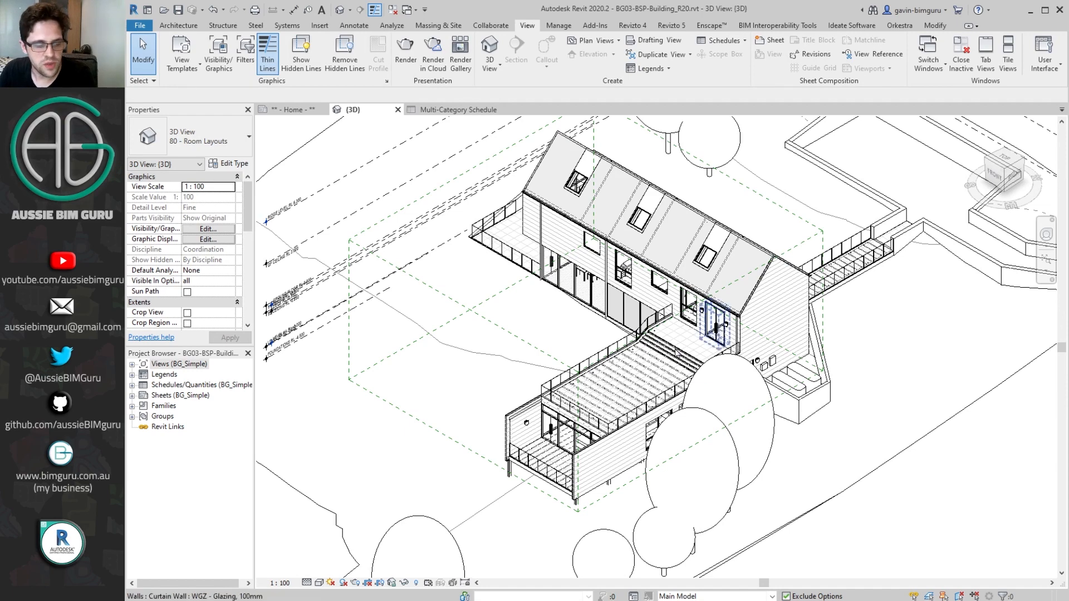
pyautogui.press('alt+tab')
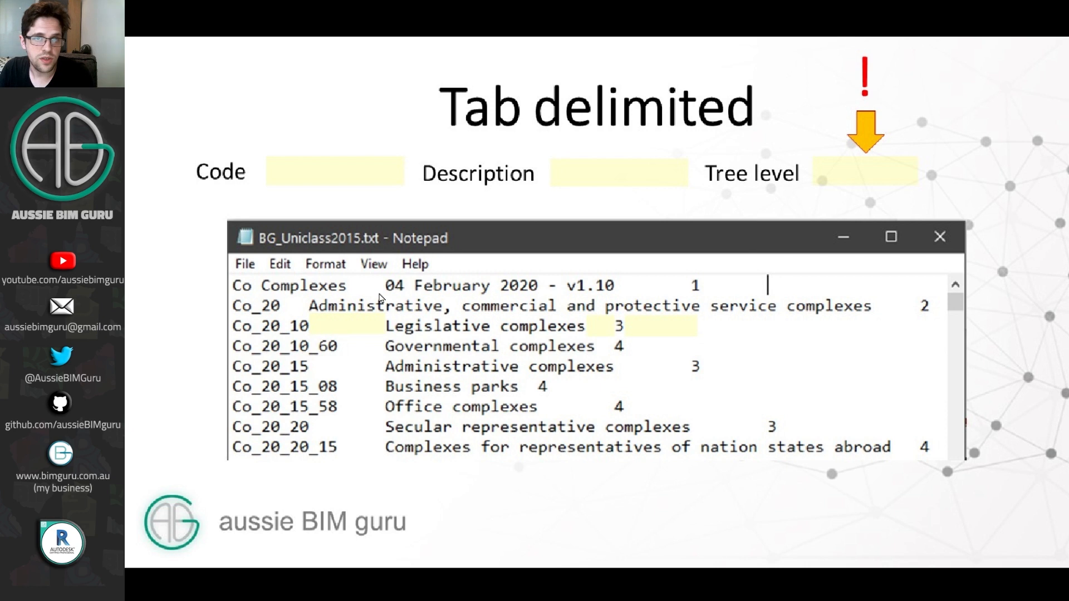
pyautogui.moveTo(327, 546)
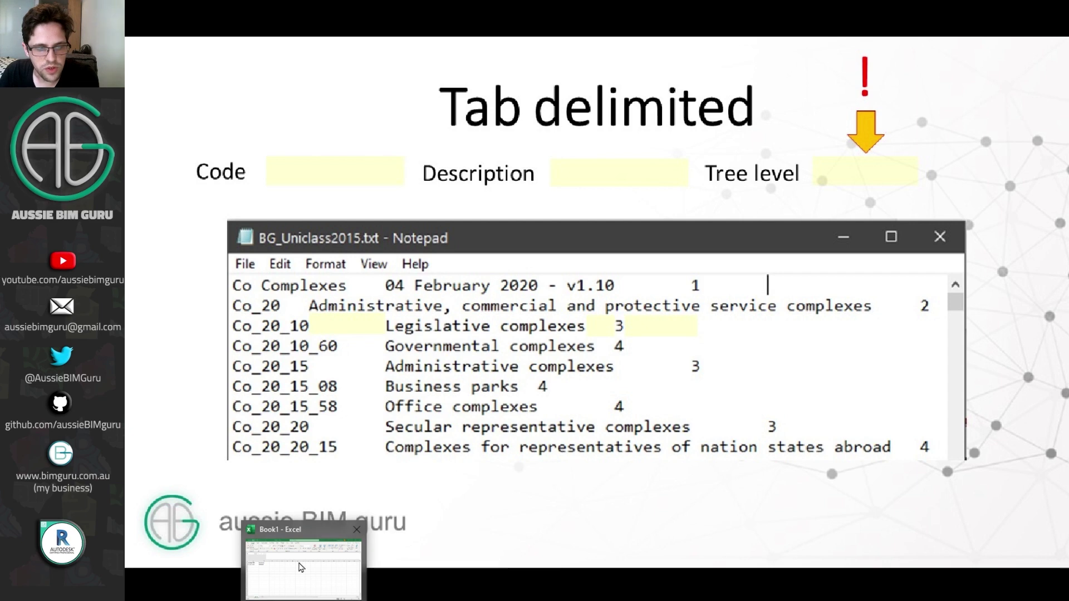
# Bring the blank Excel workbook Book1 in front of the PowerPoint slide.
pyautogui.click(302, 565)
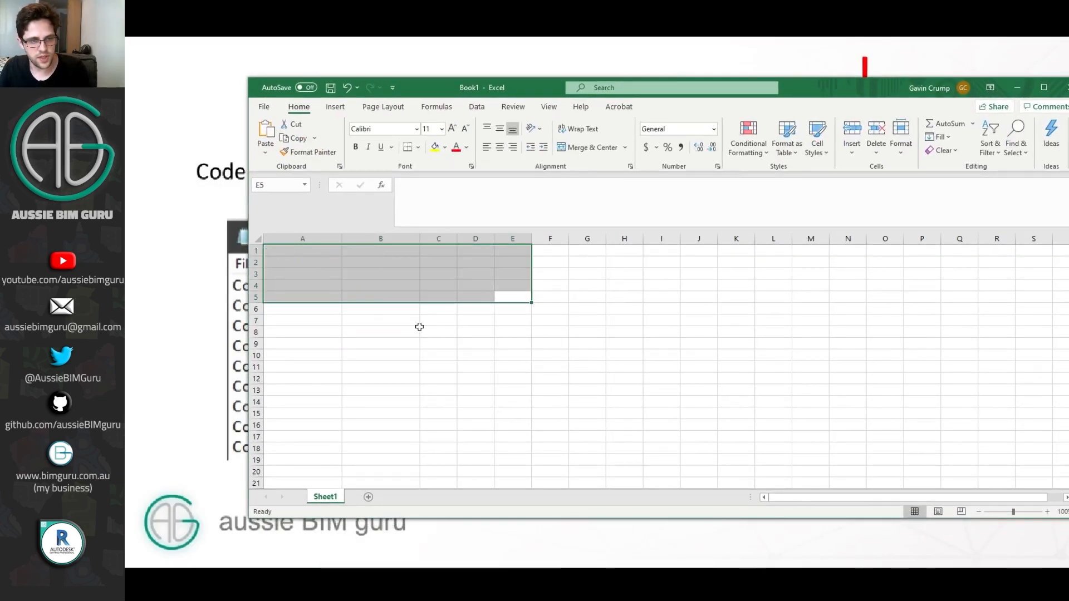
# Enter class names from Class to Subsubclass and insert an empty column for codes.
pyautogui.click(301, 250)
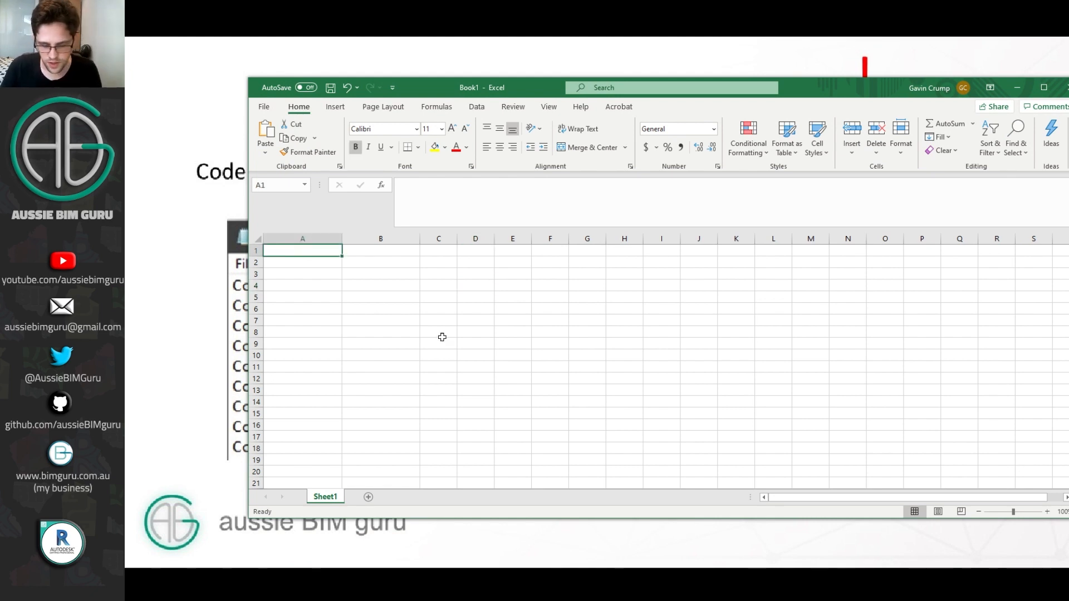
pyautogui.write('Class 1')
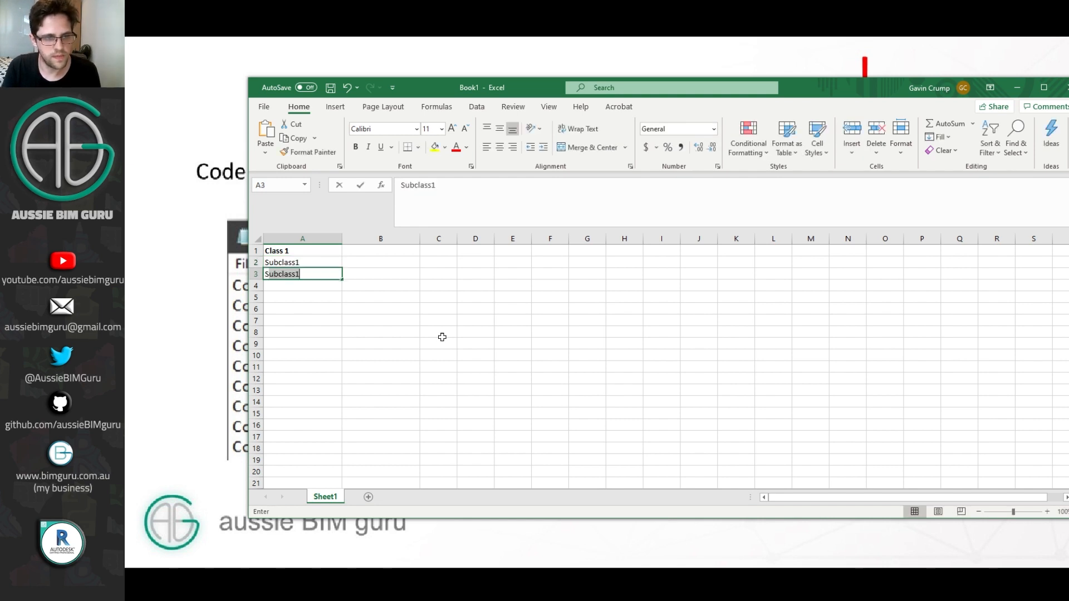
pyautogui.write('Subsubcla')
pyautogui.click(303, 286)
pyautogui.write('Subclass2')
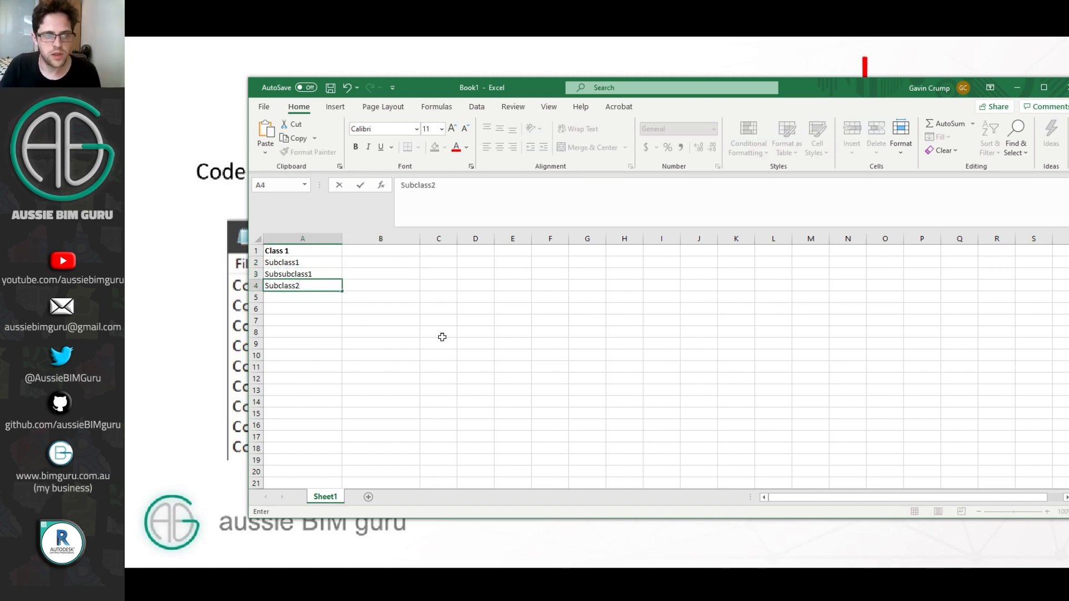
pyautogui.click(380, 250)
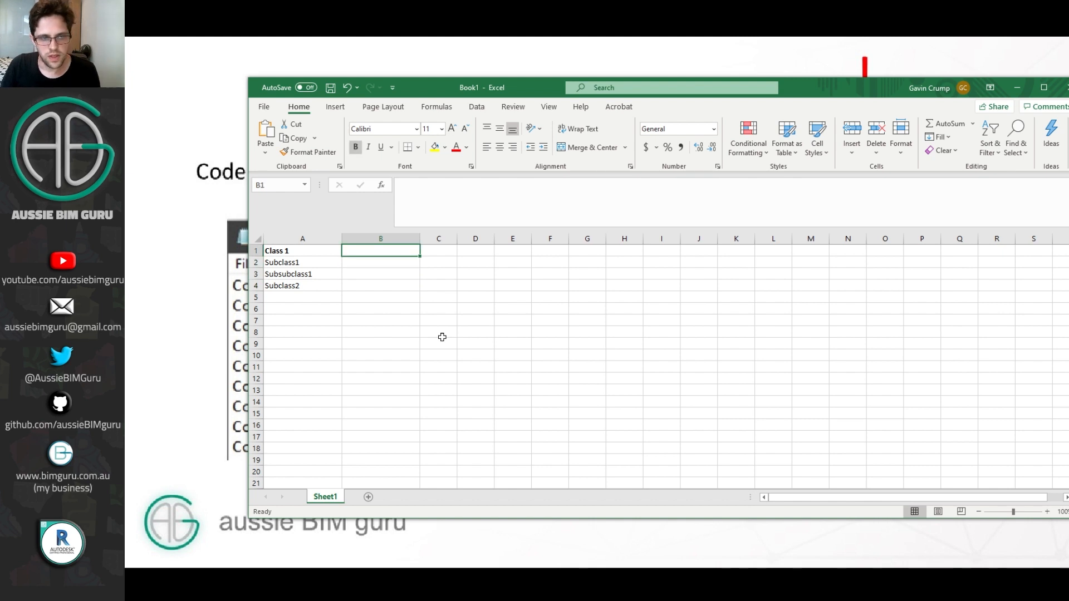
pyautogui.click(302, 239)
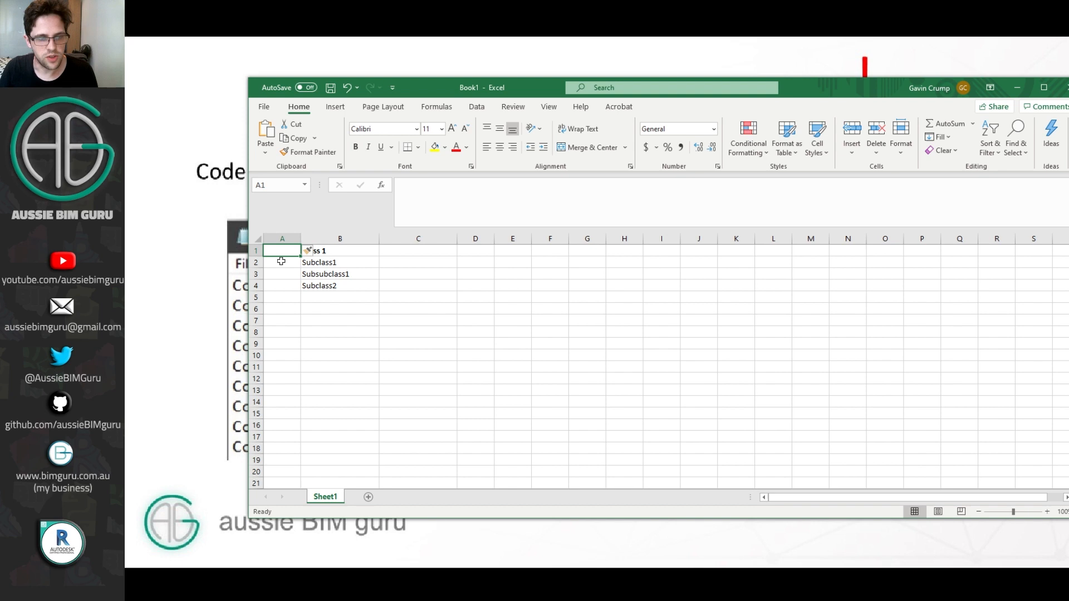
pyautogui.press('Return')
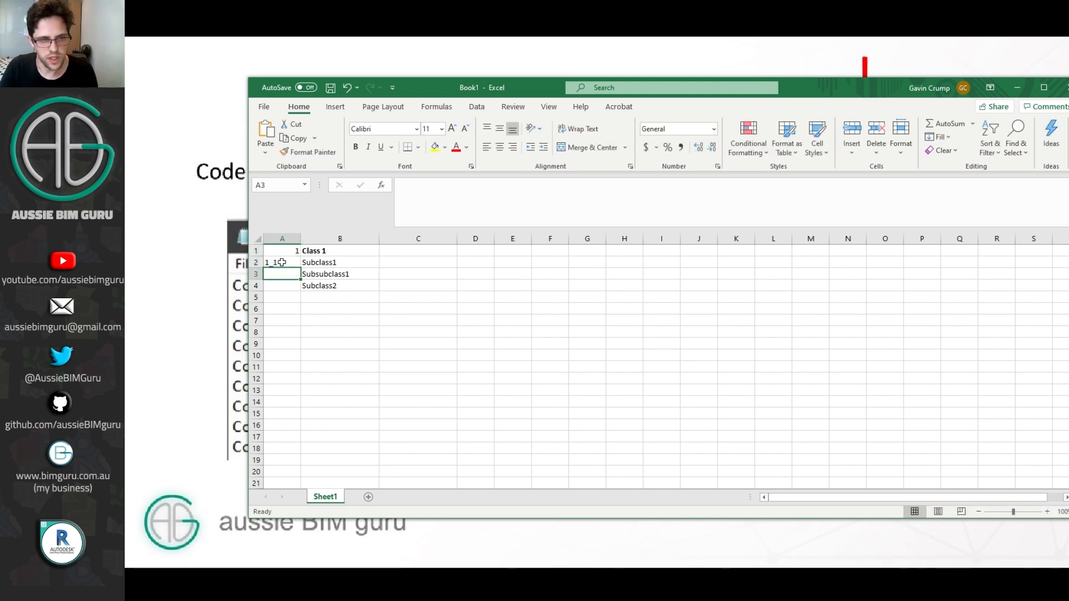
# Fill in codes such as 1_1 and 1_2_1, tree levels 1-3, and the REPLACE column.
pyautogui.write('_1_1_1')
pyautogui.click(340, 297)
pyautogui.write('Subsubclass1')
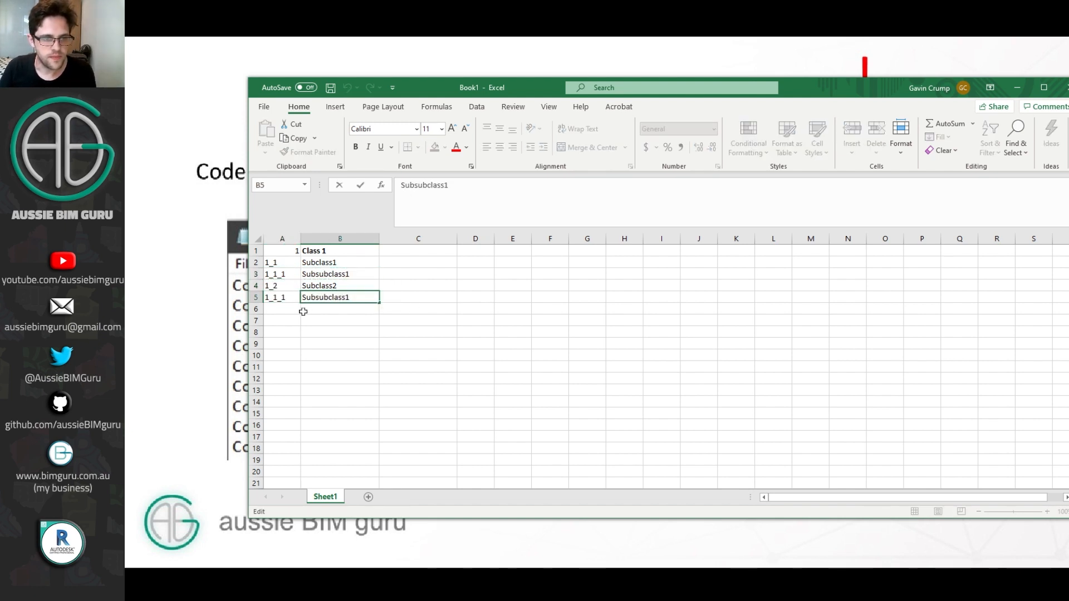
pyautogui.click(281, 297)
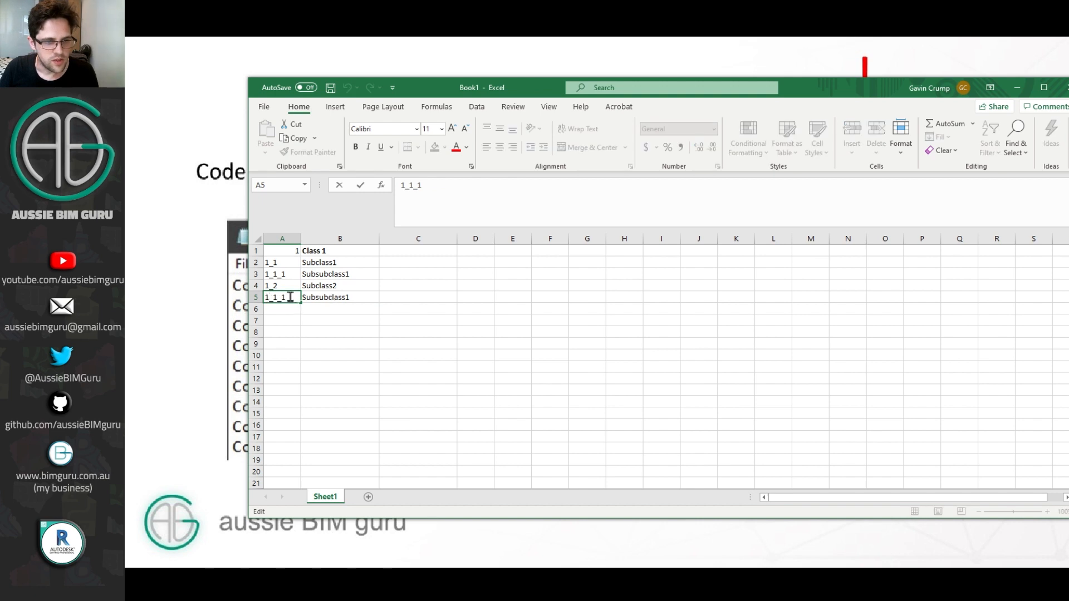
pyautogui.press('Return')
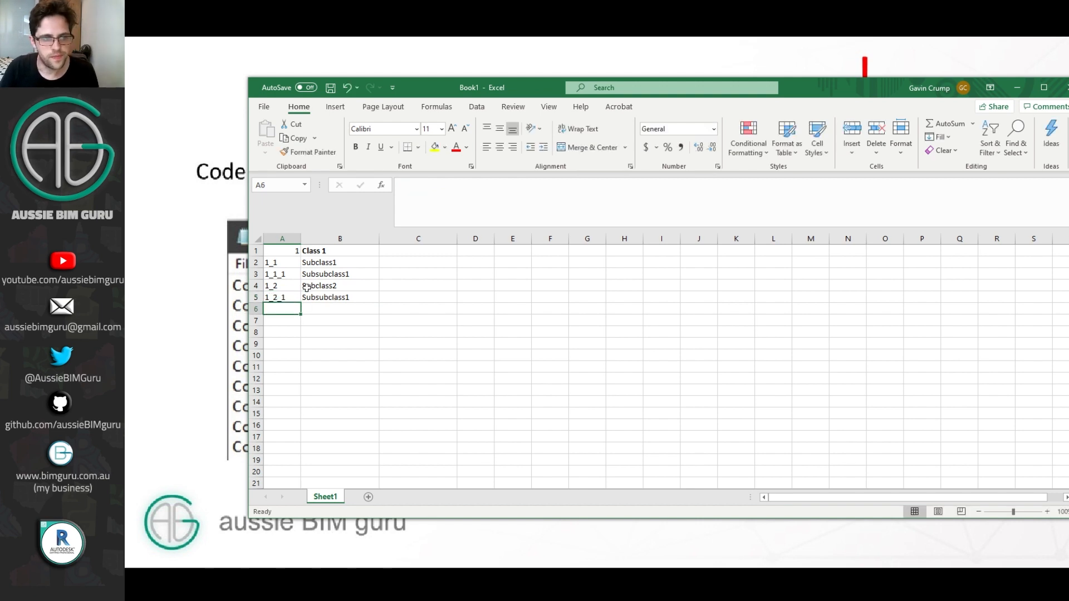
pyautogui.click(282, 250)
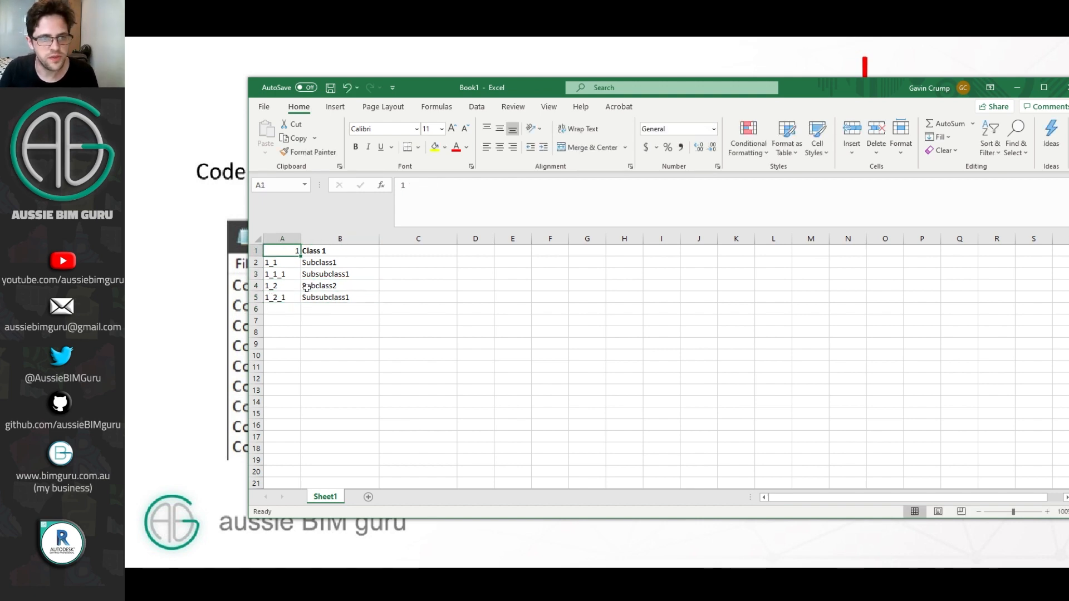
pyautogui.click(418, 250)
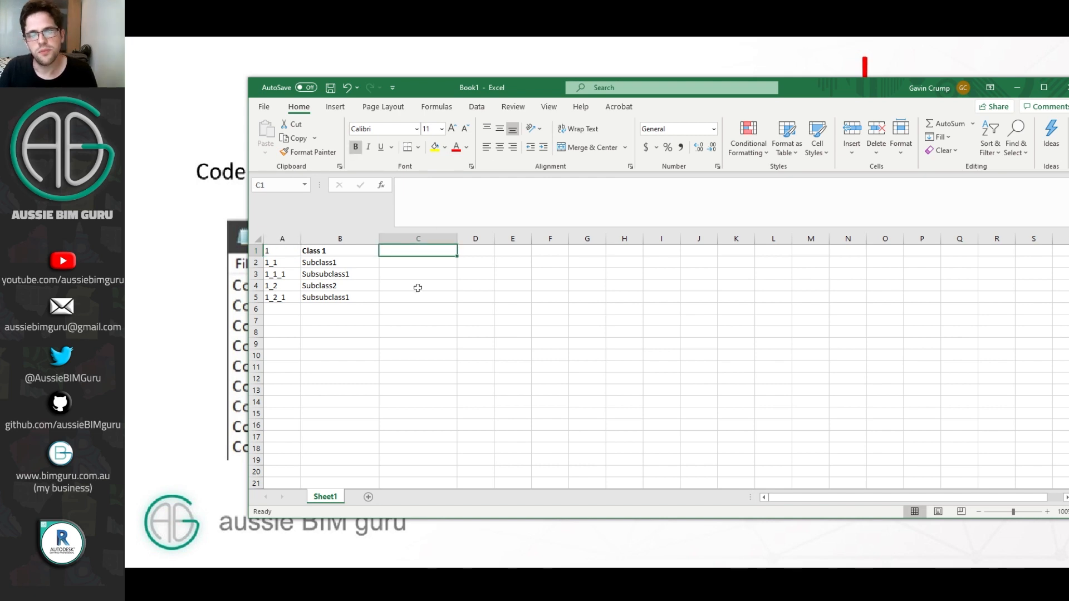
pyautogui.moveTo(451, 303)
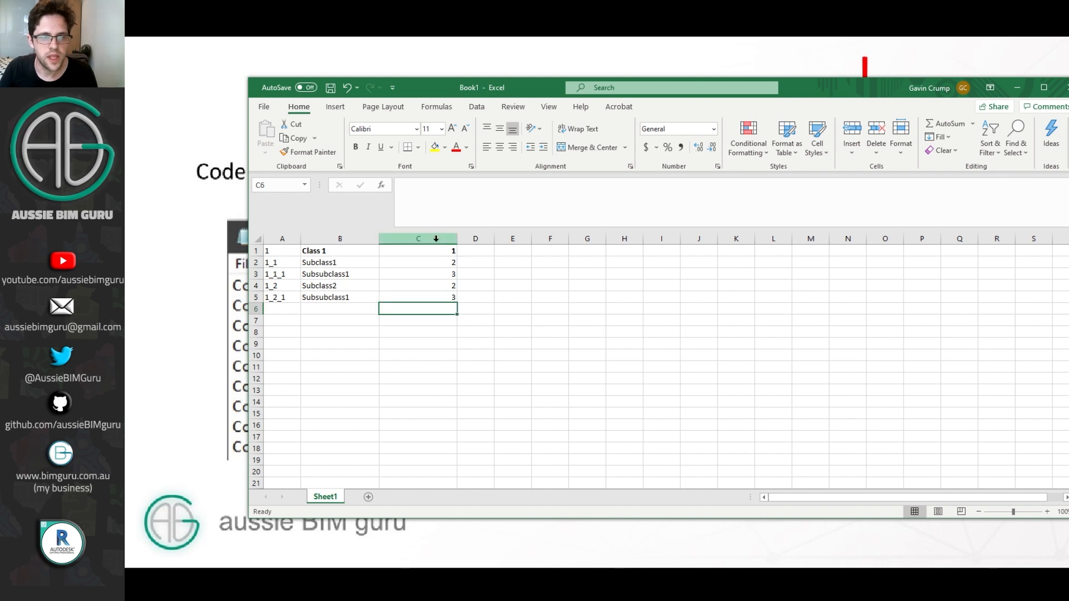
pyautogui.click(475, 250)
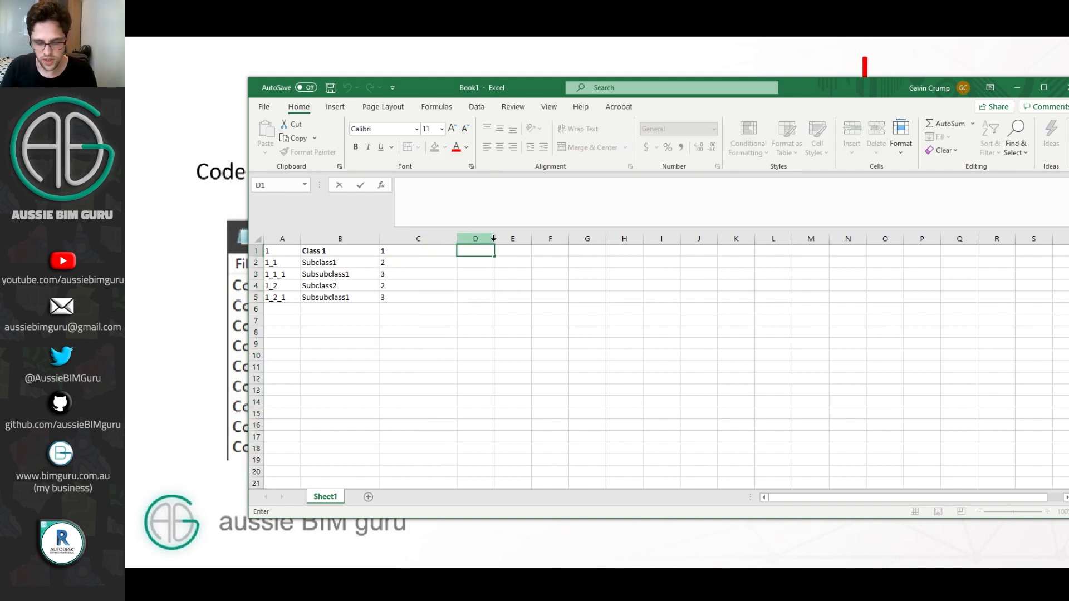
pyautogui.press('ctrl+v')
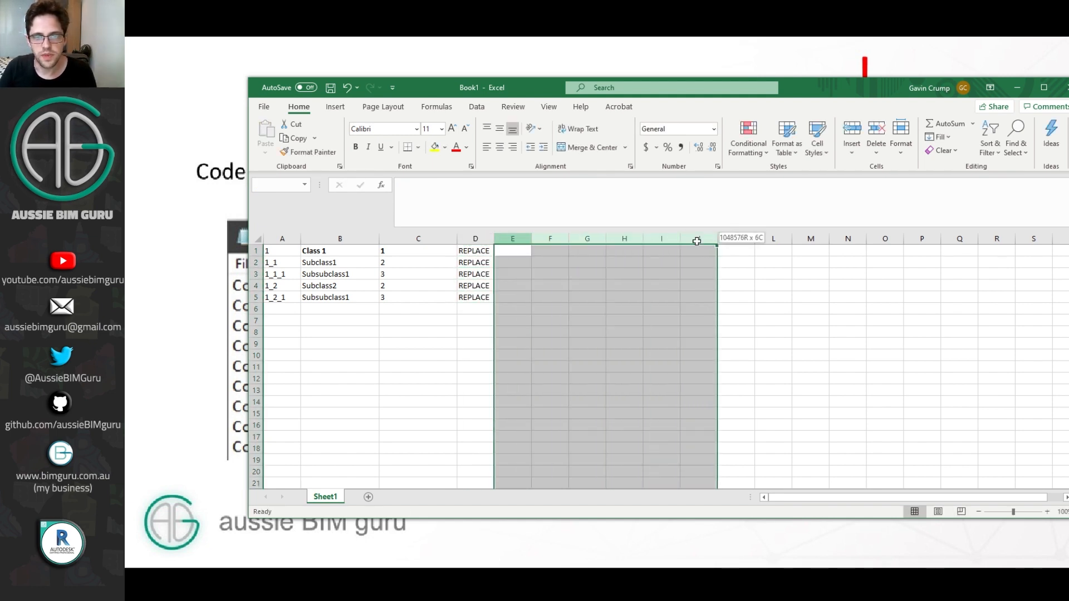
pyautogui.click(550, 325)
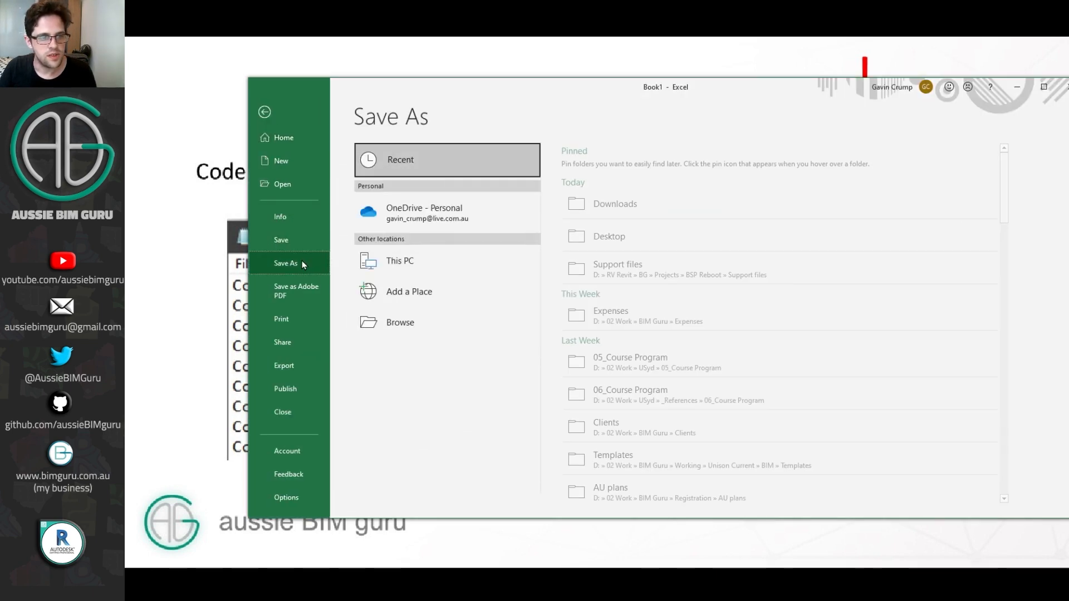
# Save the table to the Desktop as tab-delimited text named Testing.txt.
pyautogui.click(399, 322)
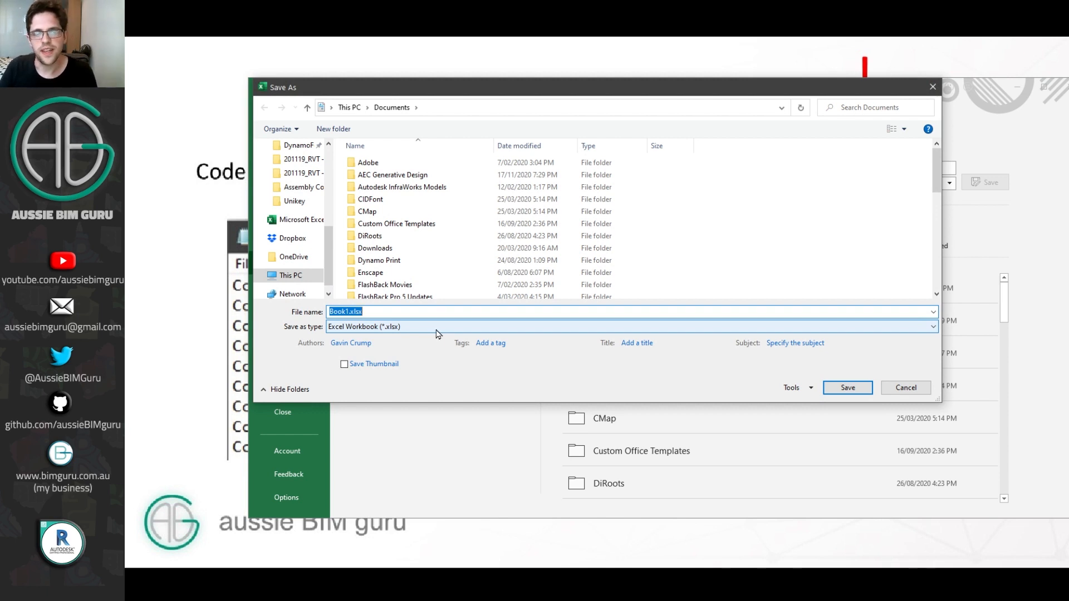
pyautogui.scroll(3)
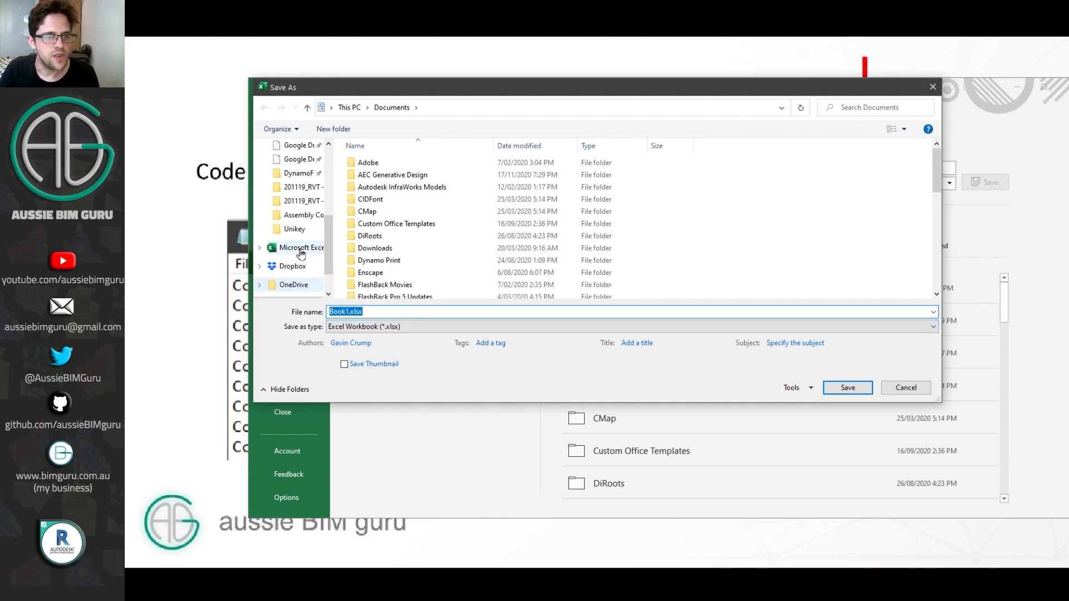
pyautogui.click(296, 145)
pyautogui.write('T')
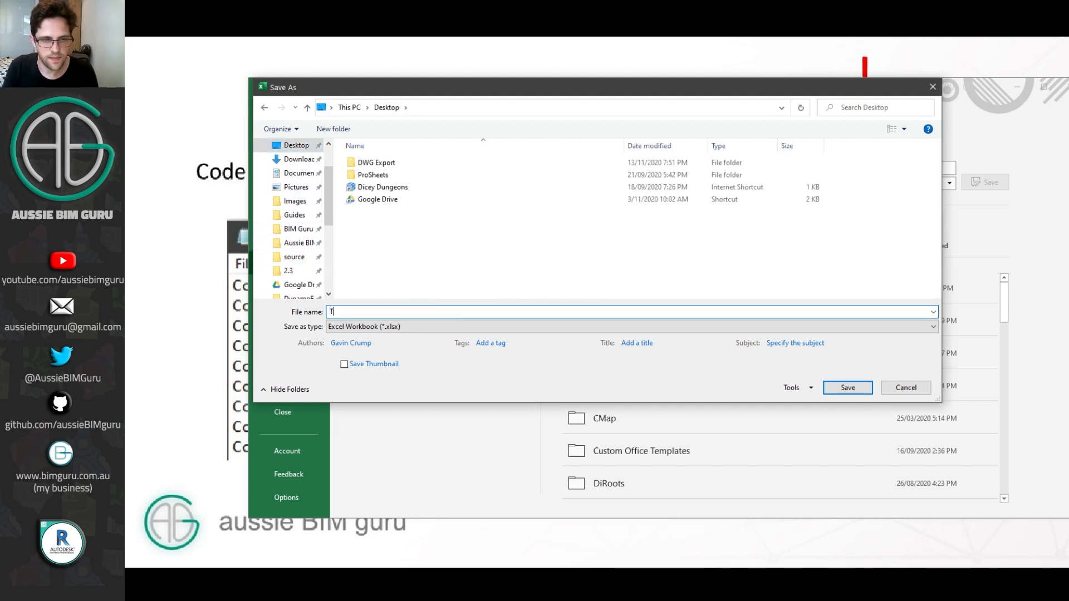
pyautogui.write('esting')
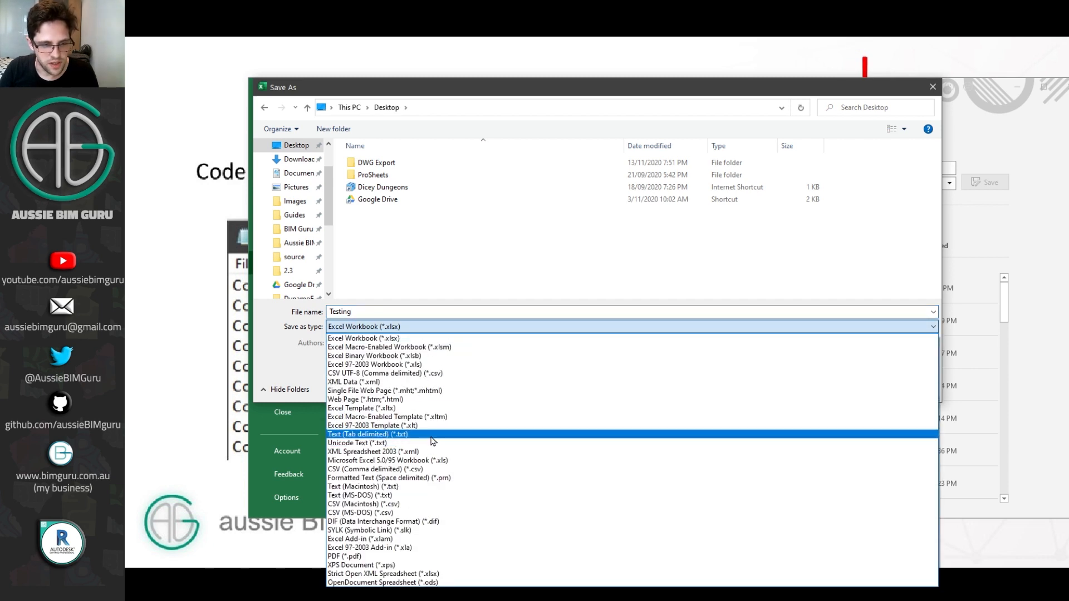
pyautogui.click(367, 435)
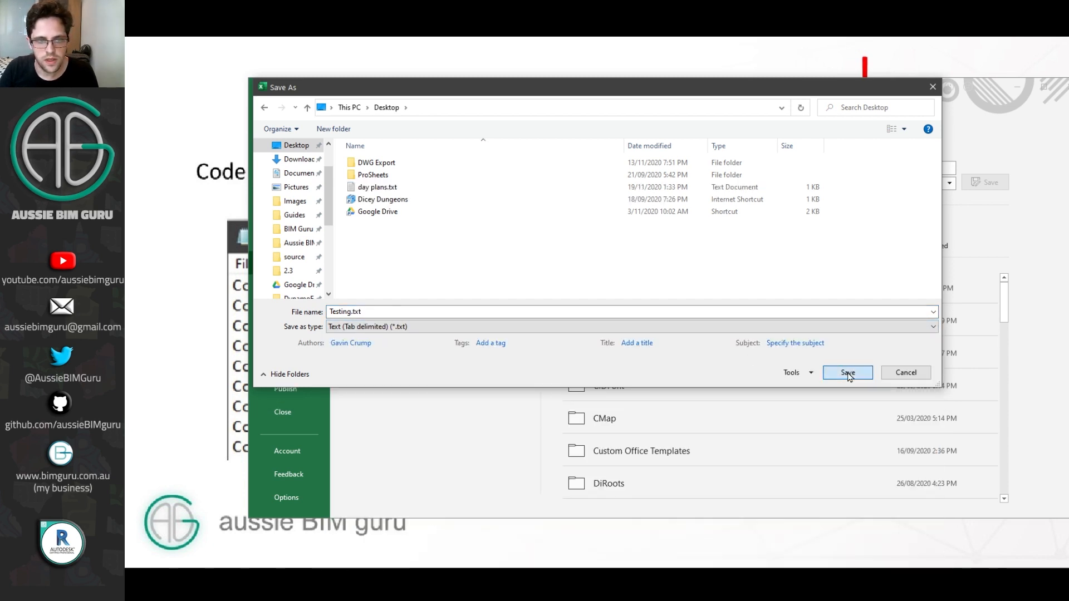
pyautogui.click(847, 373)
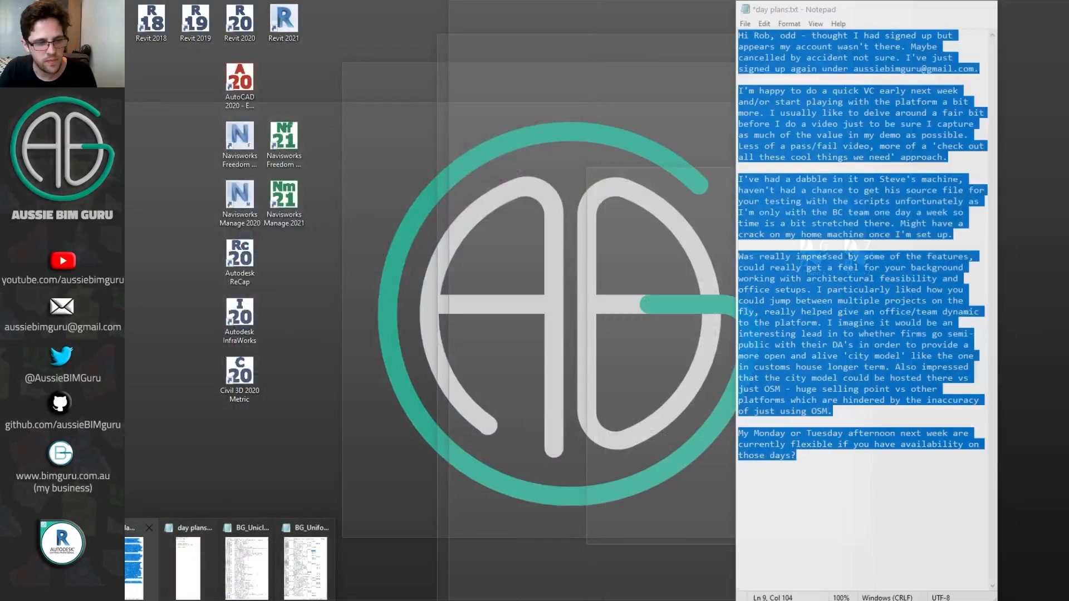
# Open Testing.txt from the Desktop in Notepad.
pyautogui.click(744, 23)
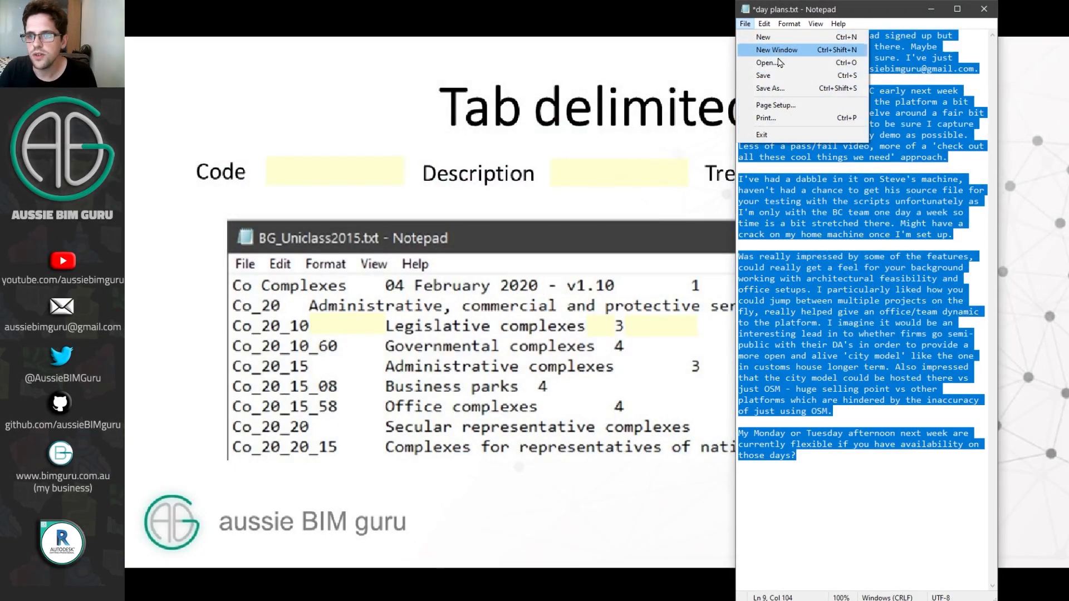
pyautogui.click(769, 62)
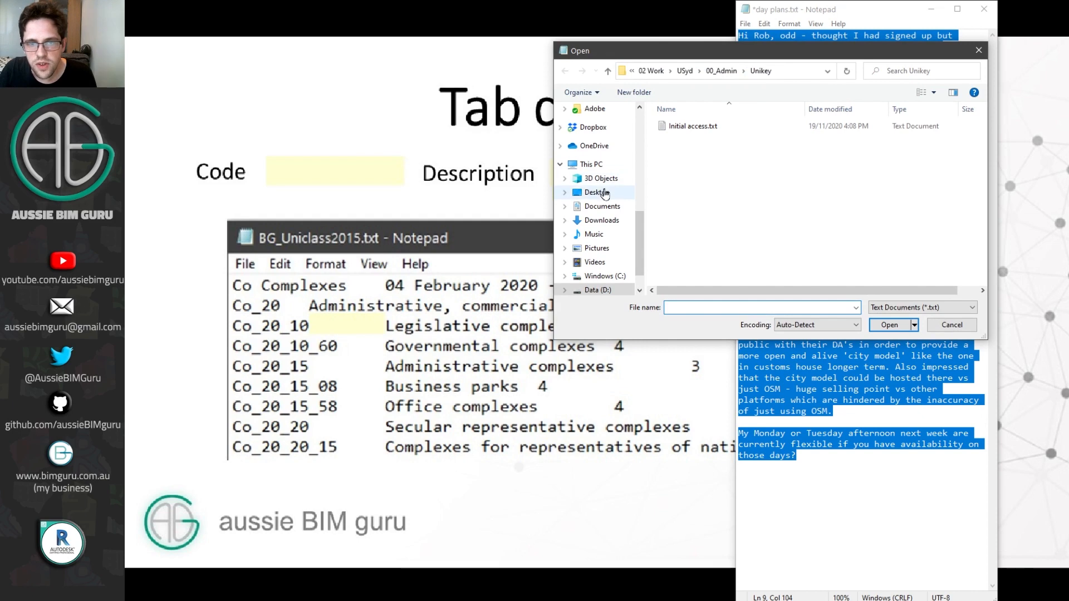
pyautogui.click(596, 192)
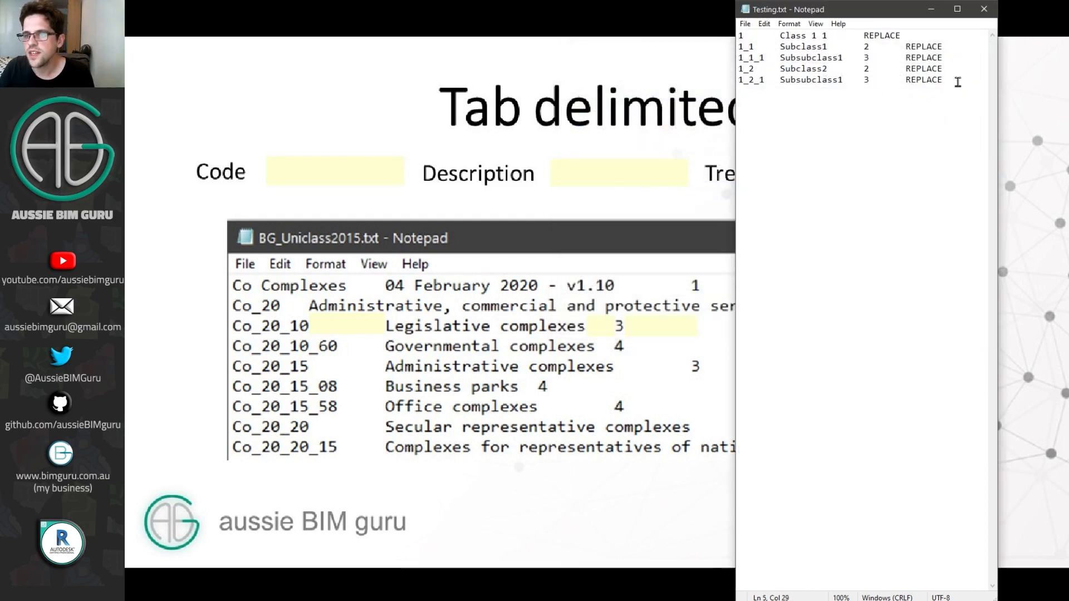
# Replace every REPLACE with nothing using Replace All, then close the file.
pyautogui.doubleClick(923, 79)
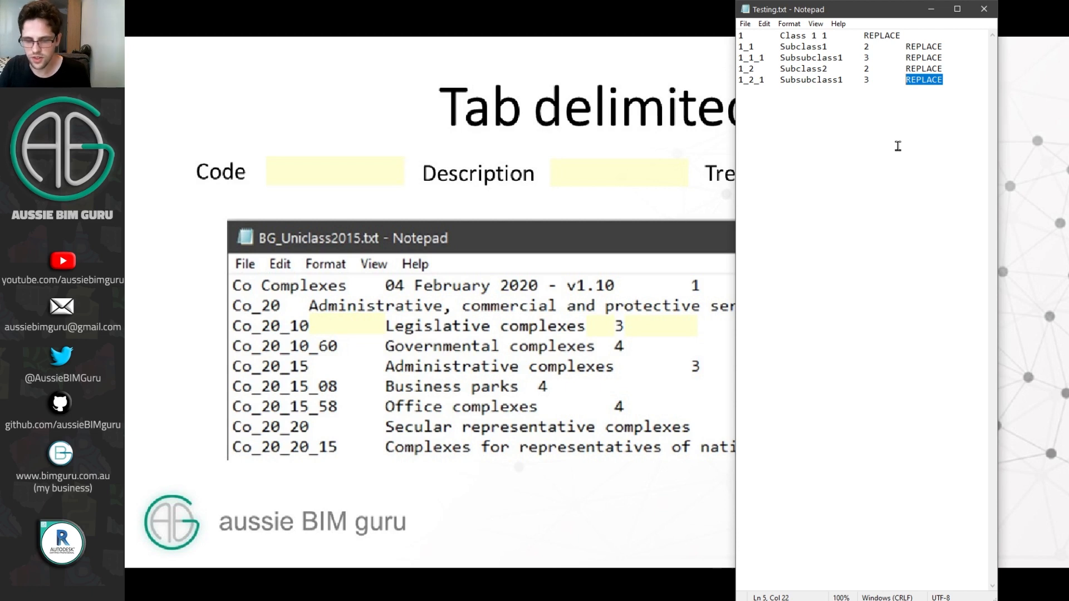
pyautogui.press('ctrl+h')
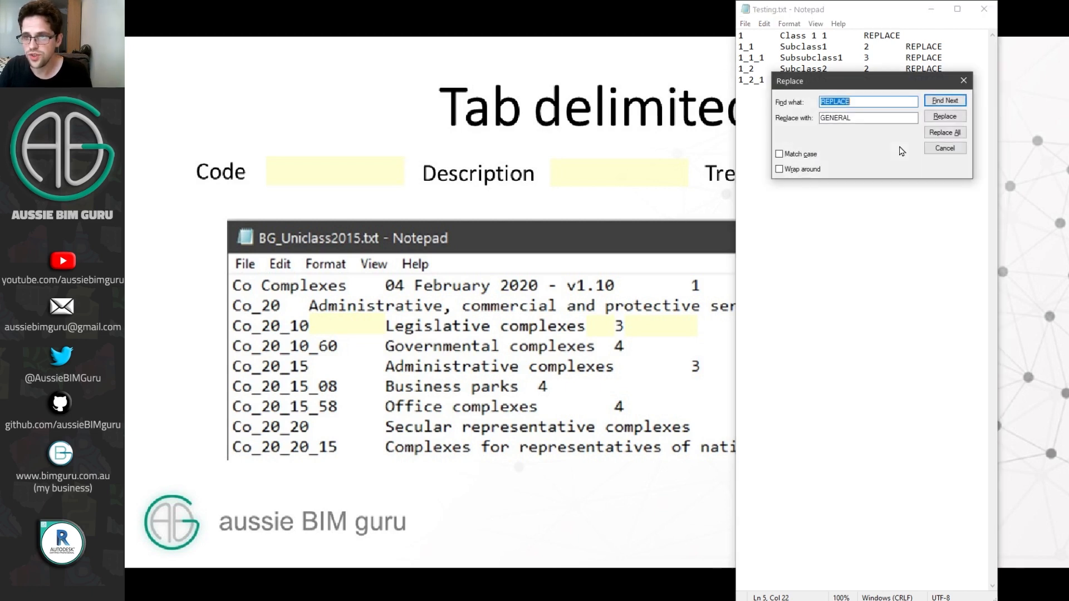
pyautogui.click(867, 118)
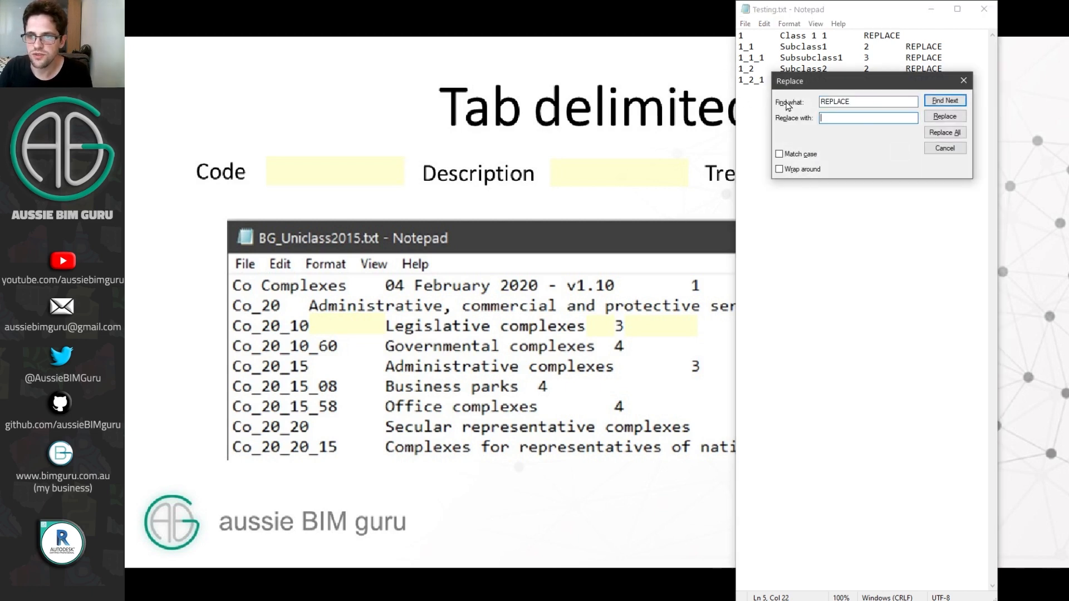
pyautogui.click(945, 131)
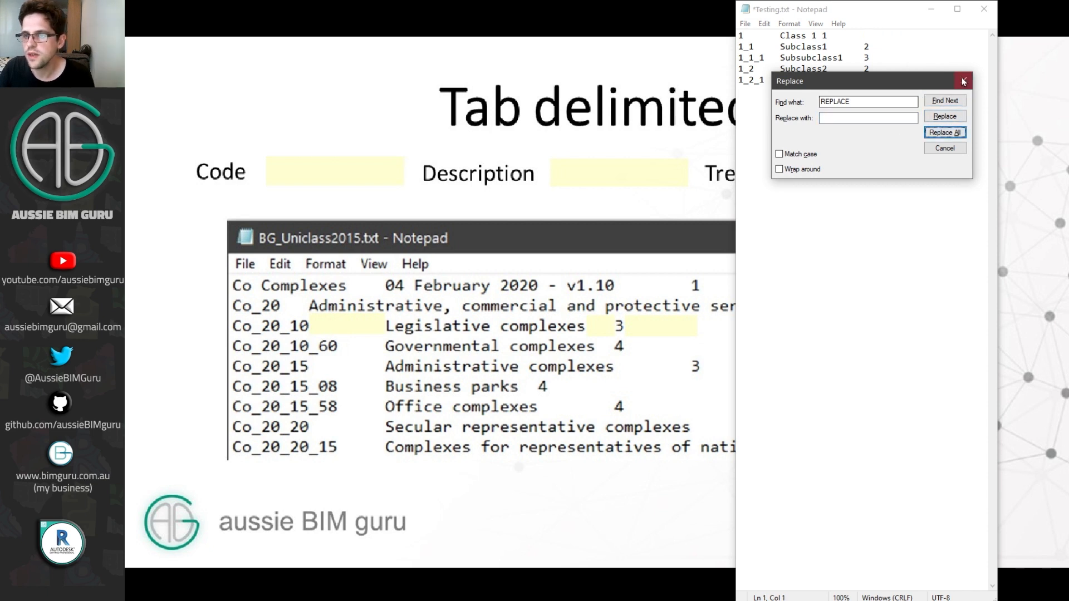
pyautogui.click(963, 80)
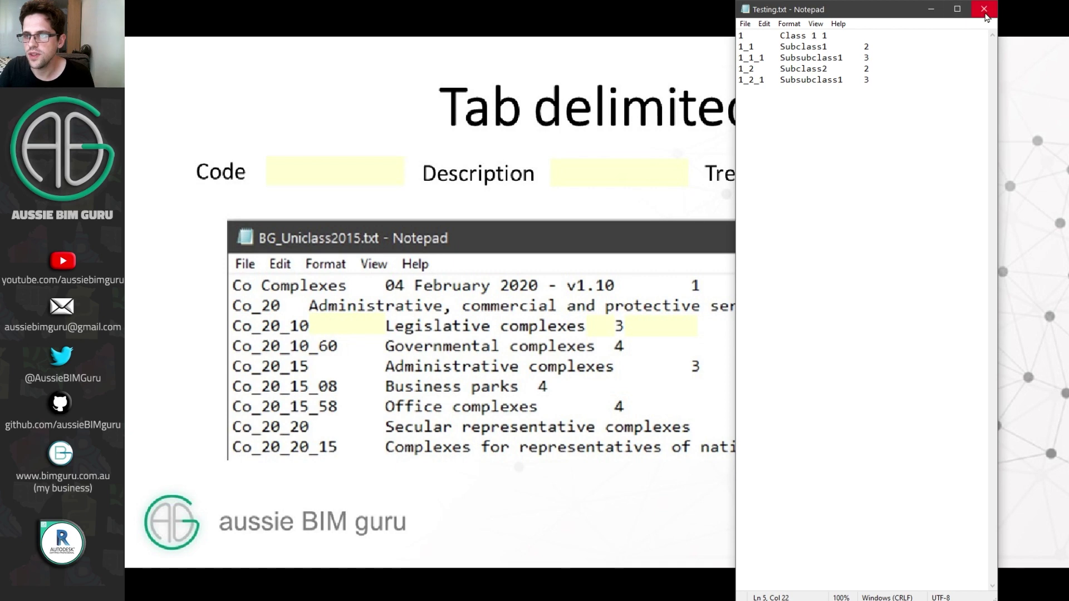
pyautogui.click(984, 9)
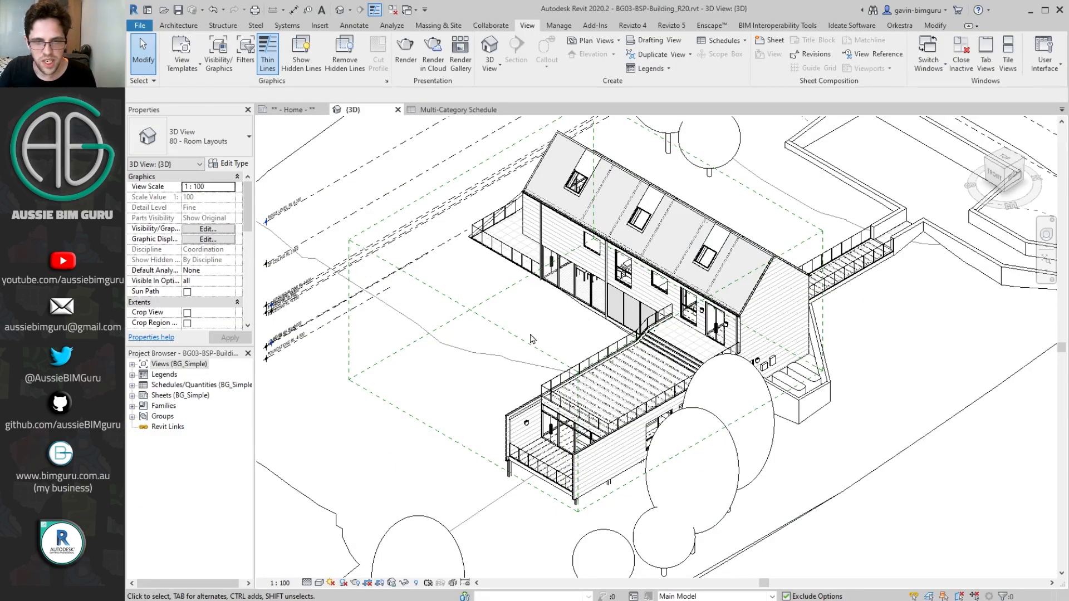
# Set the project's assembly code file to Desktop\Testing.txt.
pyautogui.click(558, 25)
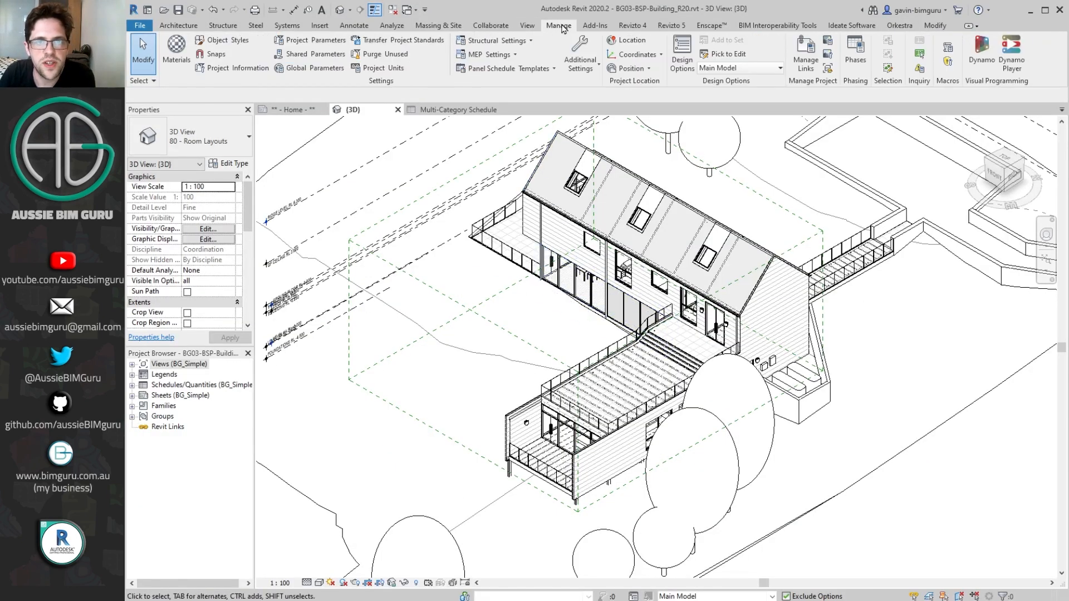
pyautogui.click(579, 51)
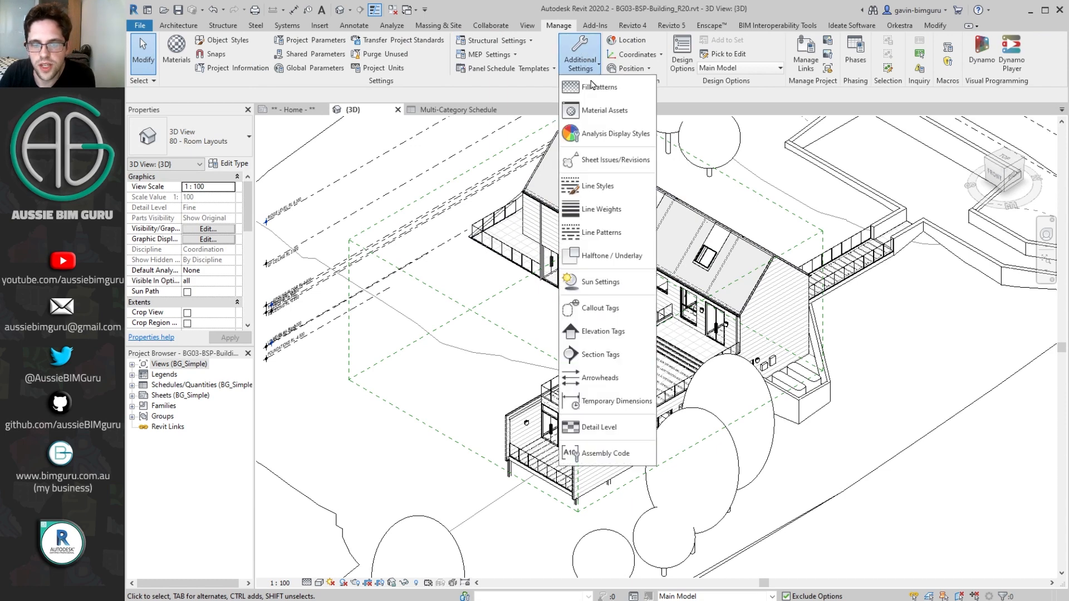
pyautogui.click(605, 453)
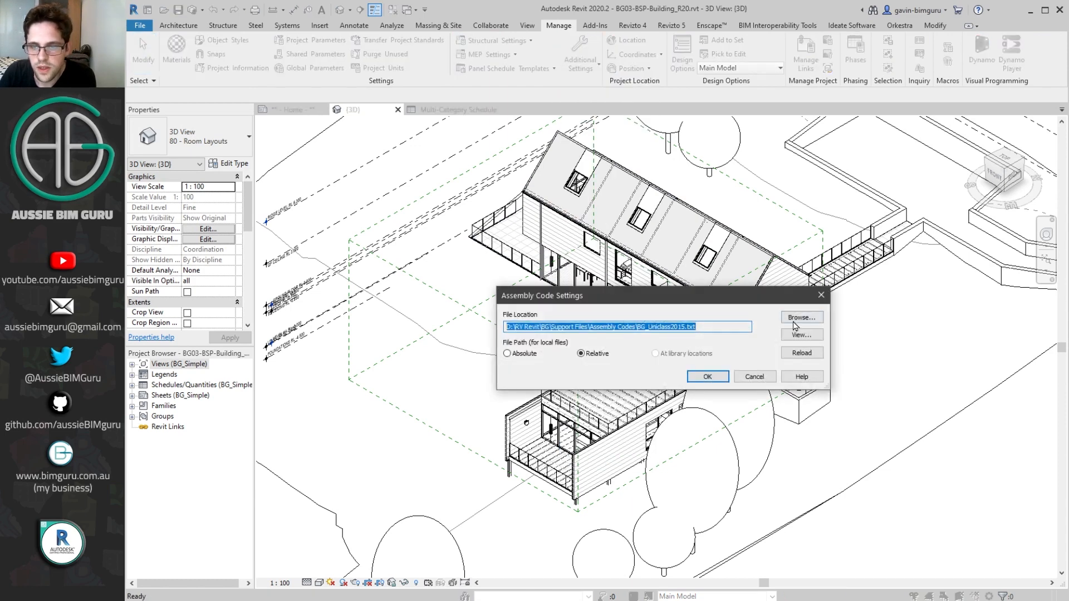
pyautogui.click(801, 317)
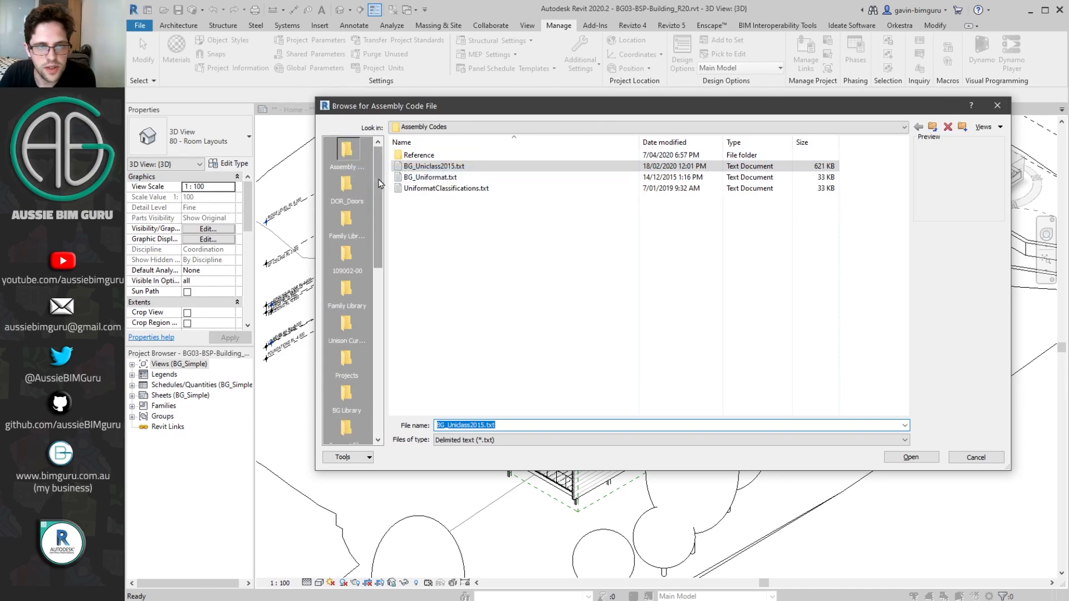
pyautogui.click(346, 326)
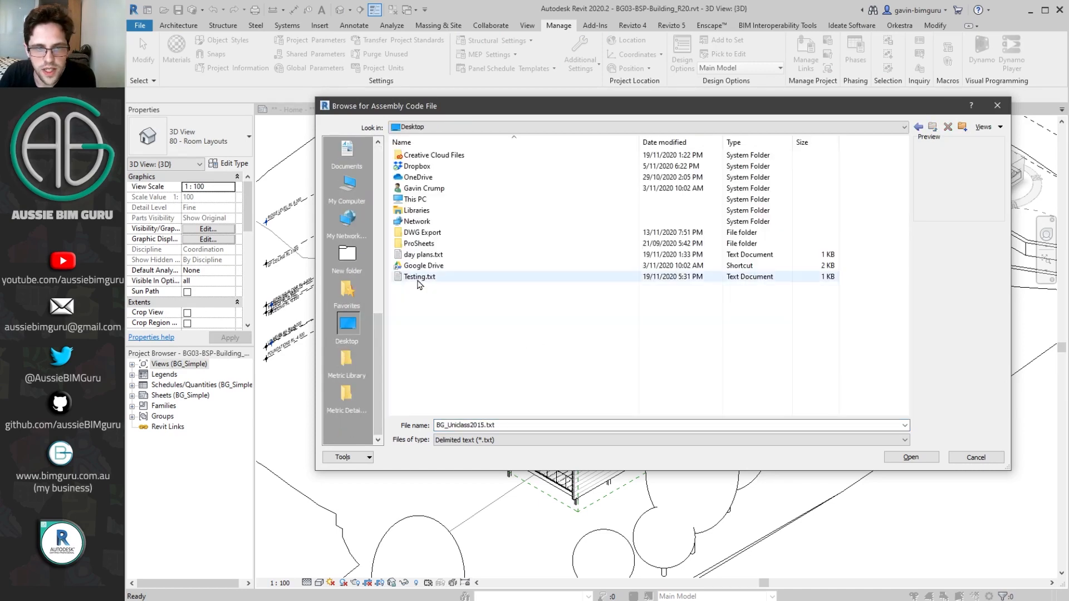
pyautogui.click(910, 456)
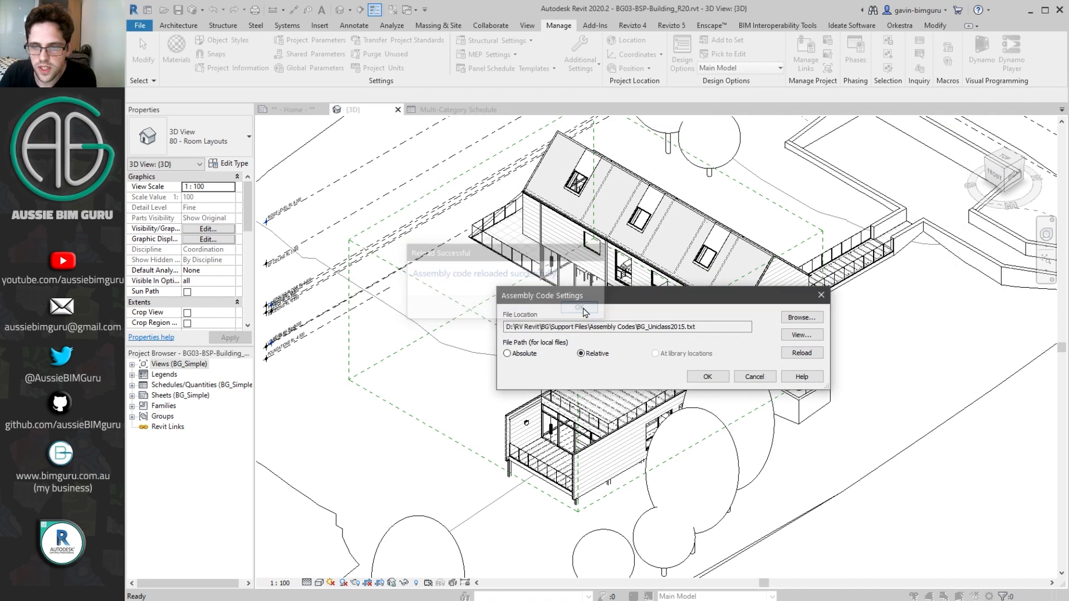
# View the loaded codes, expanding Class 1 and Subclass2, then dismiss the list.
pyautogui.click(801, 334)
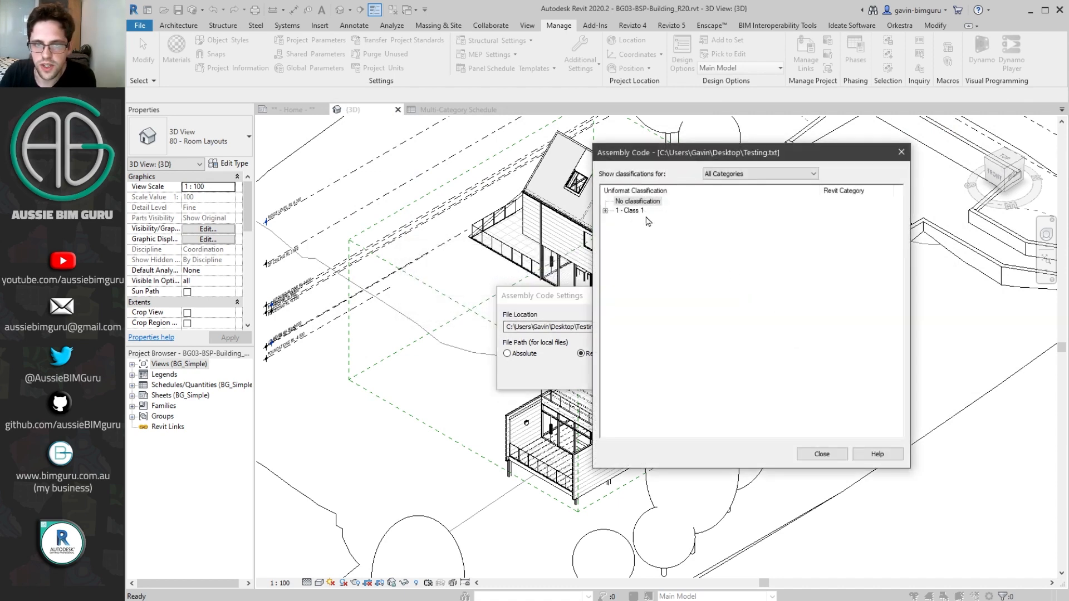
pyautogui.click(605, 209)
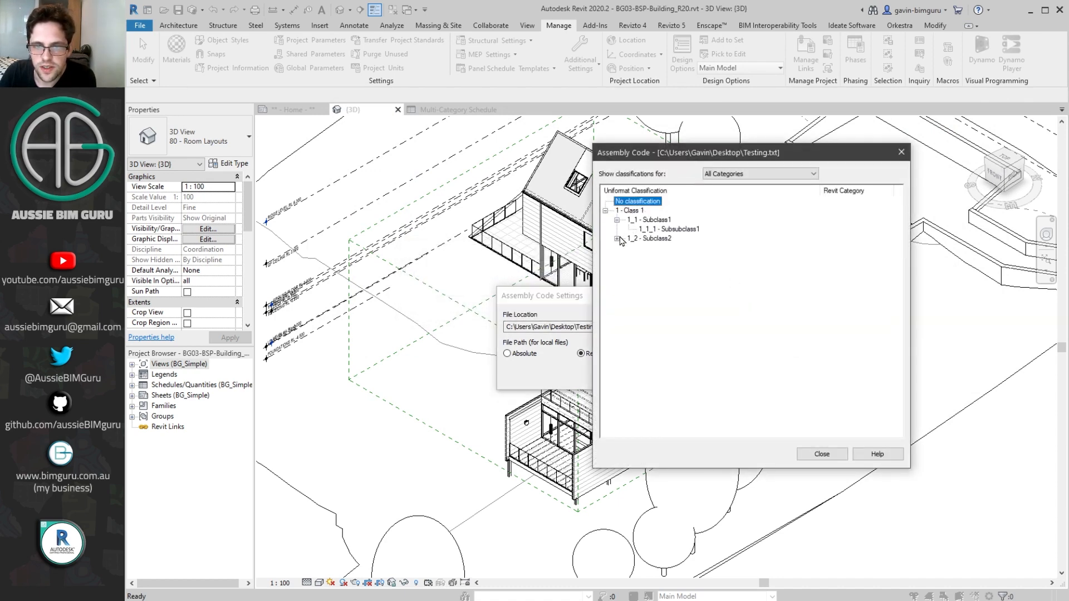
pyautogui.click(667, 228)
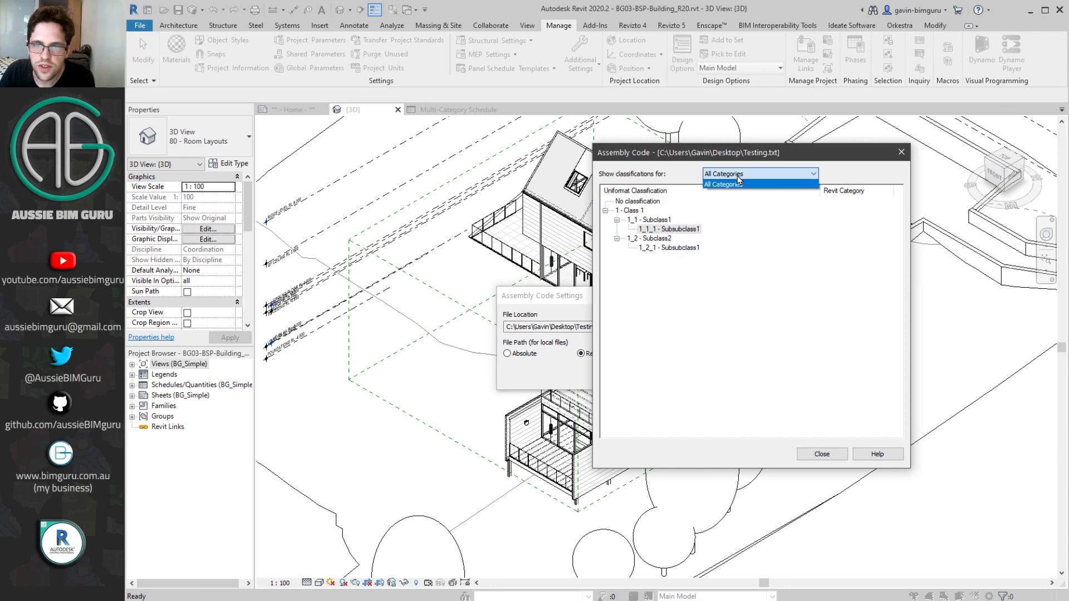
pyautogui.click(724, 173)
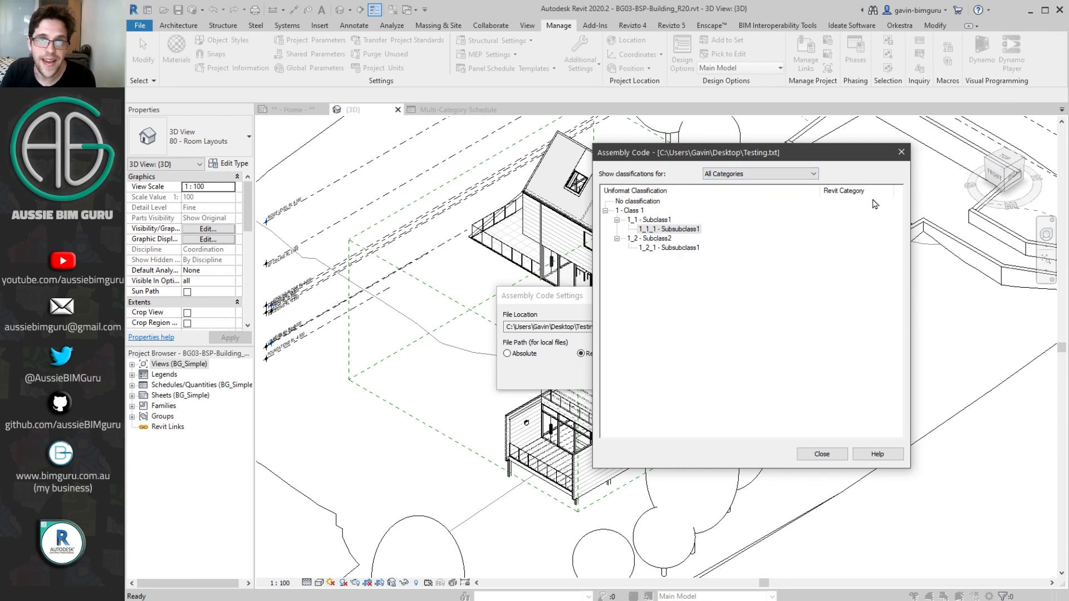
pyautogui.moveTo(652, 233)
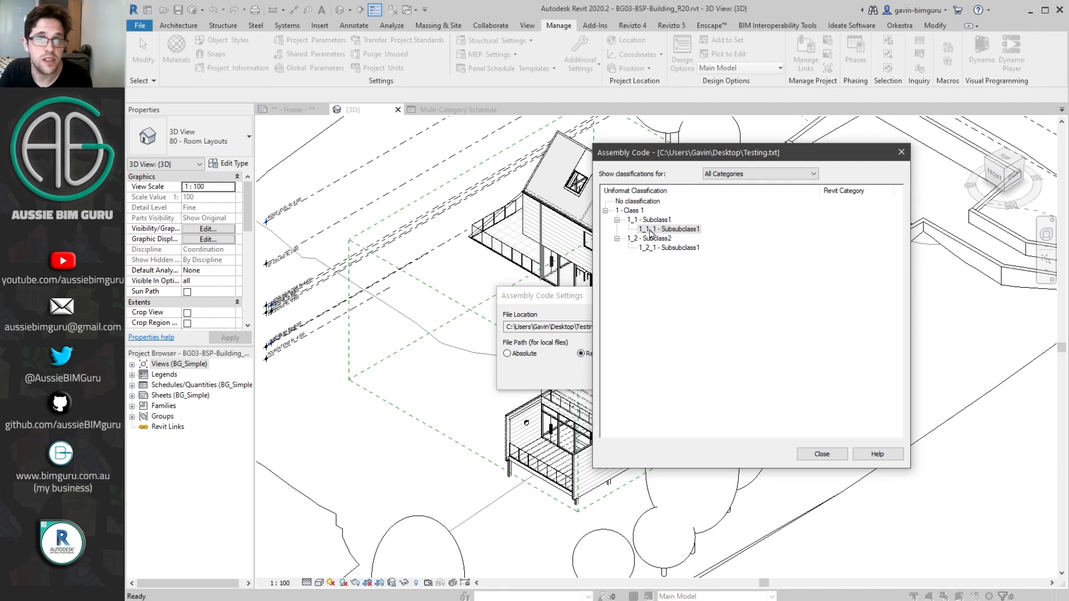
pyautogui.moveTo(656, 250)
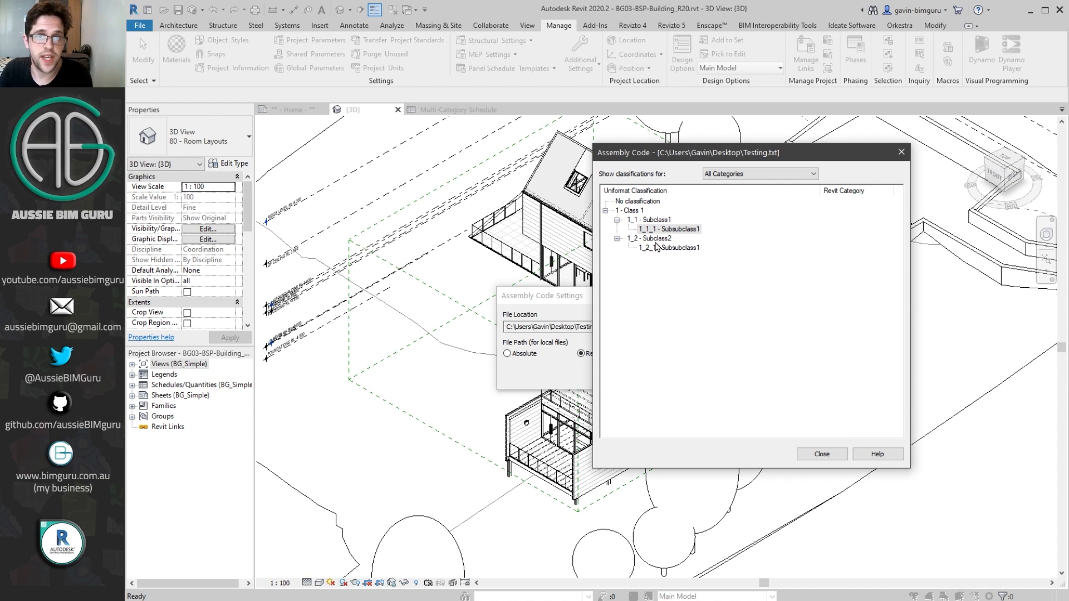
pyautogui.moveTo(662, 268)
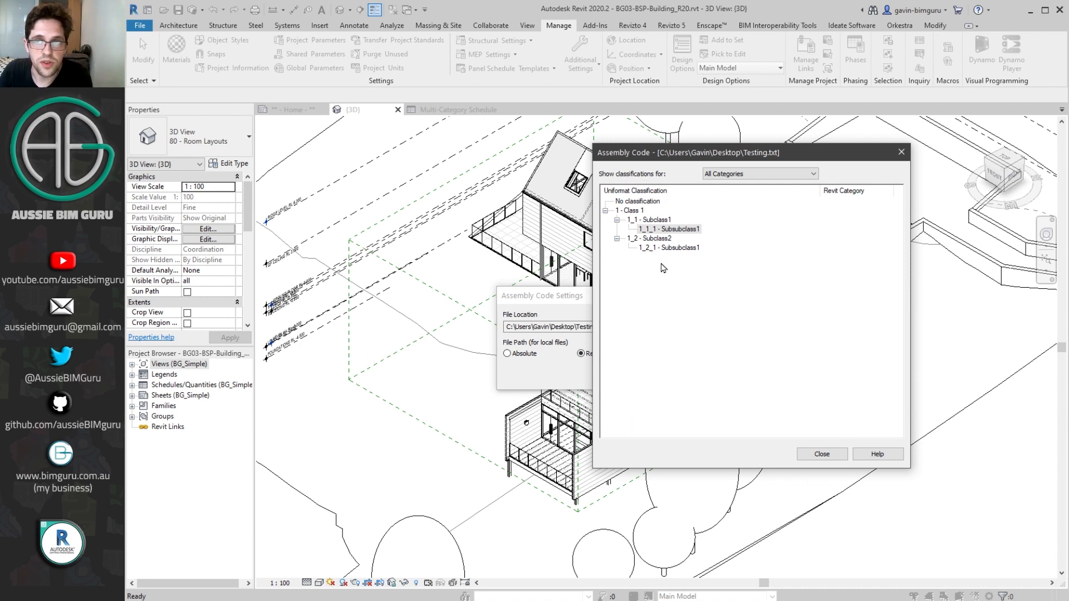
pyautogui.moveTo(675, 266)
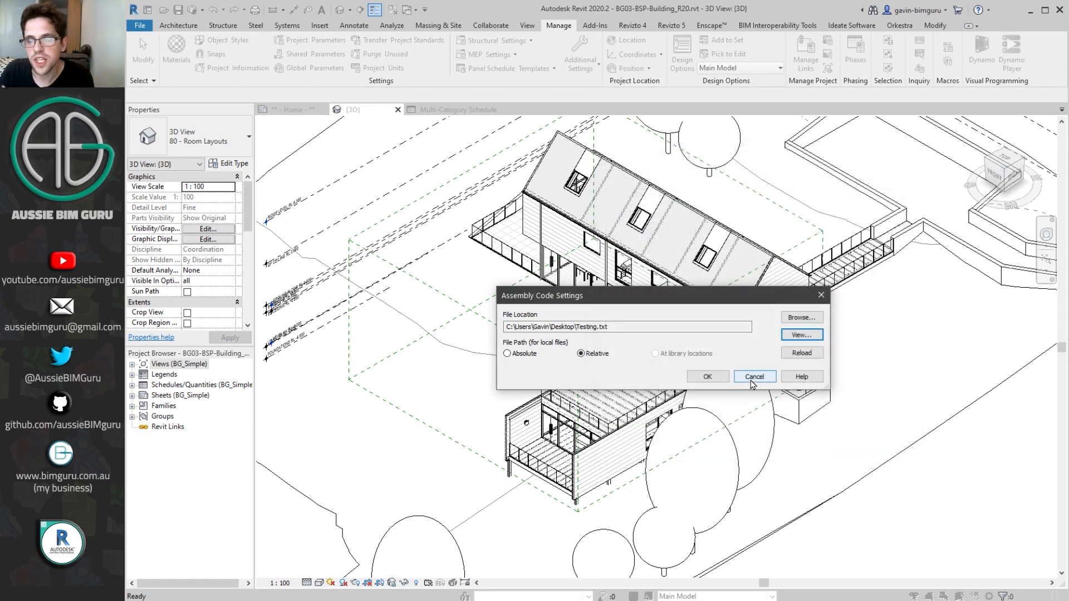
pyautogui.moveTo(747, 387)
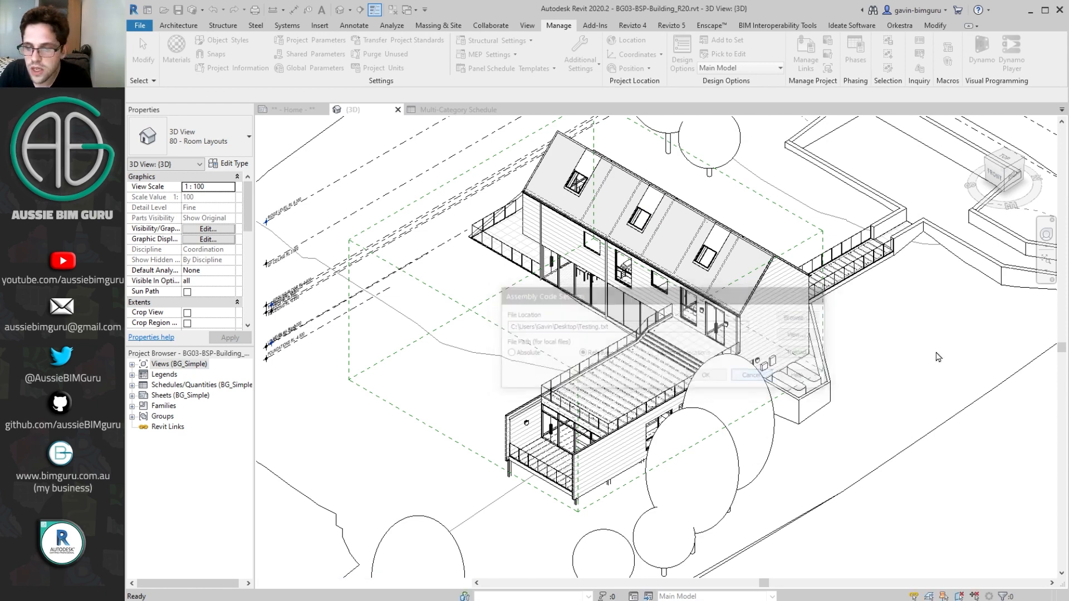
# Close the assembly code settings and select the 50mm WCD cladding wall.
pyautogui.click(749, 375)
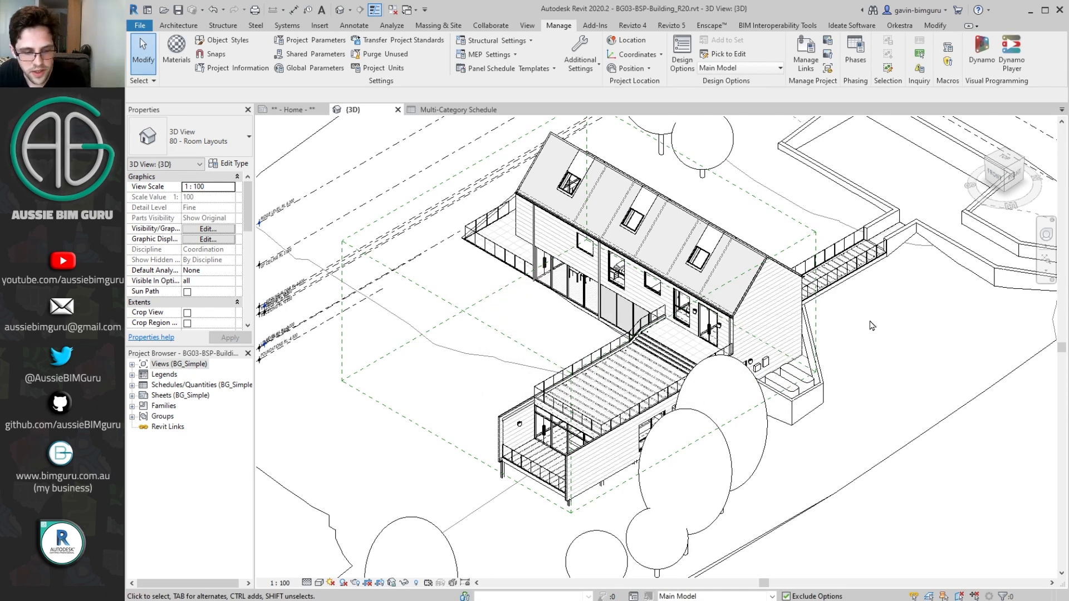
pyautogui.click(340, 344)
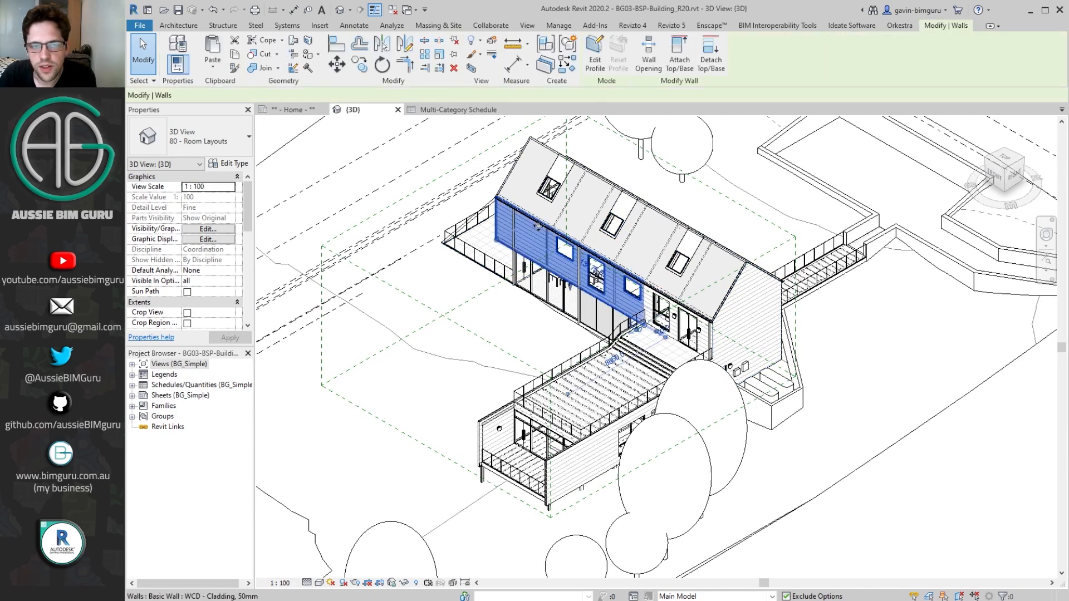
# Start Classification Manager Assign for the cladding wall with the Uniclass 2015 database.
pyautogui.click(518, 225)
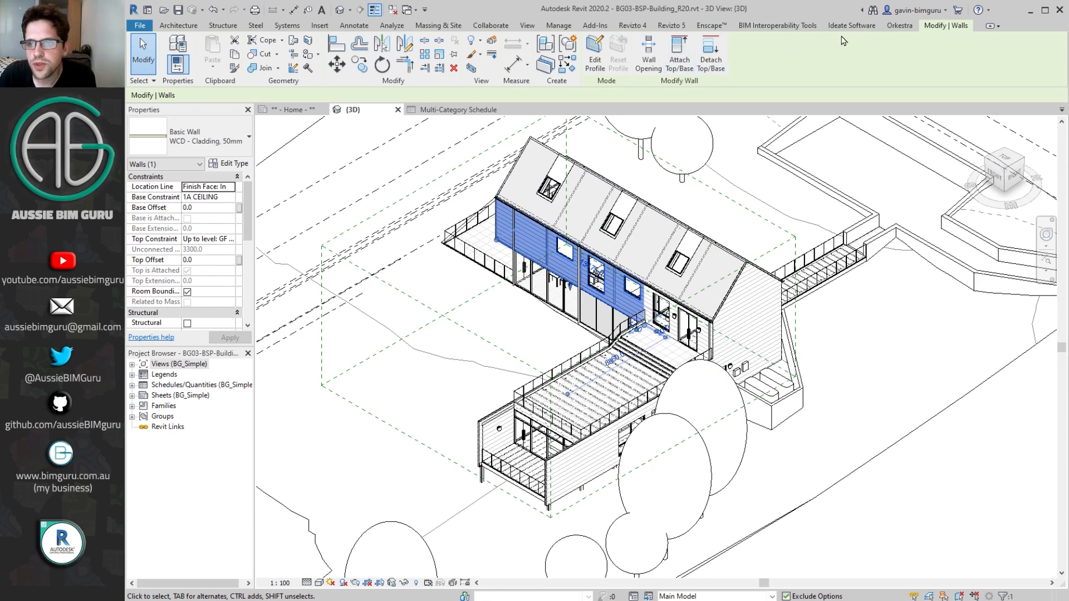
pyautogui.click(776, 25)
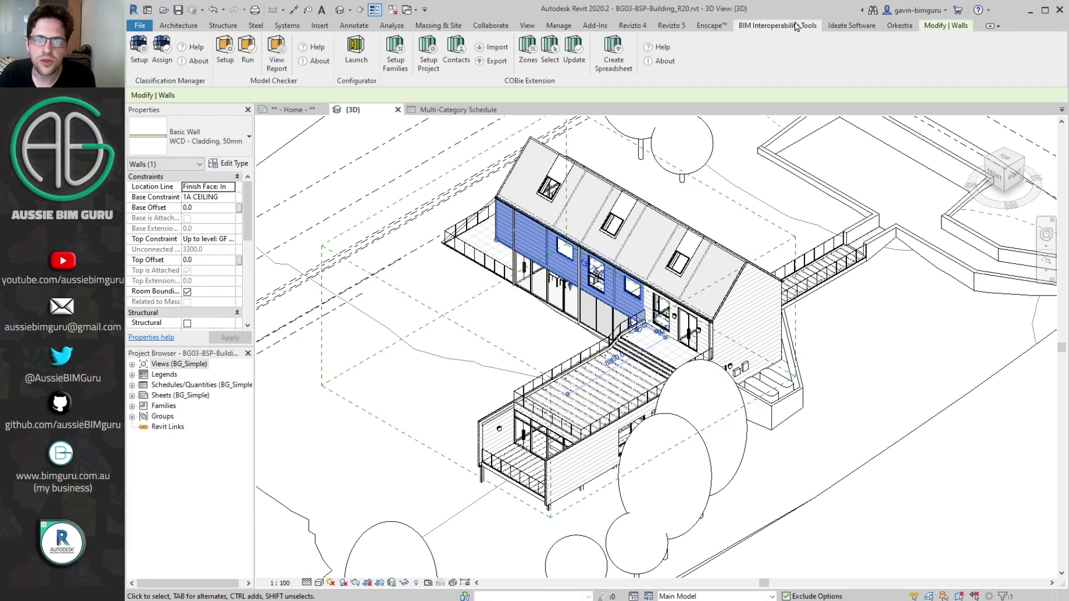
pyautogui.moveTo(654, 84)
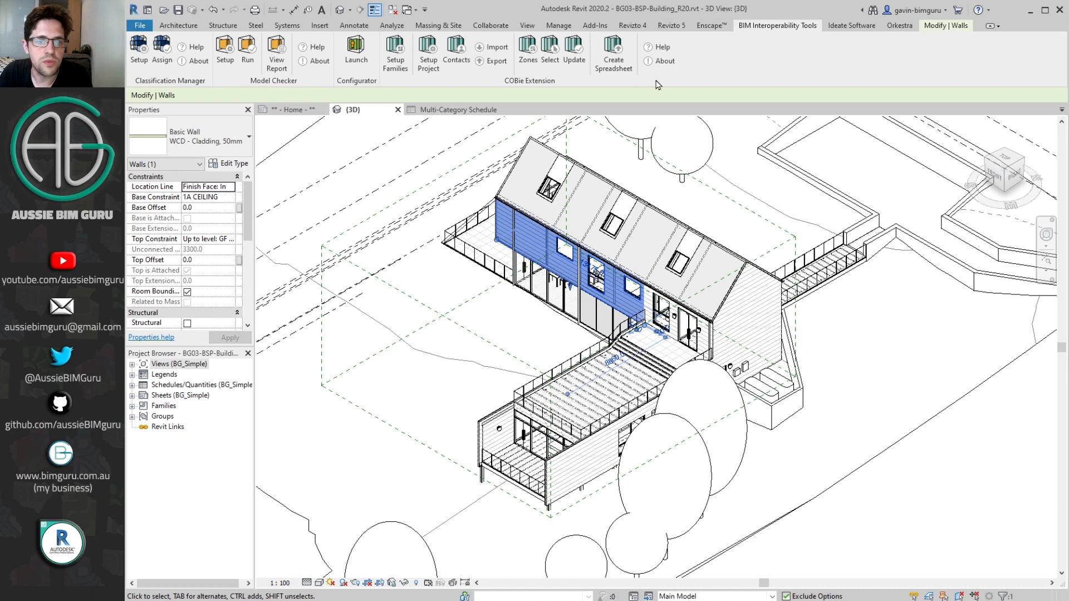
pyautogui.moveTo(322, 91)
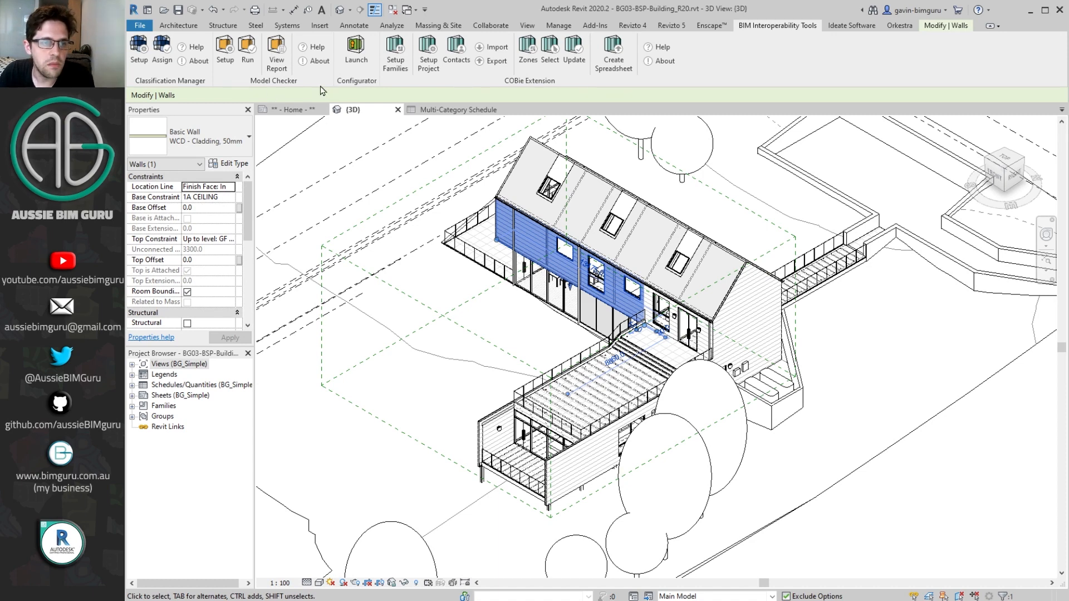
pyautogui.moveTo(356, 83)
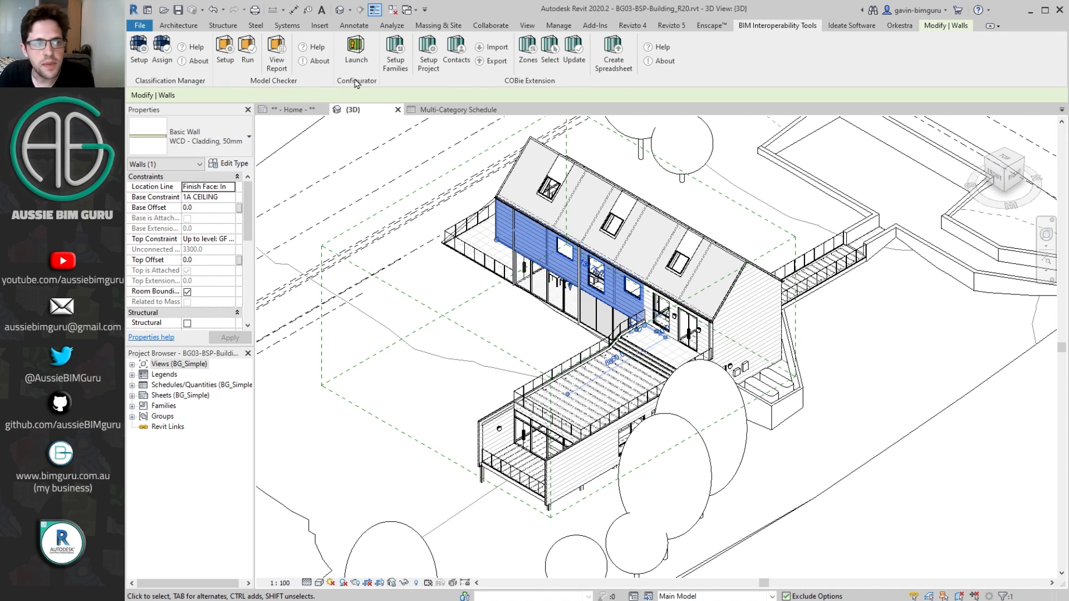
pyautogui.moveTo(351, 80)
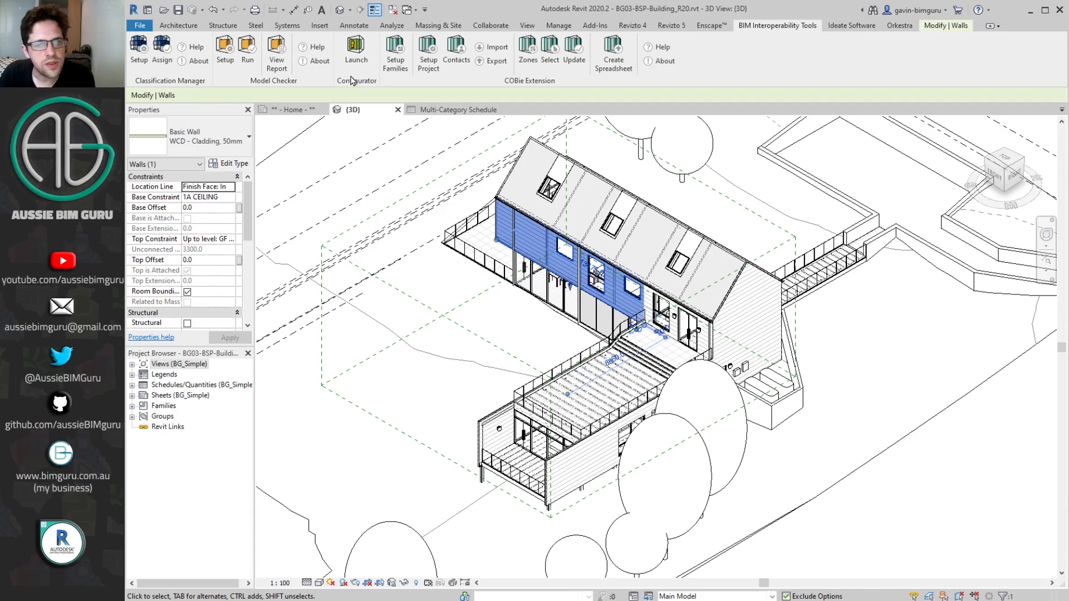
pyautogui.moveTo(162, 48)
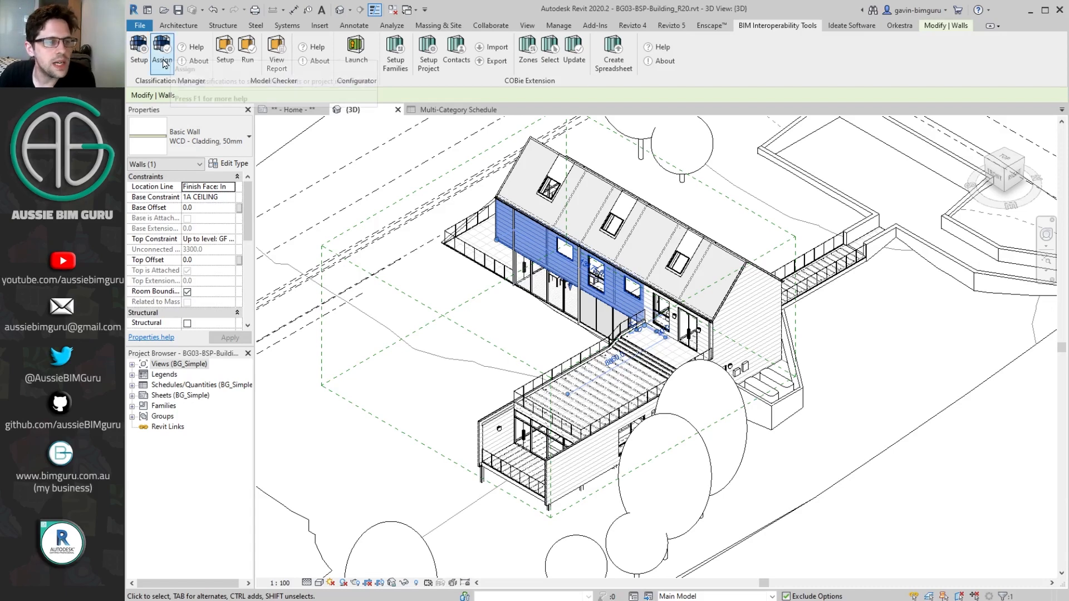
pyautogui.moveTo(162, 51)
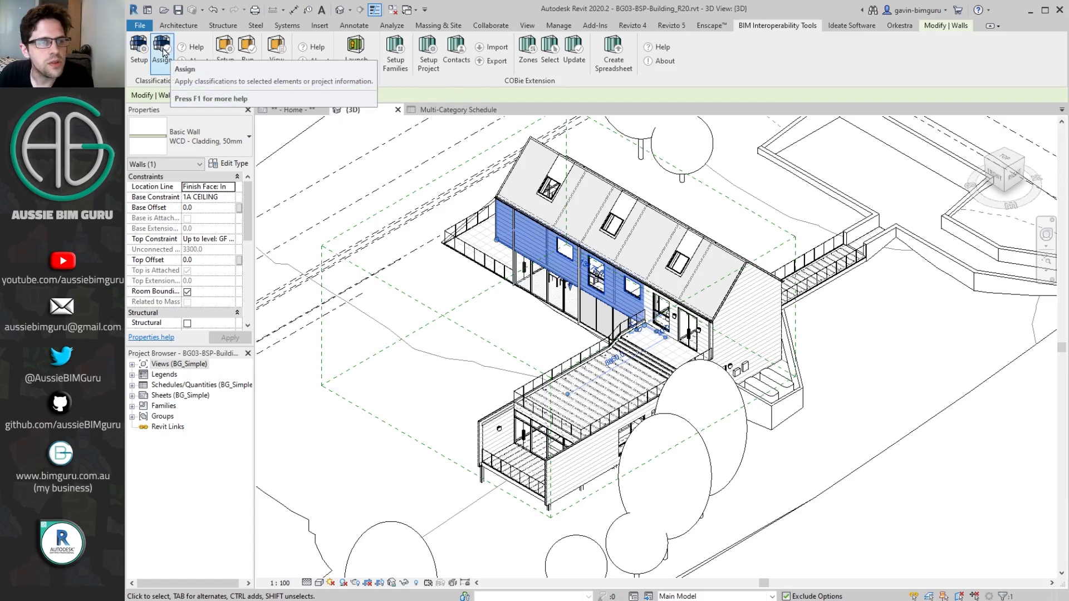
pyautogui.click(162, 52)
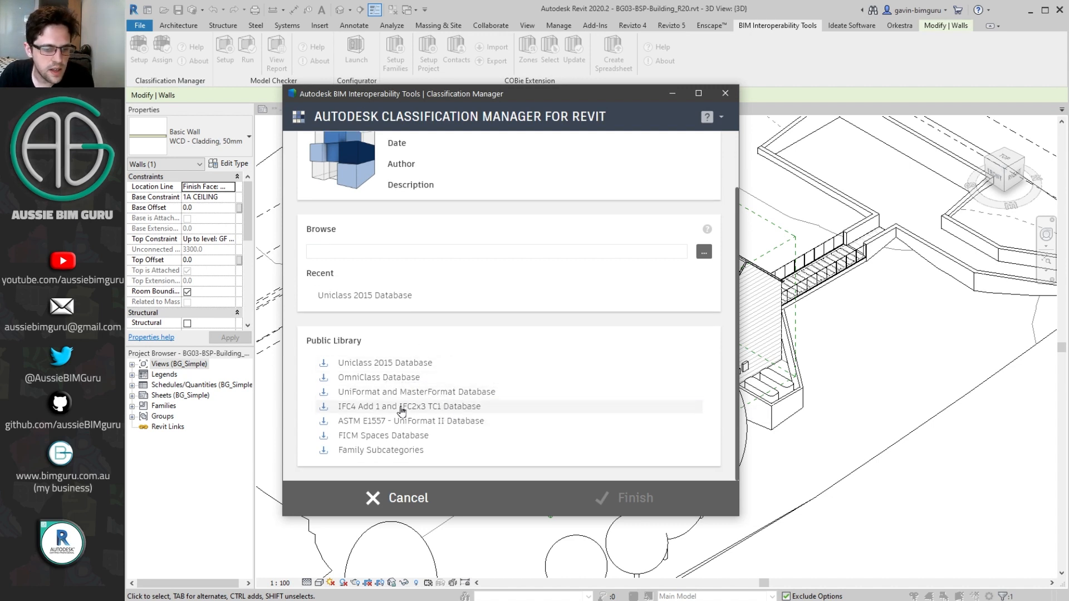
pyautogui.moveTo(389, 346)
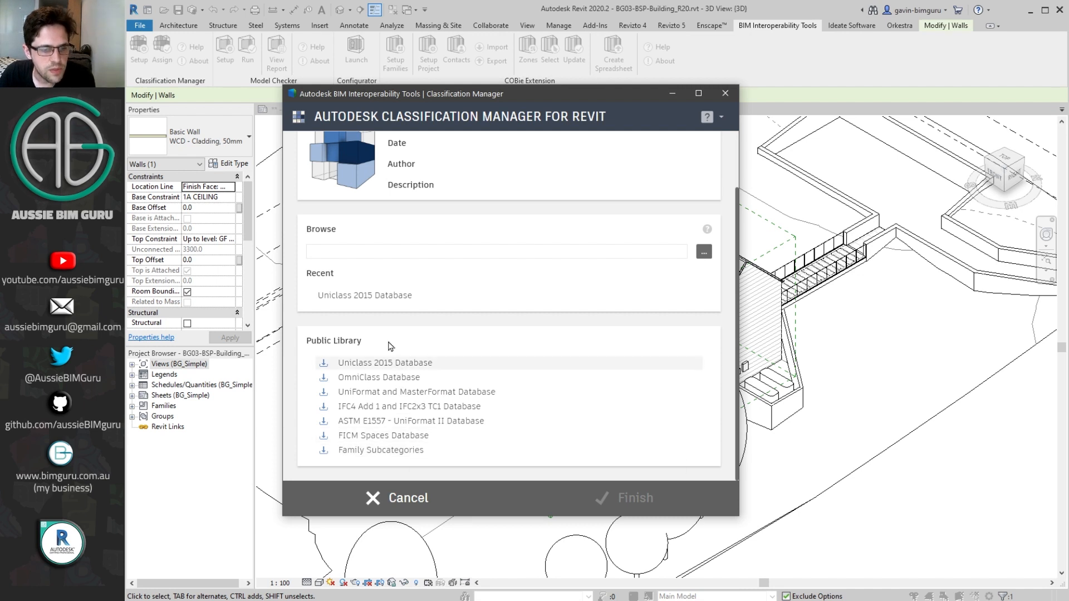
pyautogui.moveTo(364, 295)
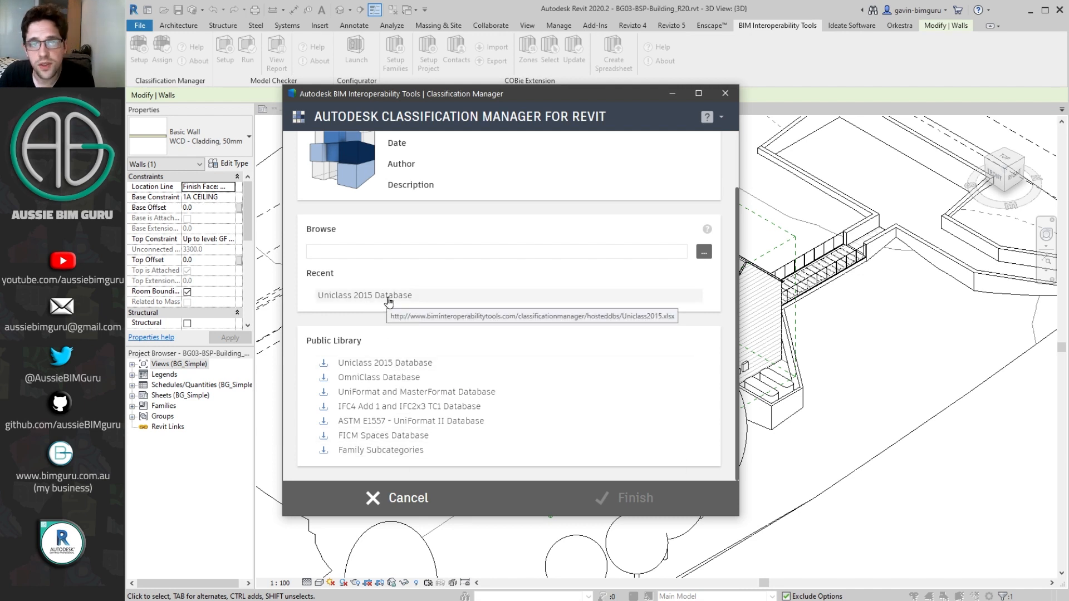
pyautogui.click(364, 295)
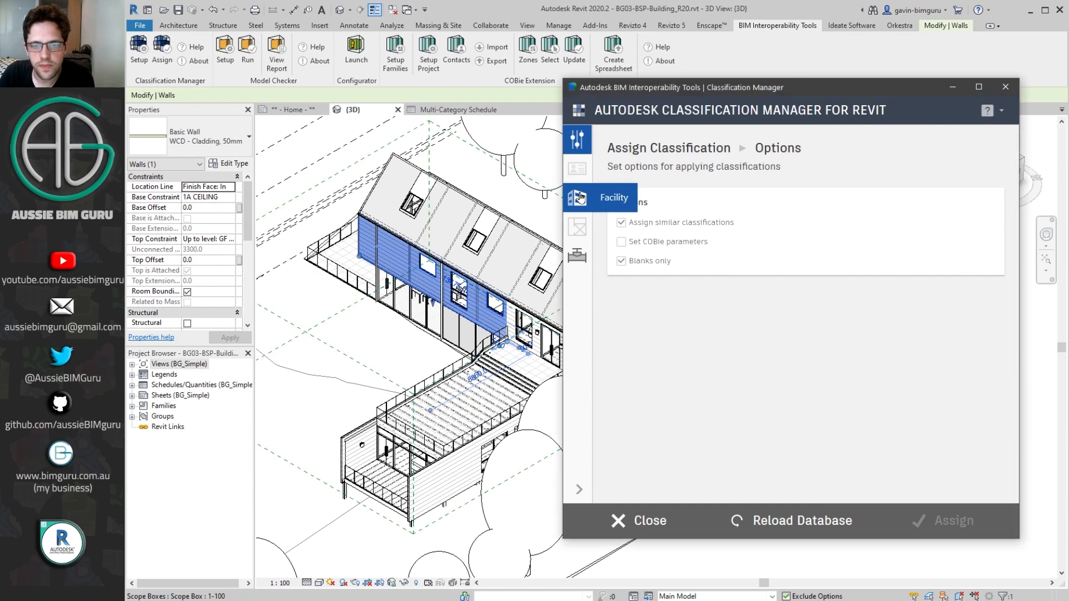
# View the Facility classification tables and reselect the cladding wall.
pyautogui.click(613, 198)
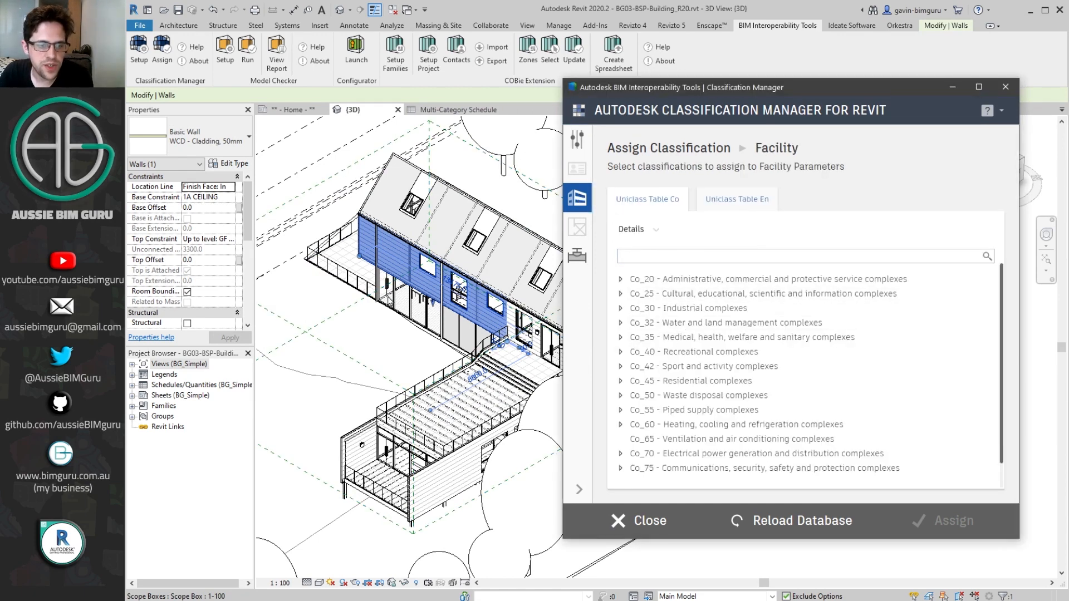
pyautogui.click(373, 343)
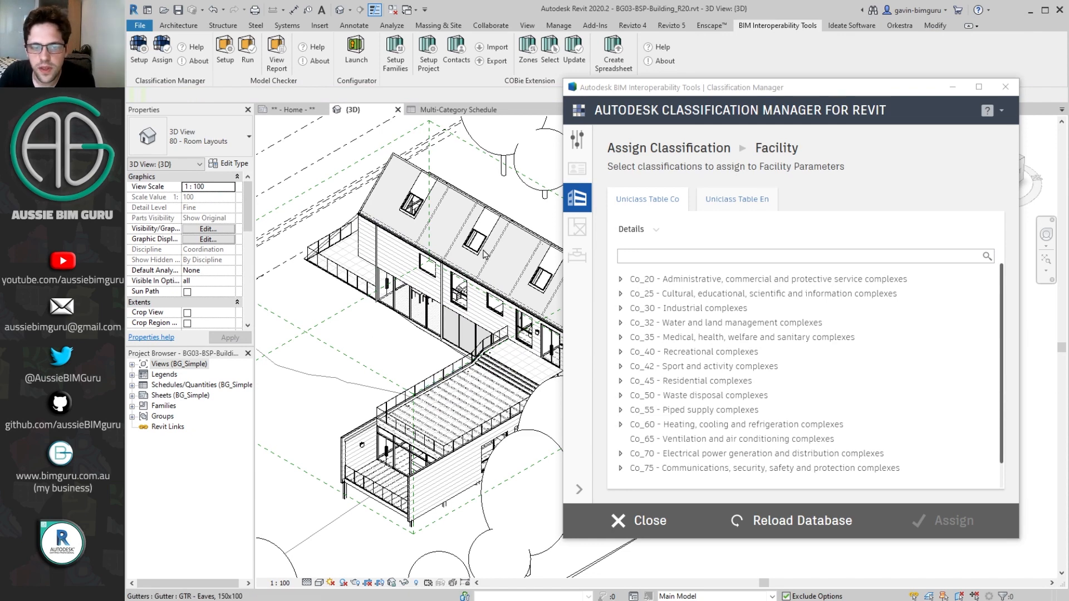
pyautogui.click(409, 266)
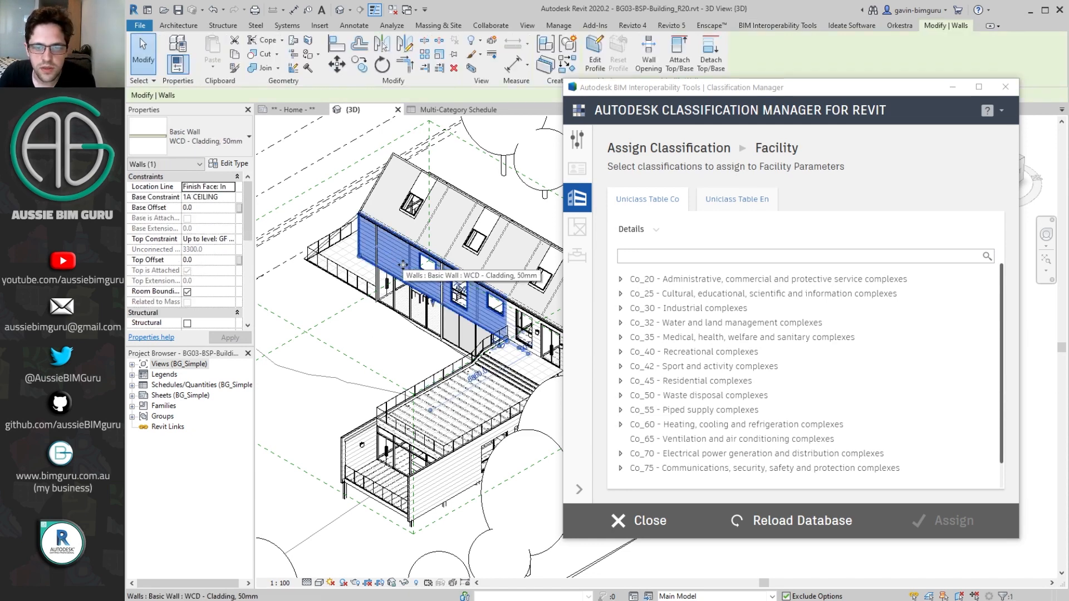
# Open the 10 - Ground Floor plan, select the MASTER room, then return to the 3D view.
pyautogui.click(577, 255)
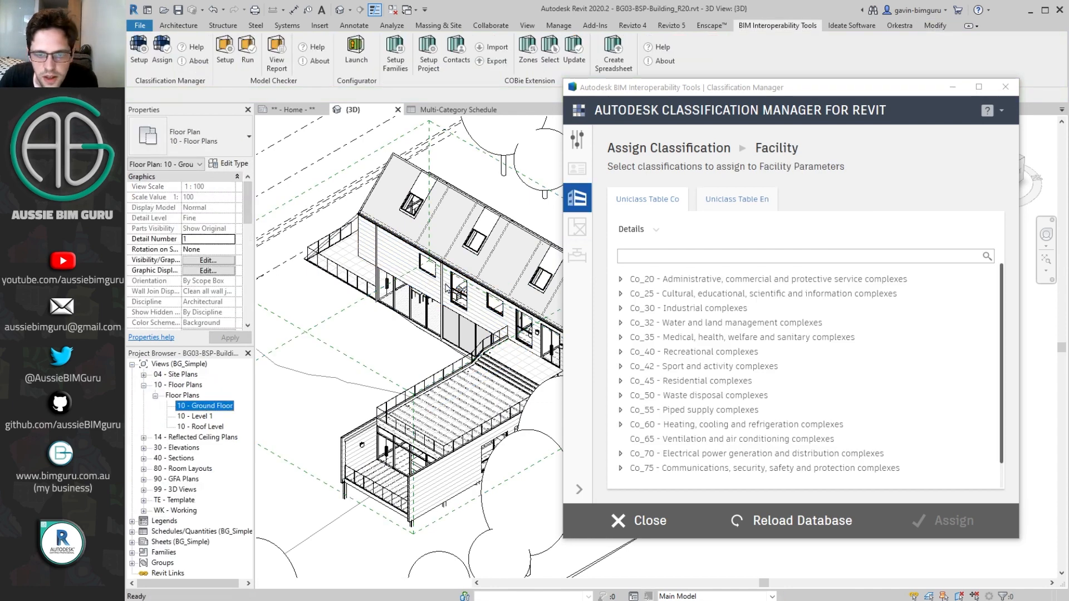
pyautogui.doubleClick(204, 404)
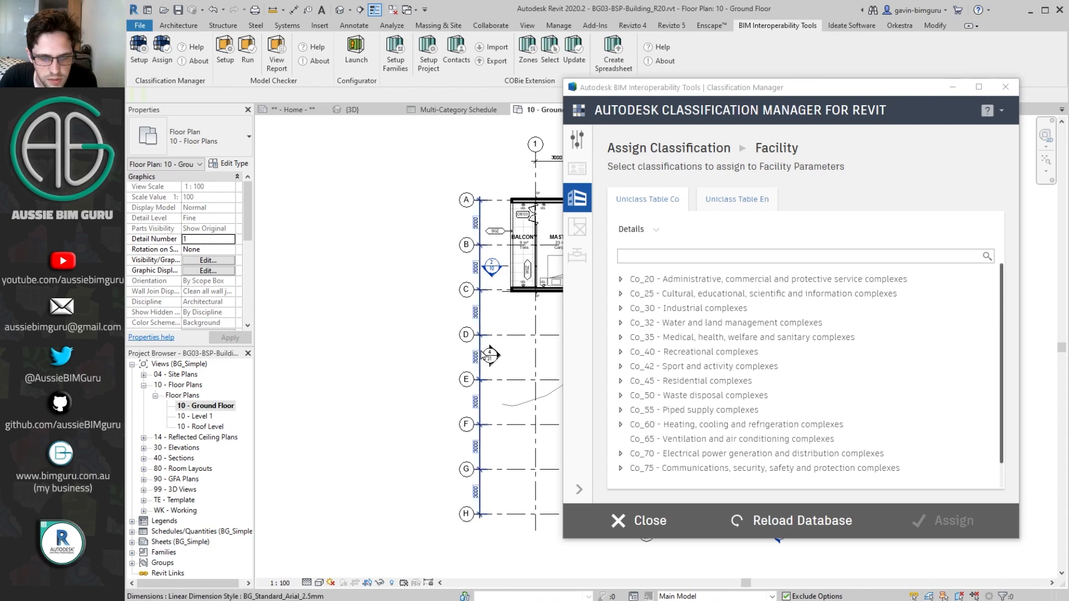
pyautogui.click(385, 235)
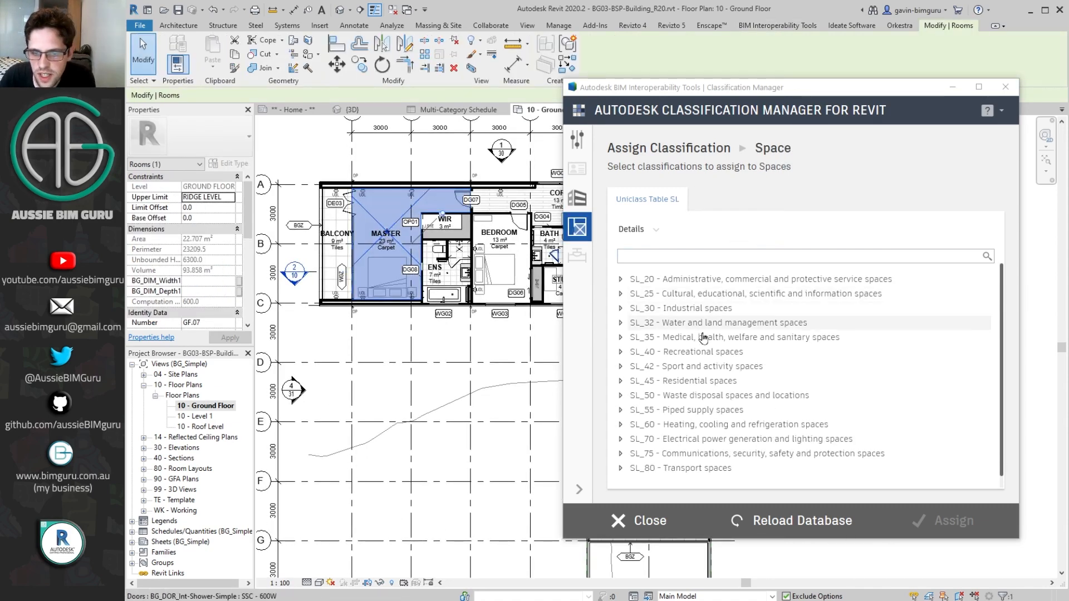
pyautogui.moveTo(688, 377)
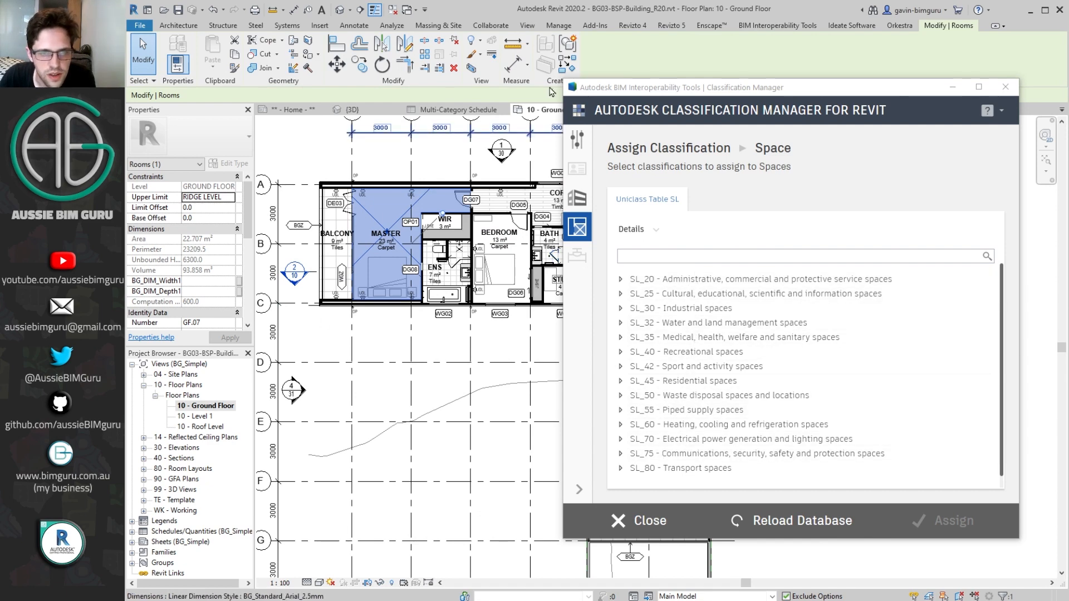
pyautogui.click(354, 109)
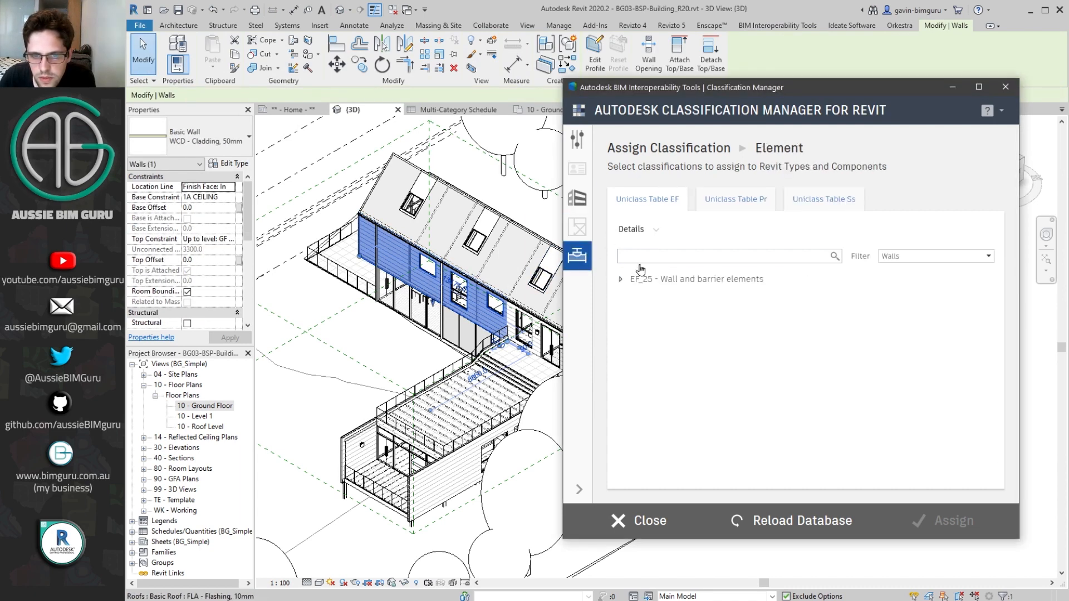
# Expand EF_25 Wall and barrier elements and check the cladding wall type's empty Uniclass parameters.
pyautogui.click(620, 279)
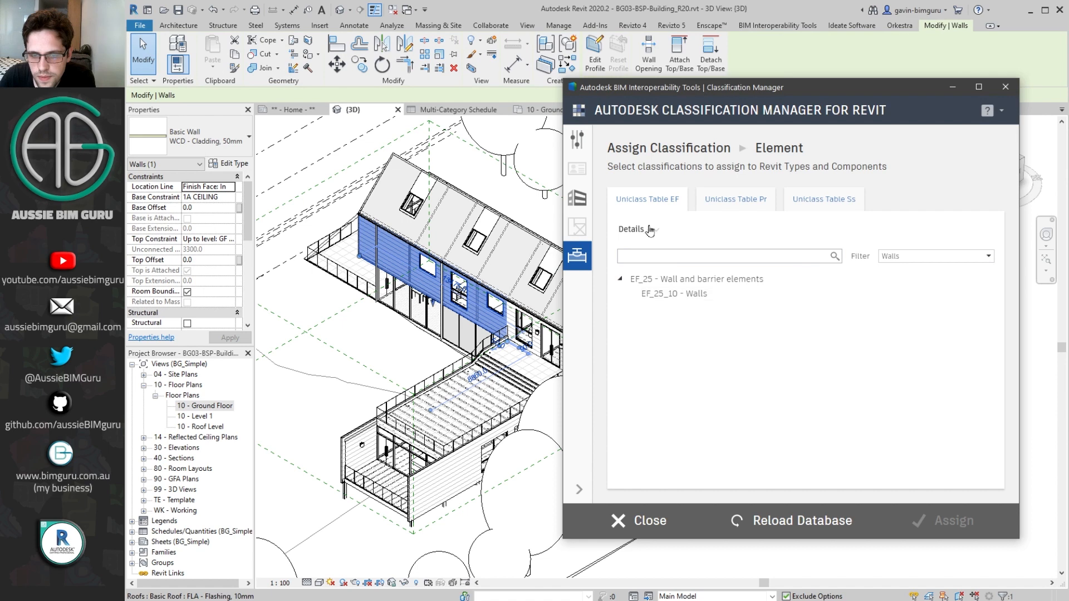
pyautogui.moveTo(750, 216)
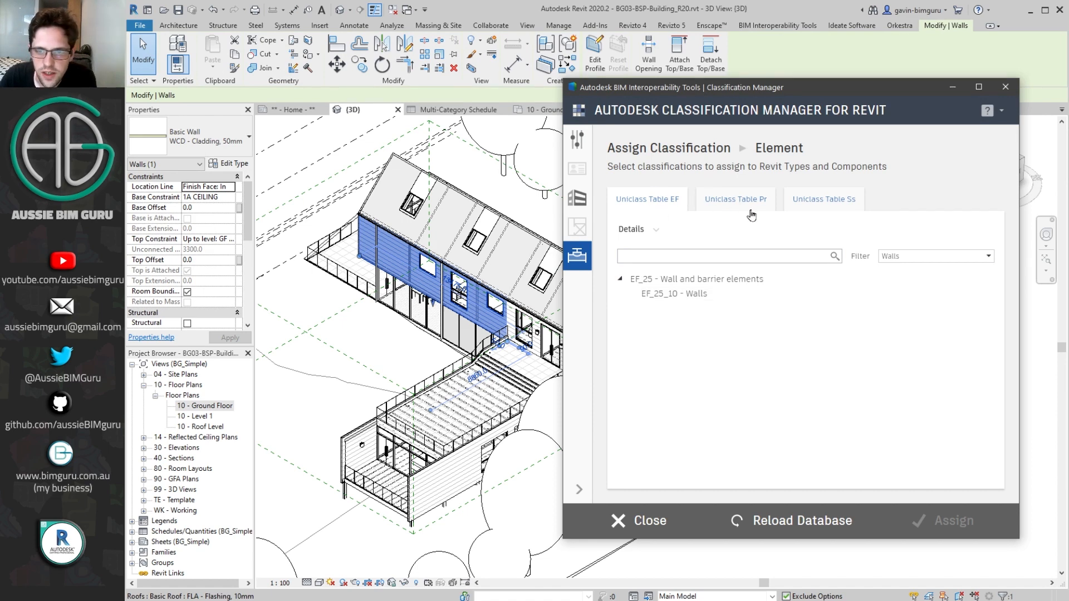
pyautogui.moveTo(395, 260)
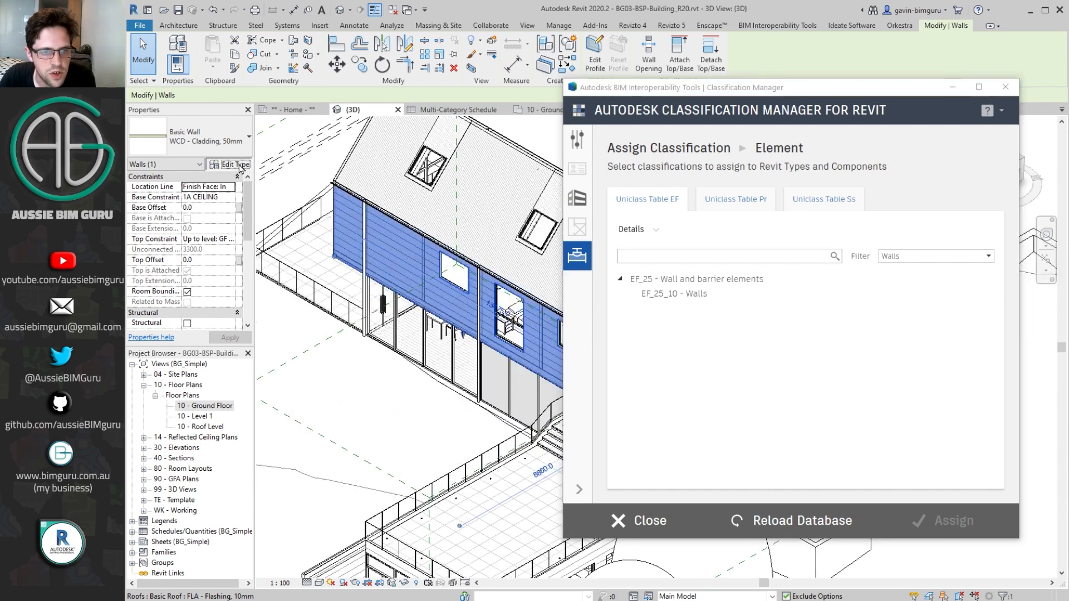
pyautogui.click(234, 164)
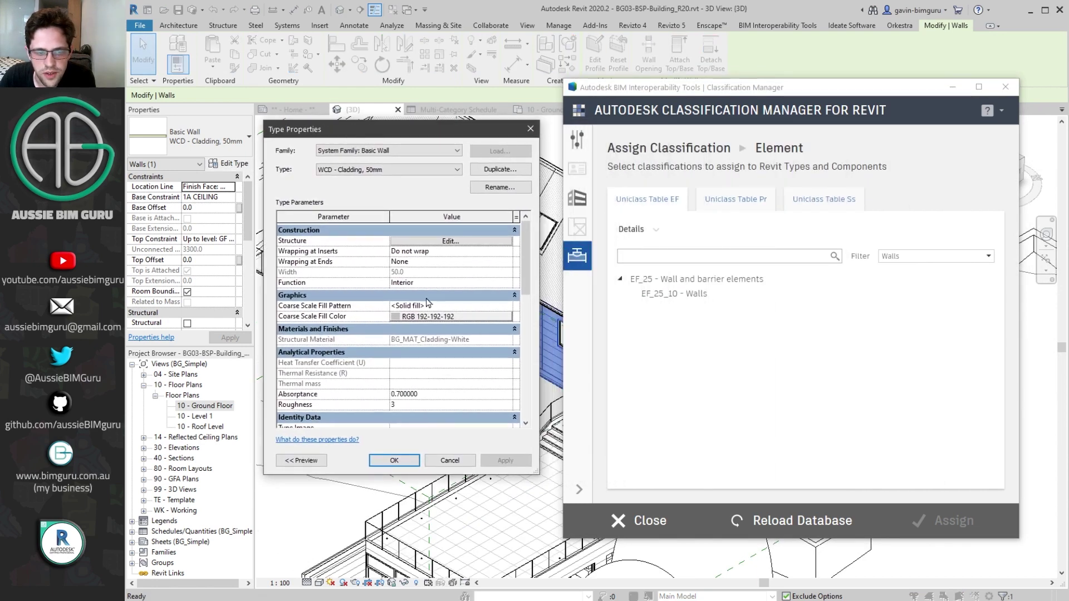
pyautogui.scroll(-3)
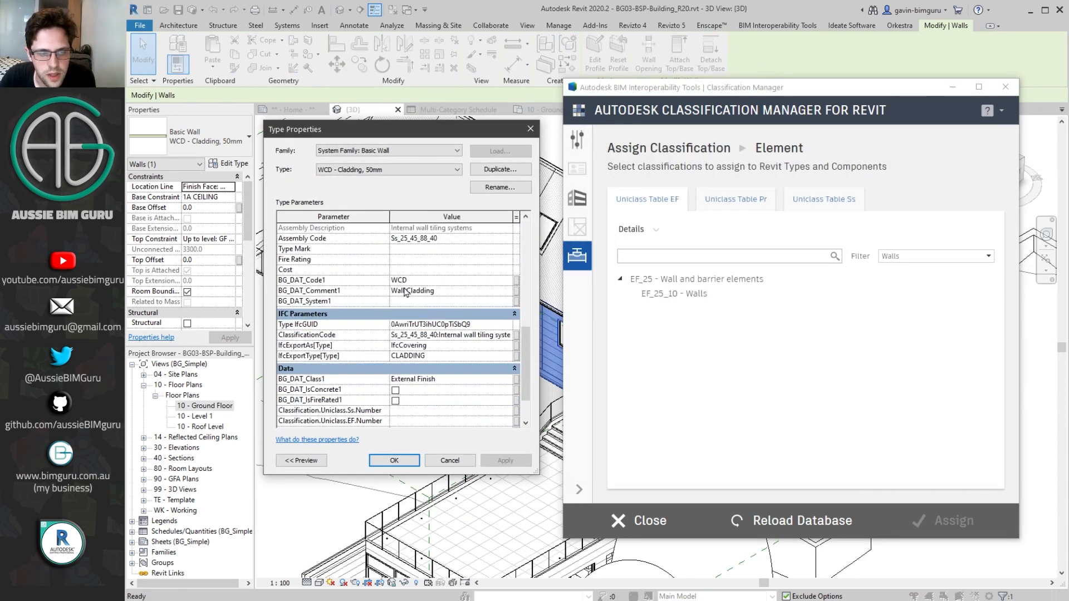
pyautogui.scroll(-3)
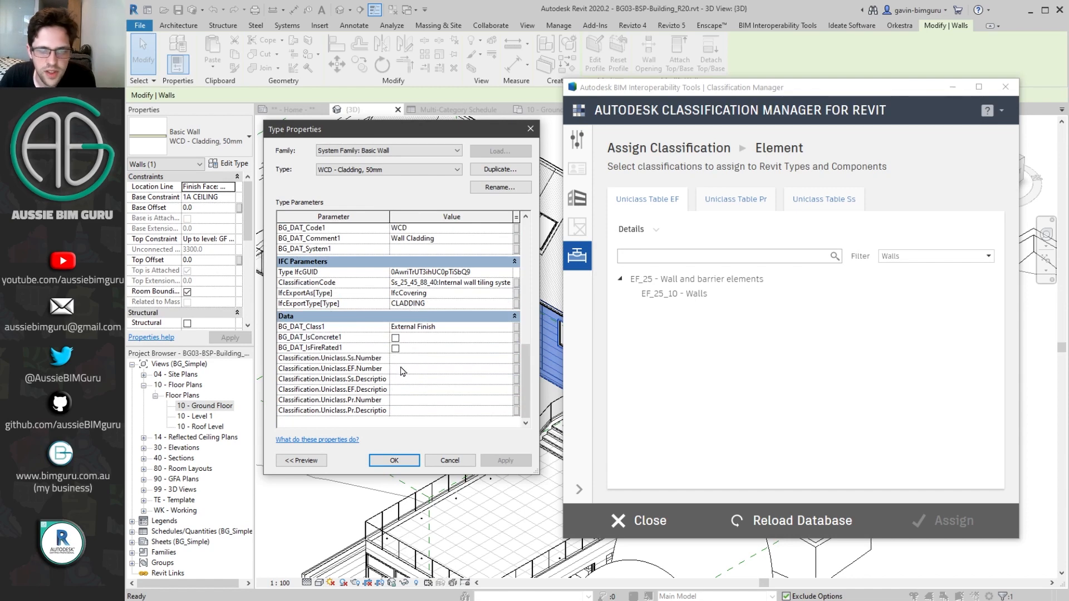
pyautogui.moveTo(355, 358)
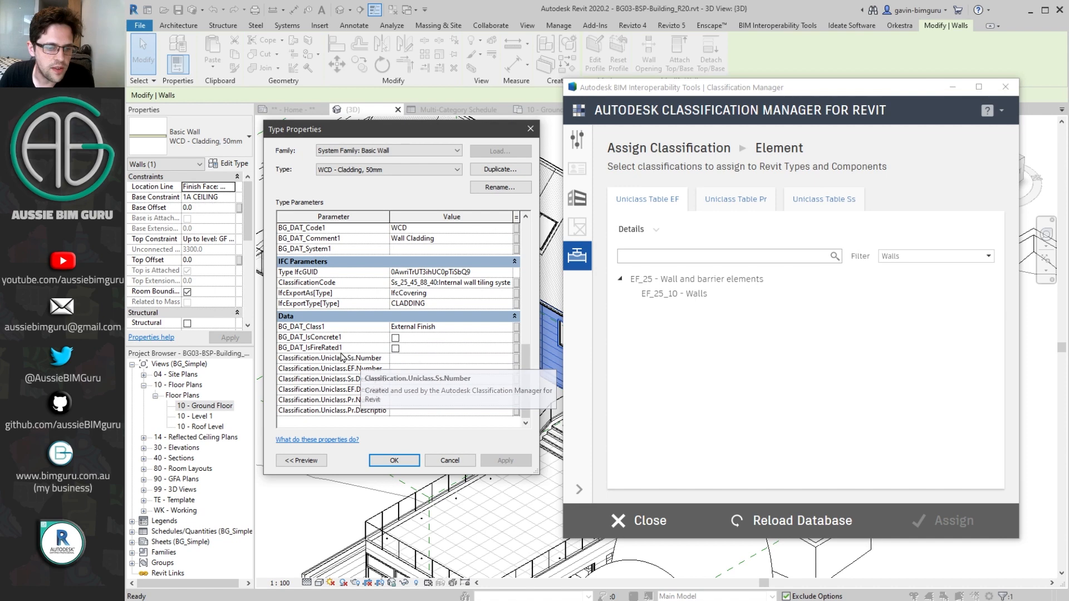
pyautogui.moveTo(368, 407)
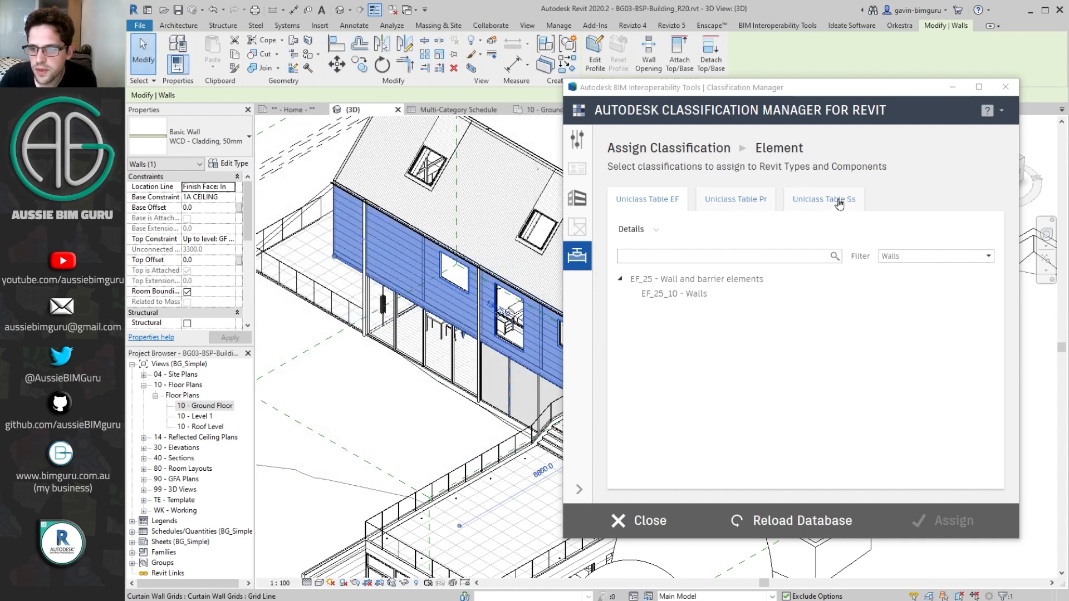
# Browse the Uniclass Ss table, expanding Ss_25 Wall and barrier systems subgroups.
pyautogui.click(823, 199)
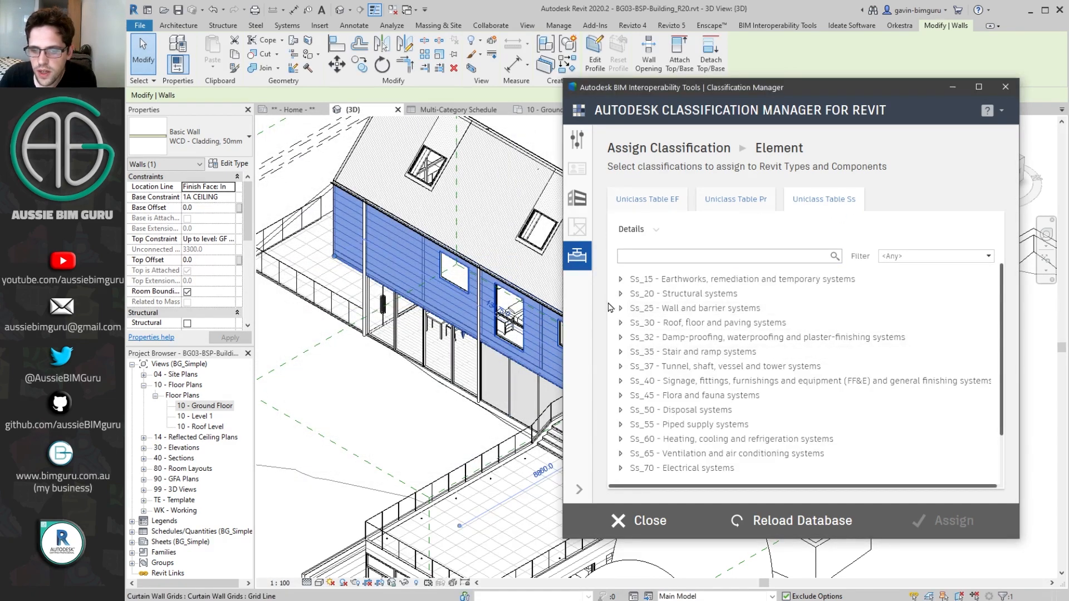
pyautogui.click(620, 308)
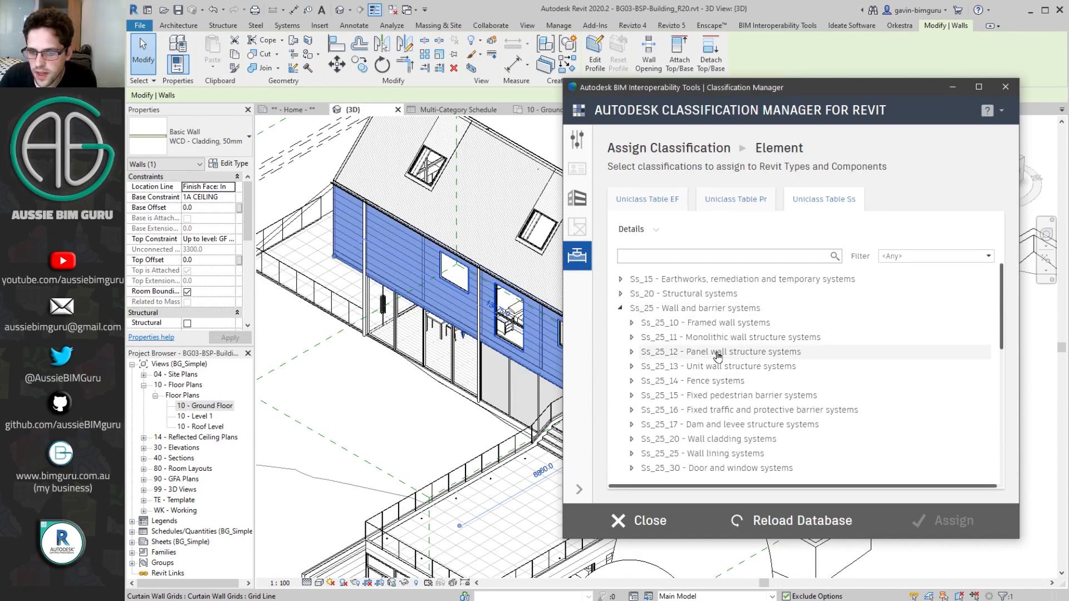
pyautogui.click(631, 366)
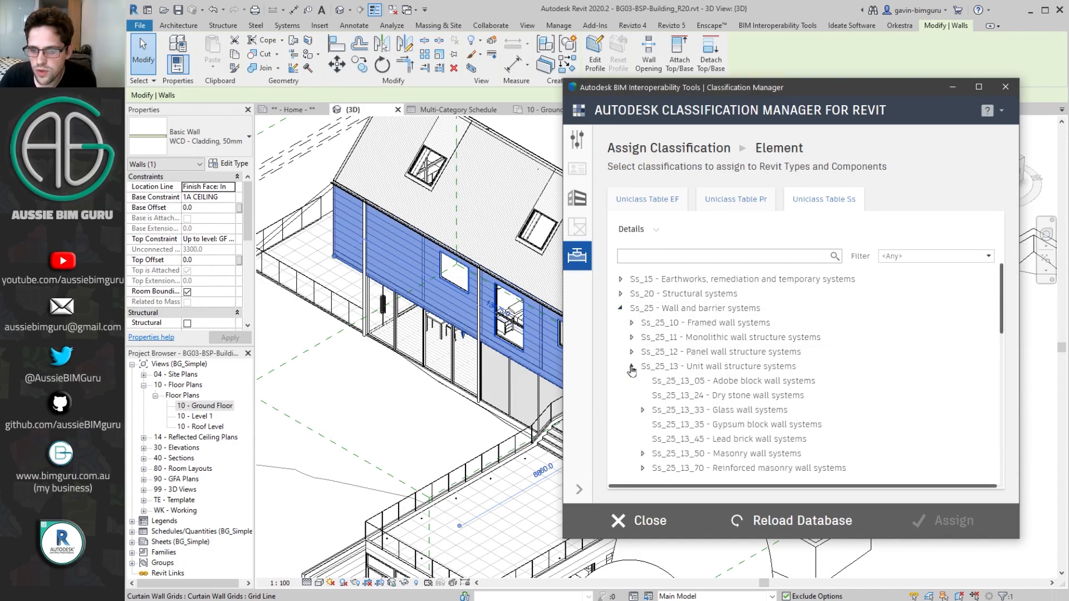
pyautogui.click(631, 323)
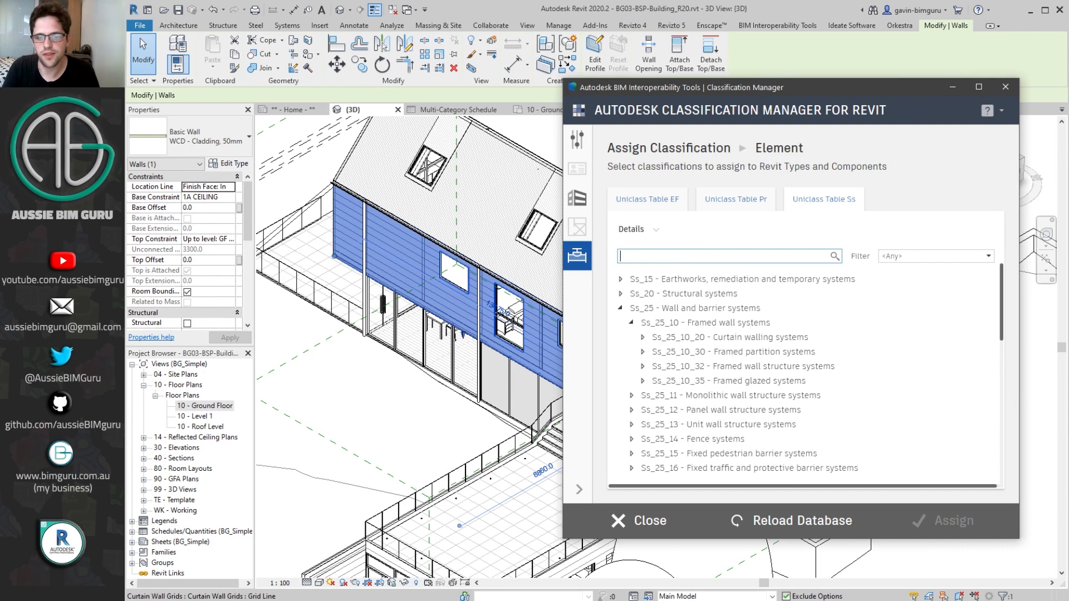
# Search 'cladd' and pick Ss_25_20_08 Board cladding systems.
pyautogui.write('c')
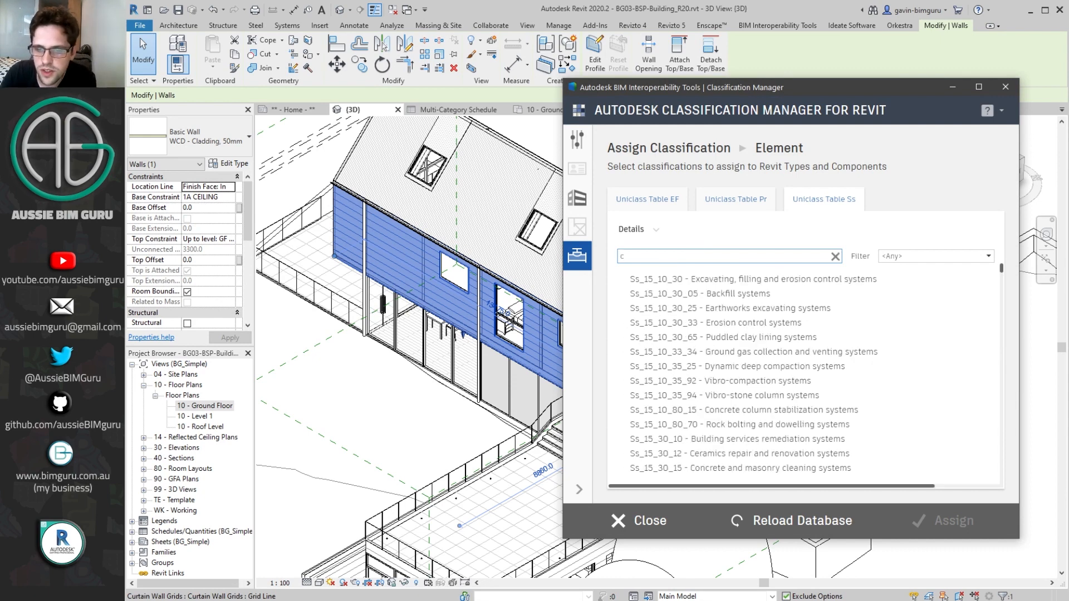
pyautogui.write('laddi')
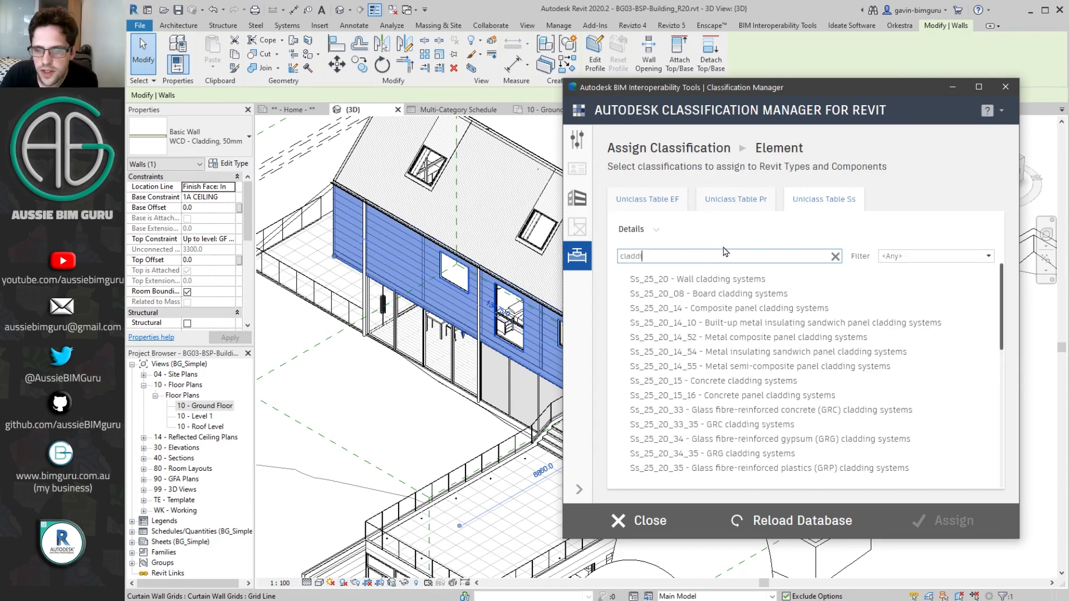
pyautogui.moveTo(774, 279)
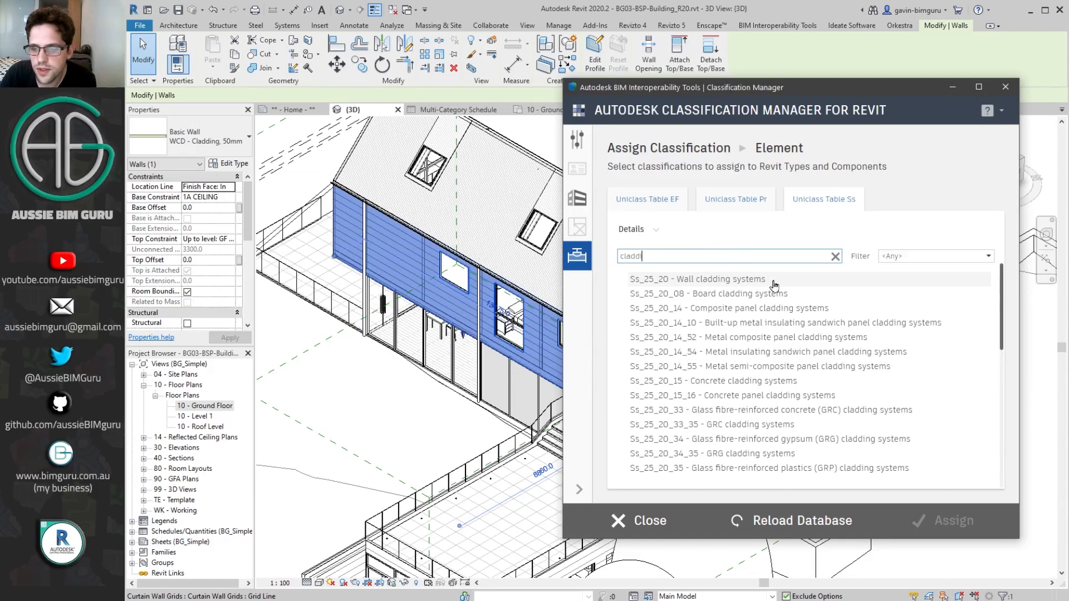
pyautogui.moveTo(675, 286)
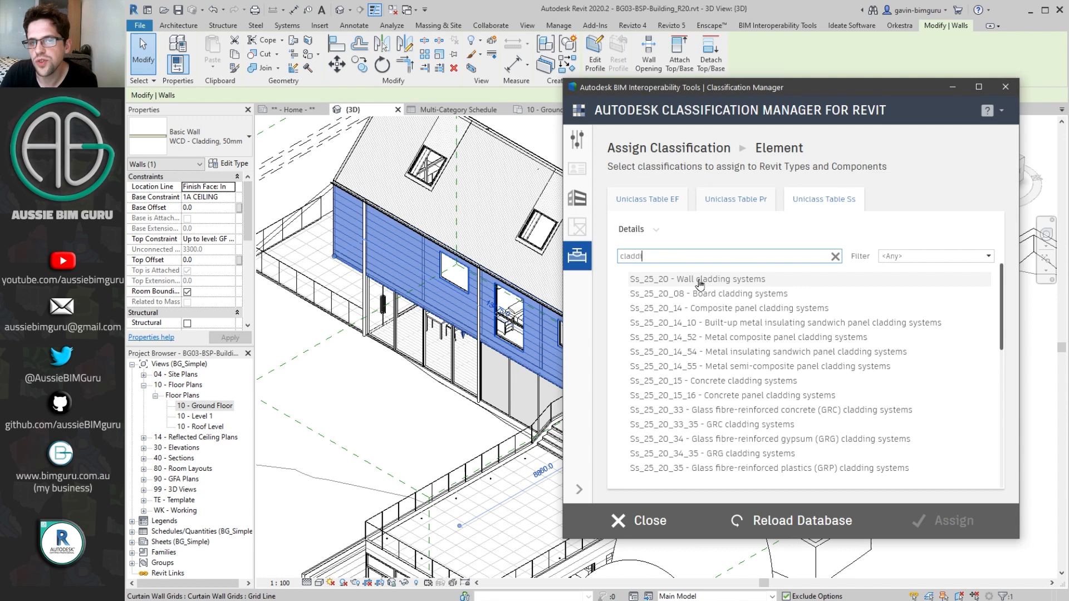
pyautogui.click(696, 279)
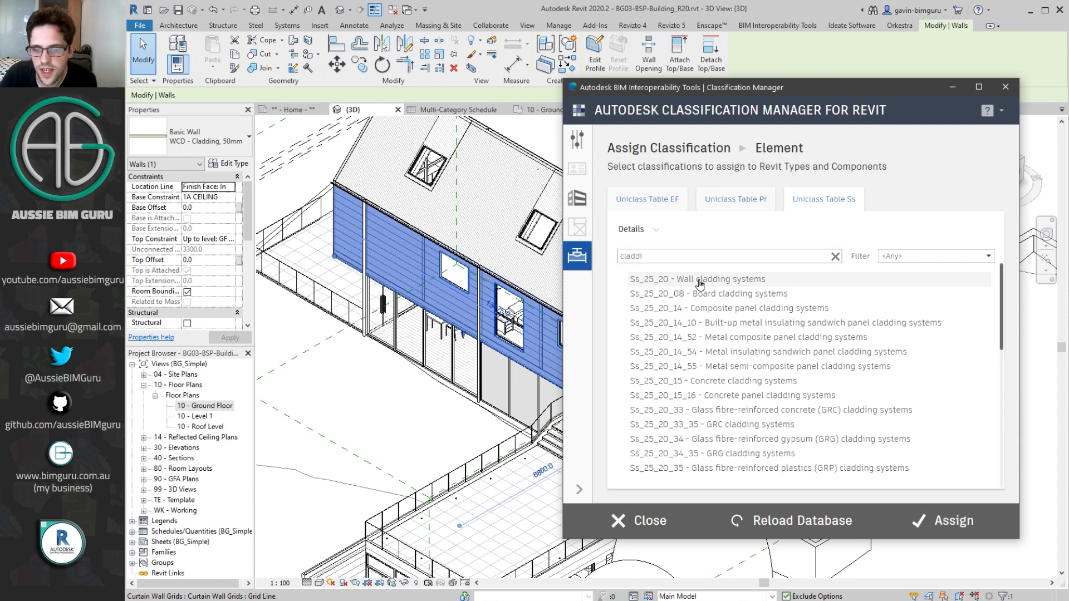
pyautogui.moveTo(761, 314)
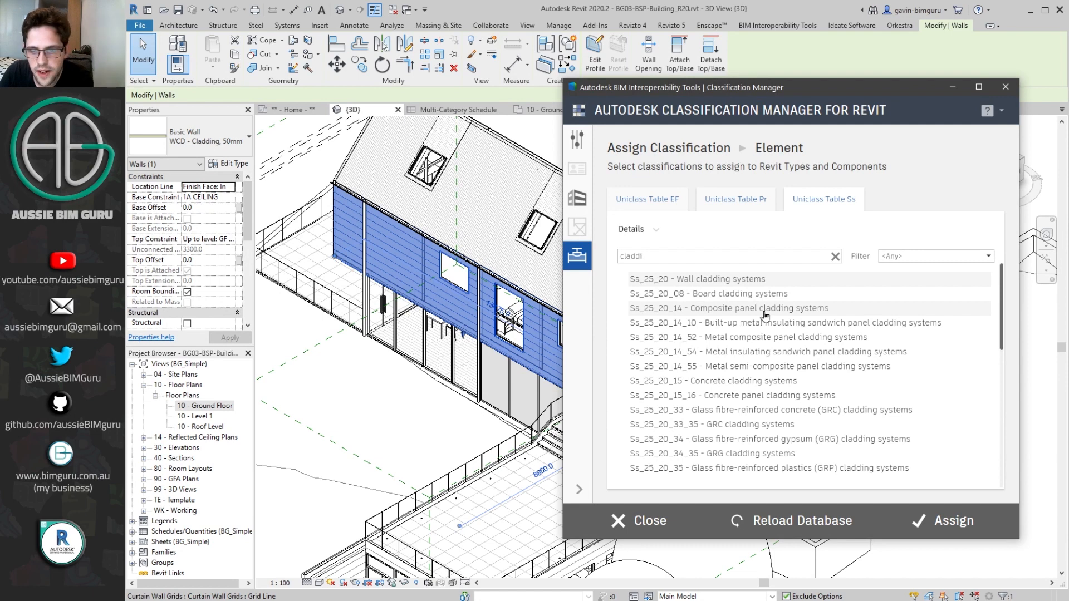
pyautogui.moveTo(761, 294)
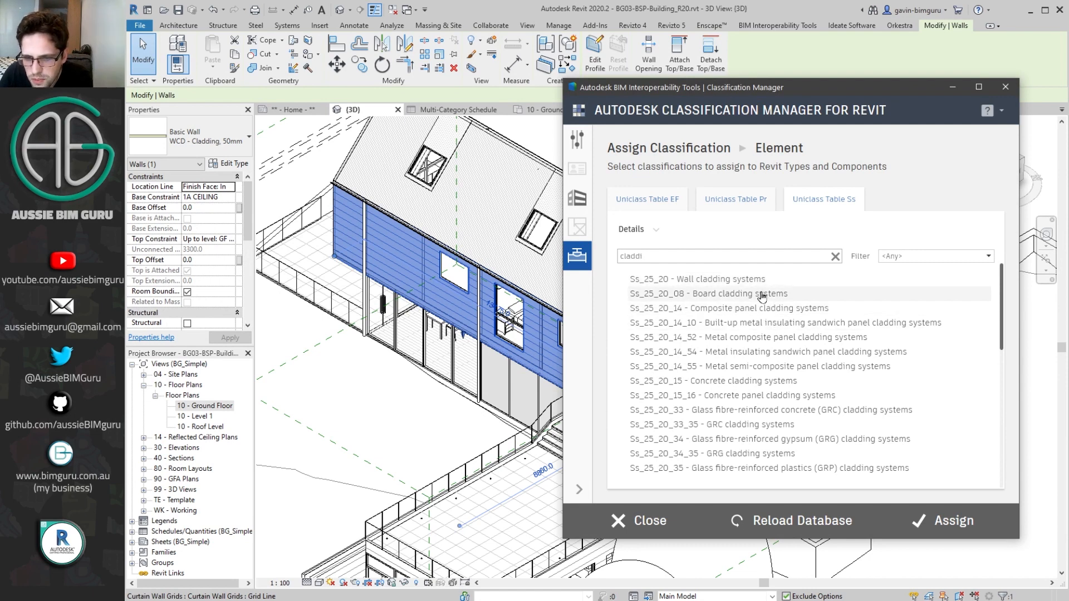
pyautogui.moveTo(385, 268)
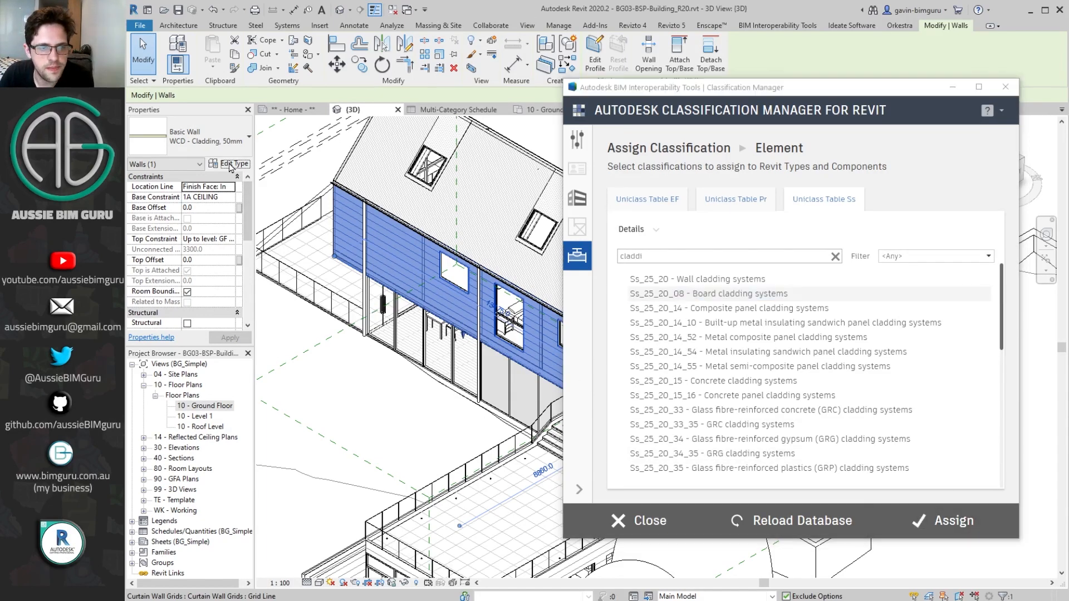
# Review the wall type's Classification.Uniclass.Ss parameters in Type Properties.
pyautogui.click(234, 163)
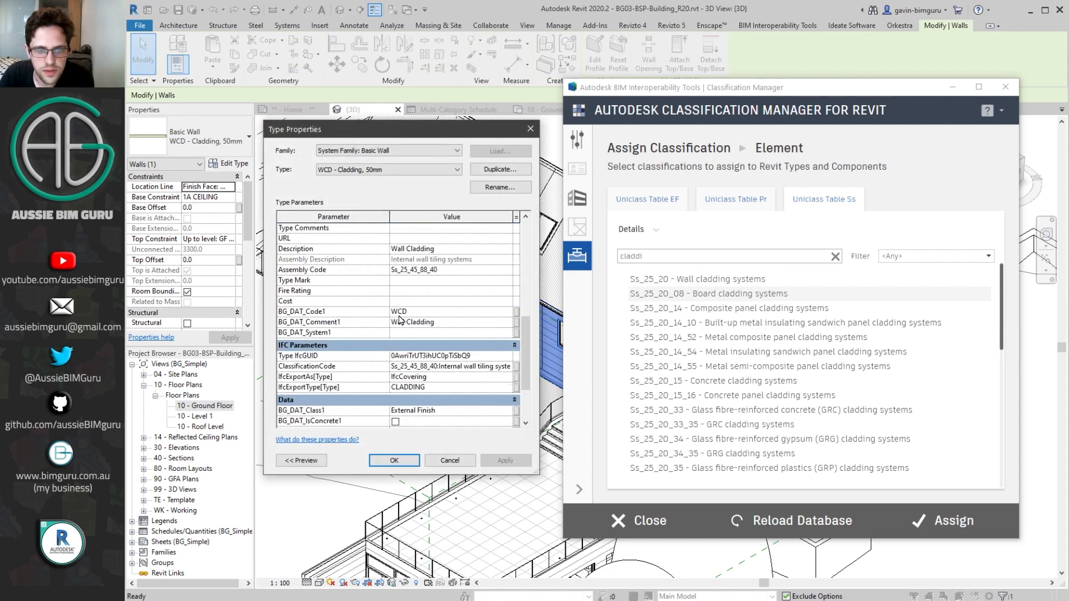
pyautogui.scroll(-3)
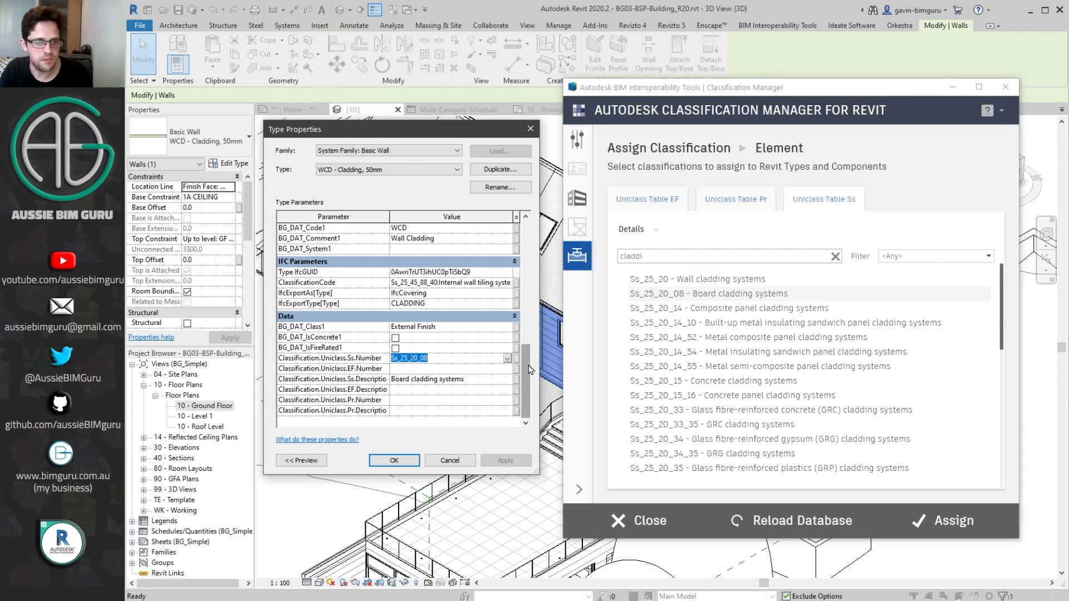
pyautogui.scroll(3)
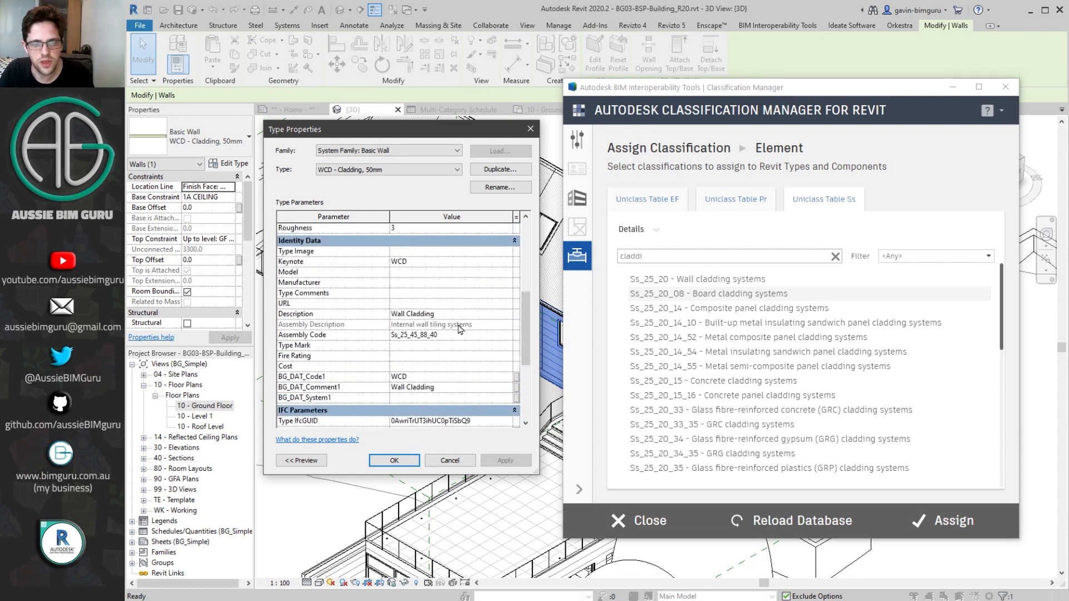
pyautogui.moveTo(468, 343)
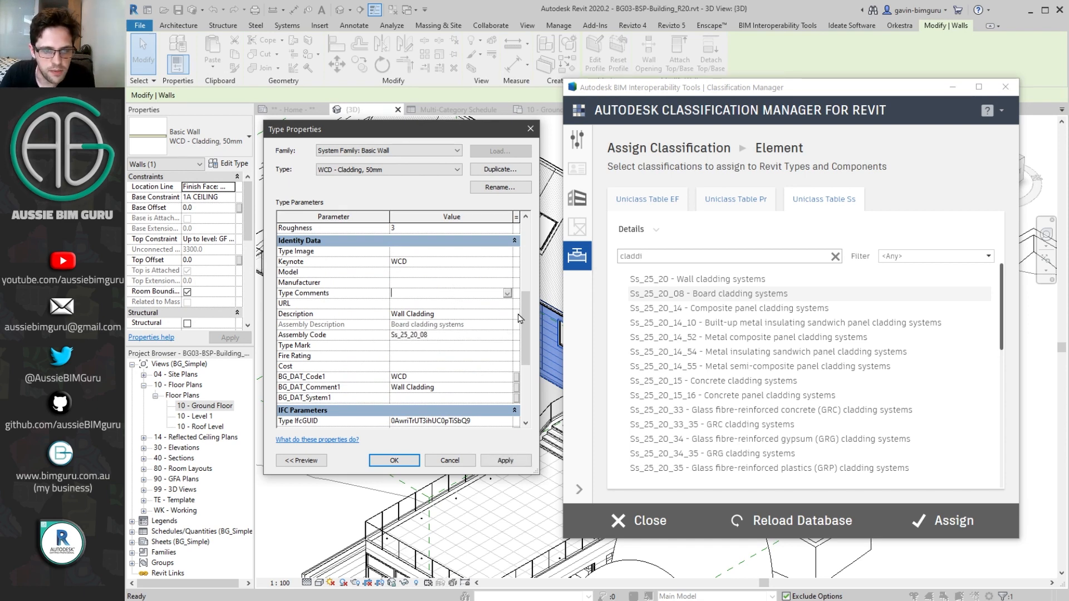
pyautogui.scroll(-3)
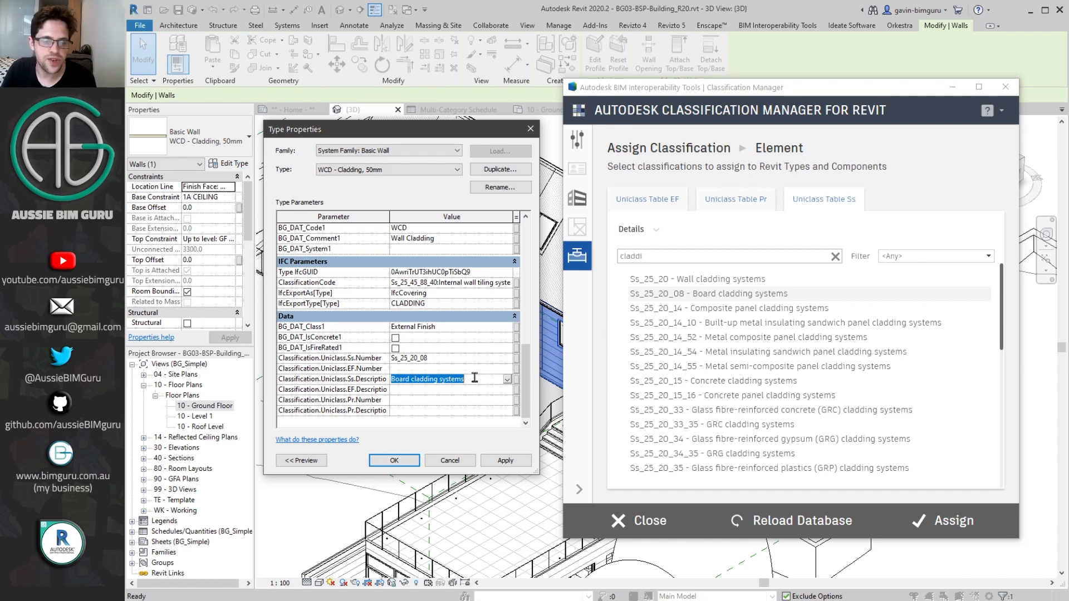
pyautogui.moveTo(330, 400)
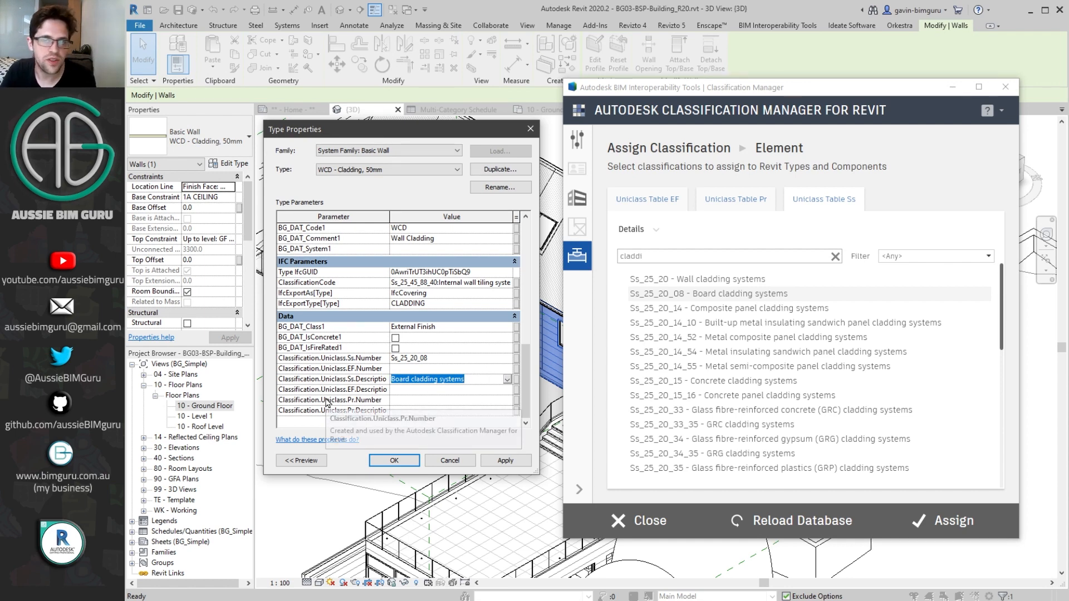
# Set Assembly Code to Ss_25_20_08 Board cladding systems and confirm with OK.
pyautogui.click(450, 358)
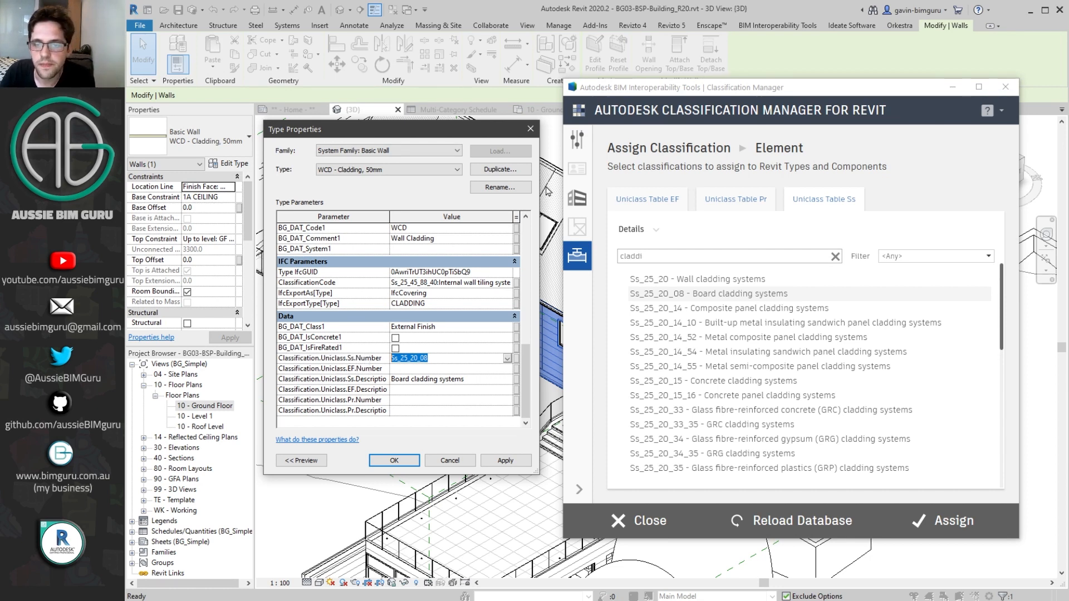
pyautogui.click(736, 200)
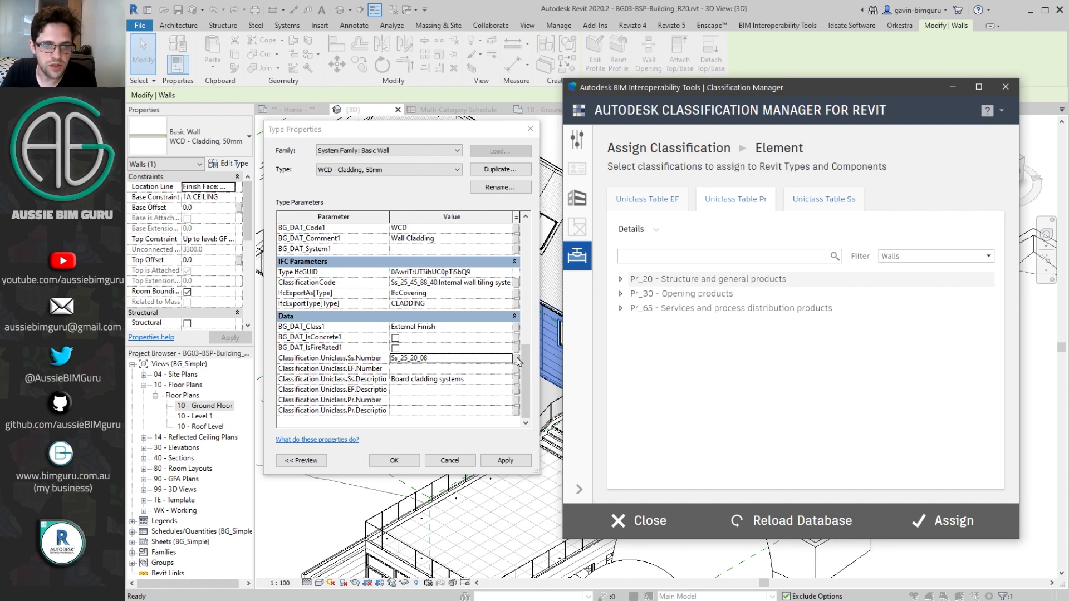
pyautogui.scroll(3)
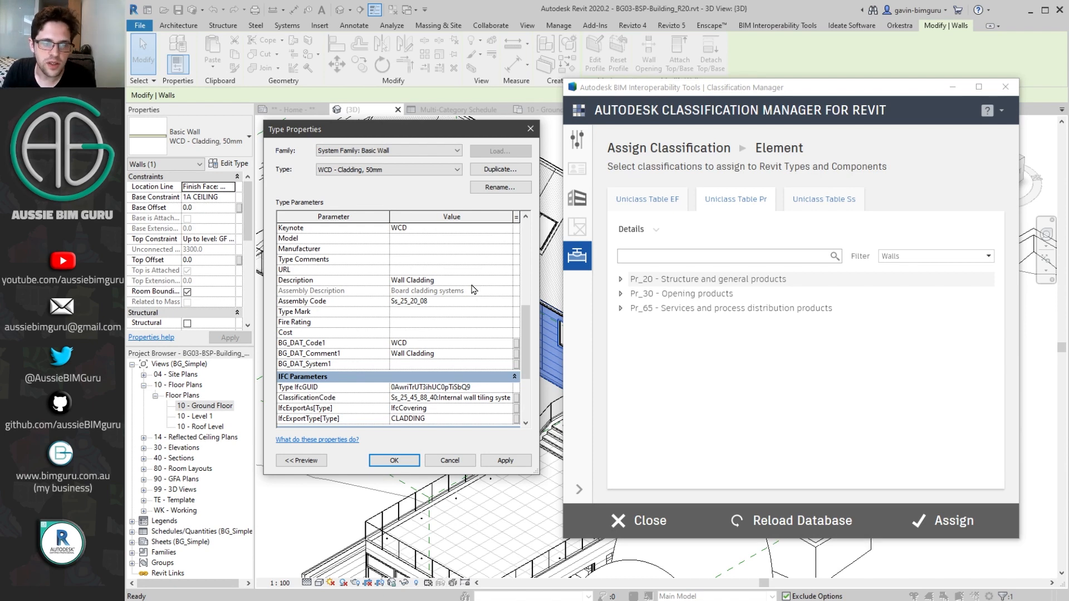
pyautogui.moveTo(449, 284)
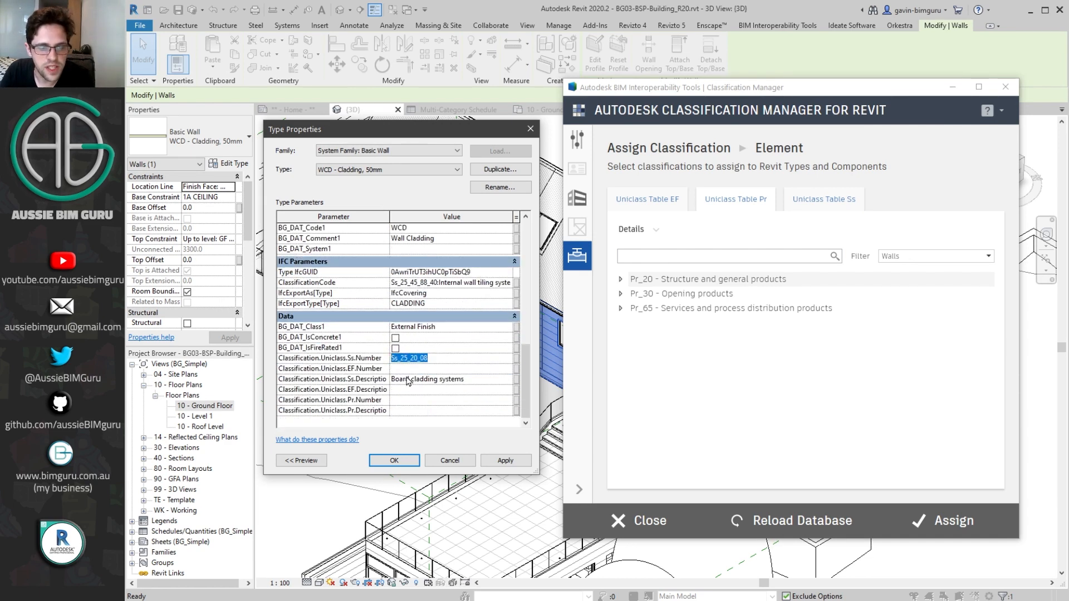
pyautogui.moveTo(420, 392)
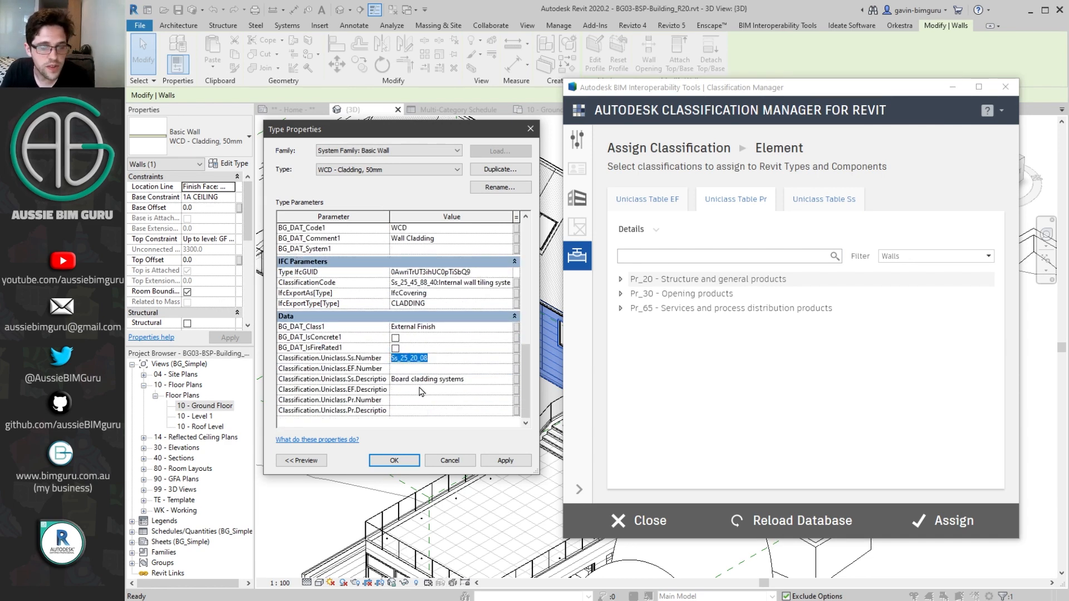
pyautogui.click(394, 460)
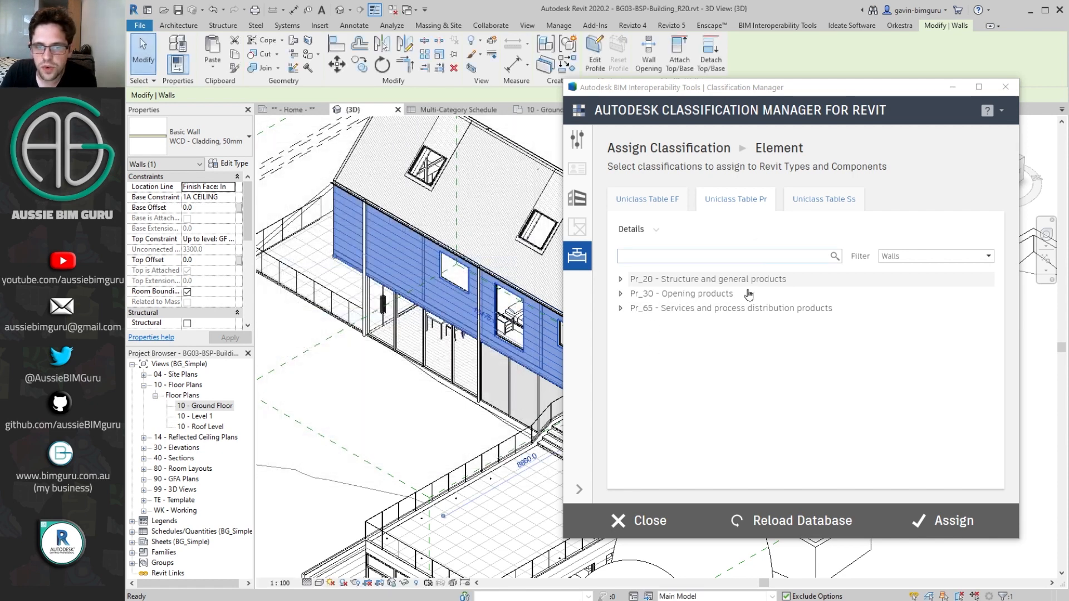
pyautogui.moveTo(719, 247)
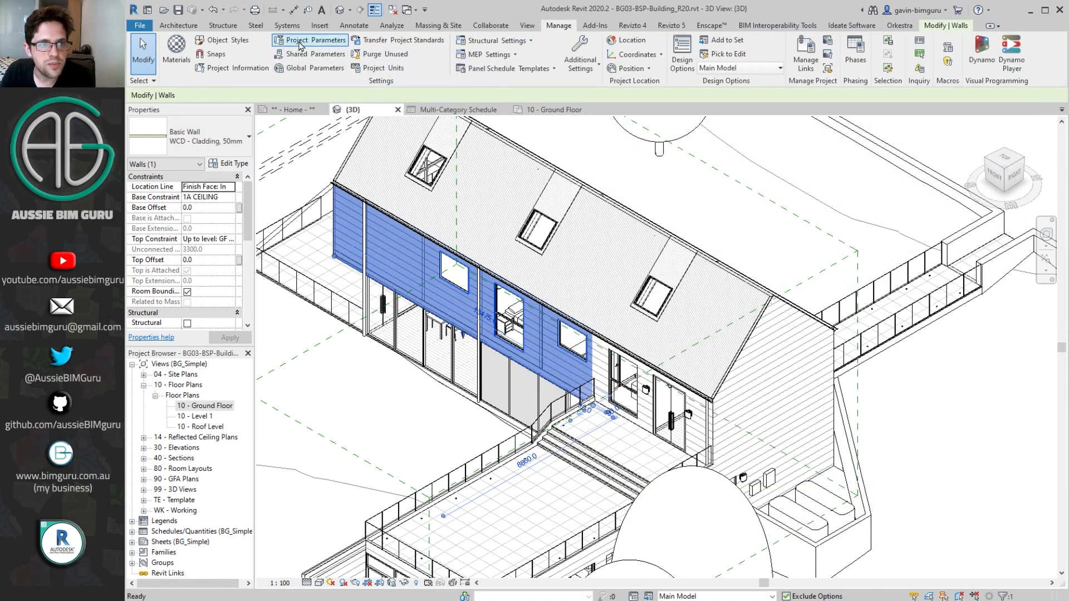
# In Project Parameters, open the properties of Classification.Uniclass.EF.Description.
pyautogui.click(314, 40)
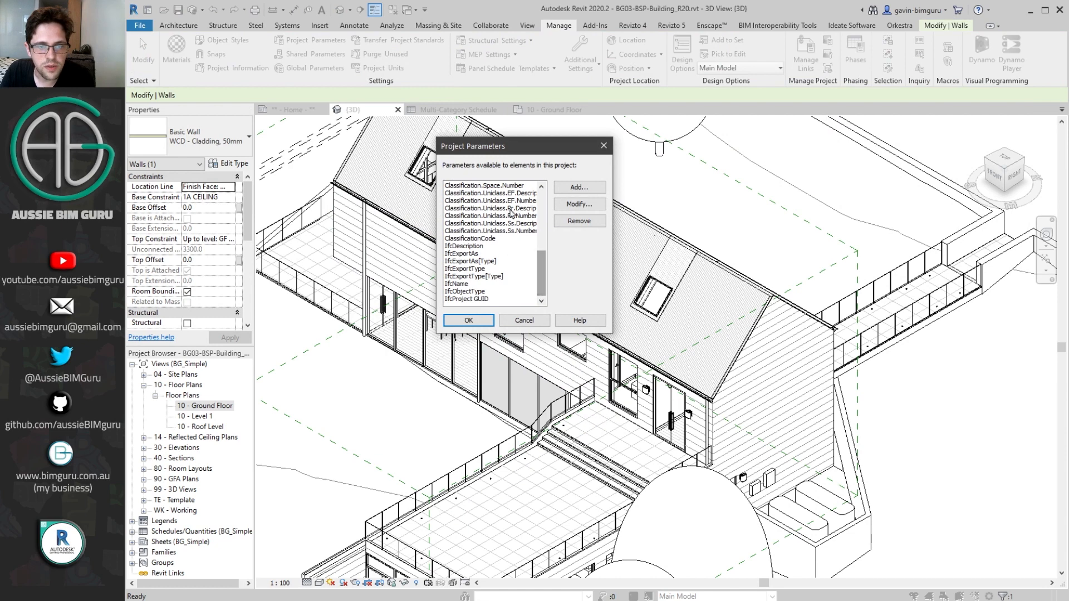
pyautogui.click(579, 204)
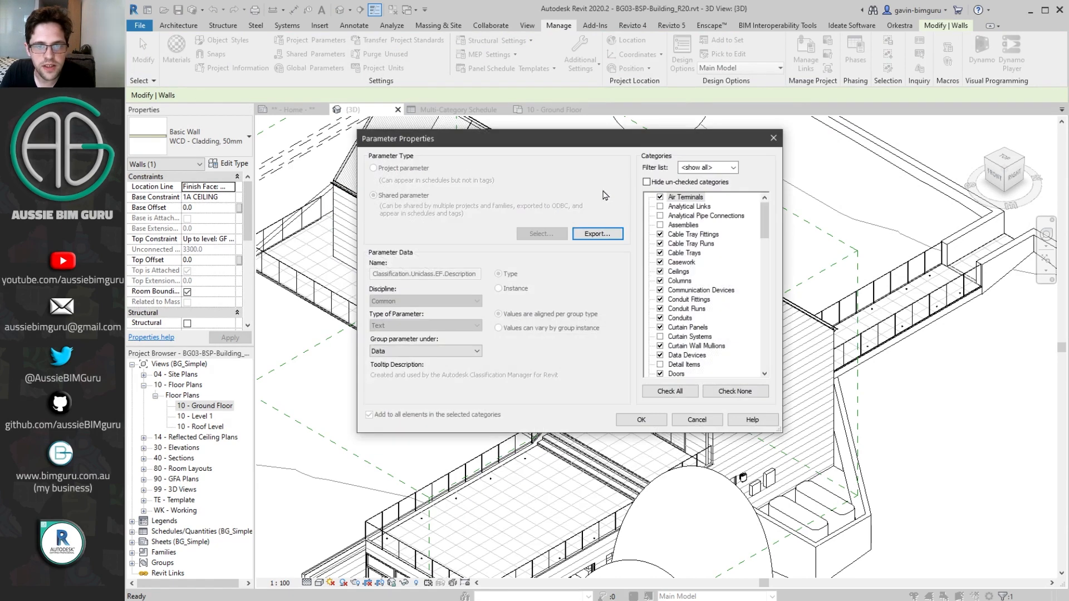
pyautogui.moveTo(606, 229)
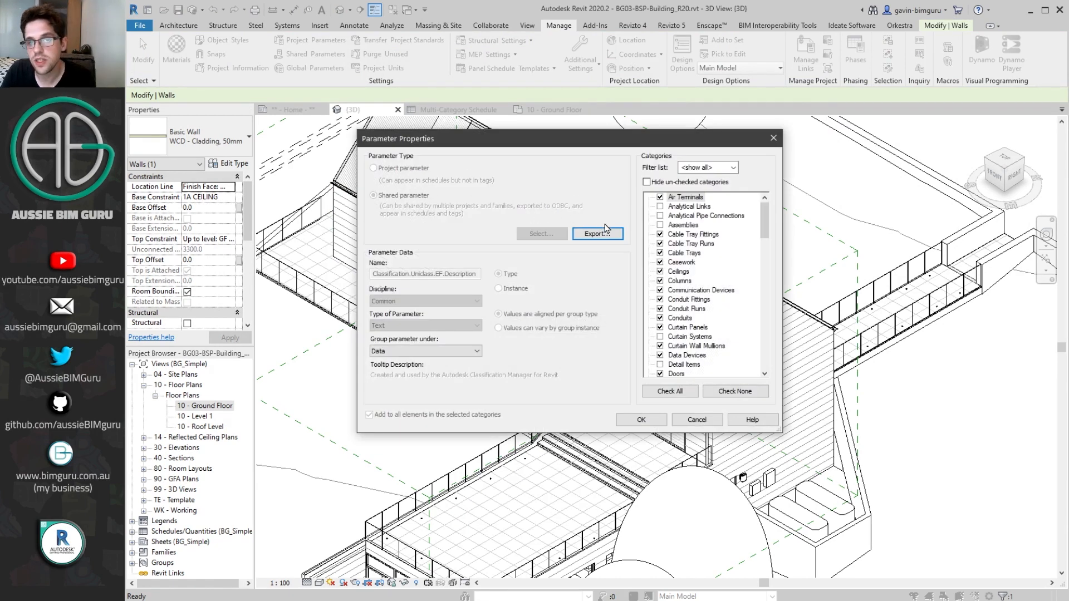
pyautogui.moveTo(772, 137)
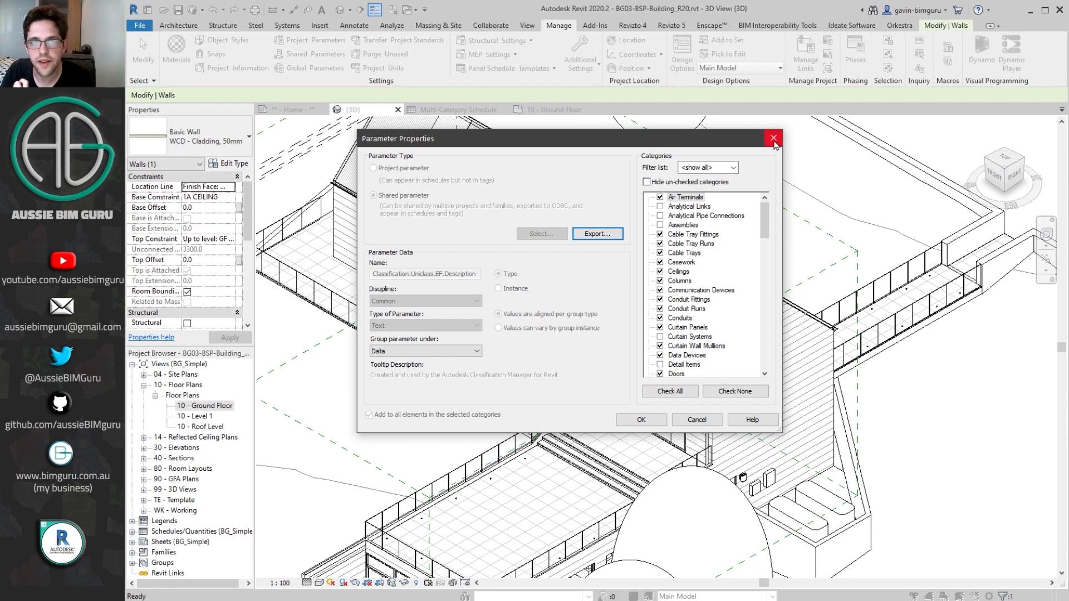
pyautogui.moveTo(773, 139)
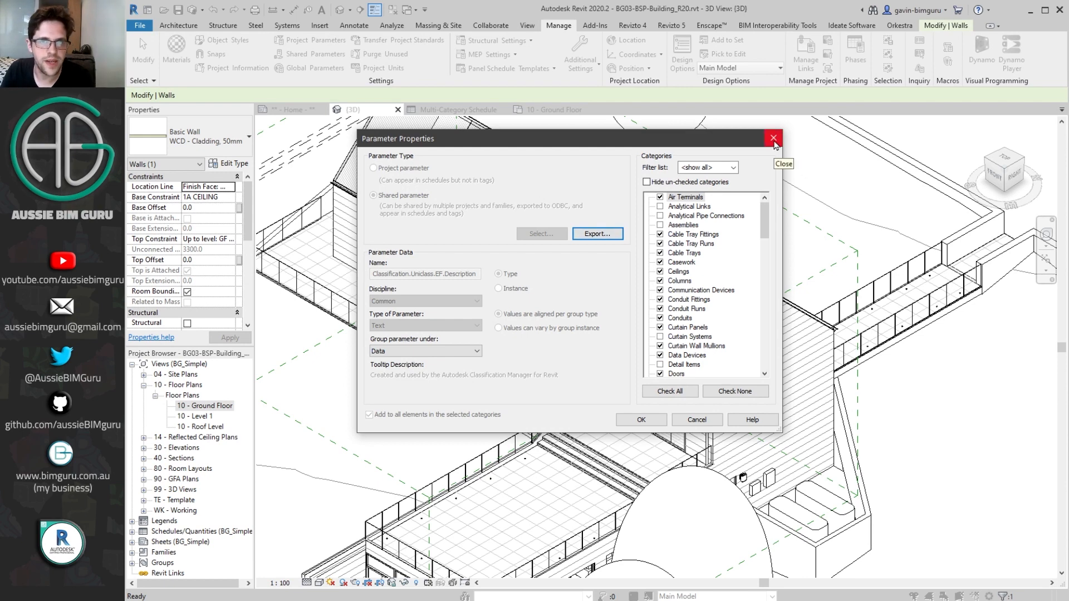